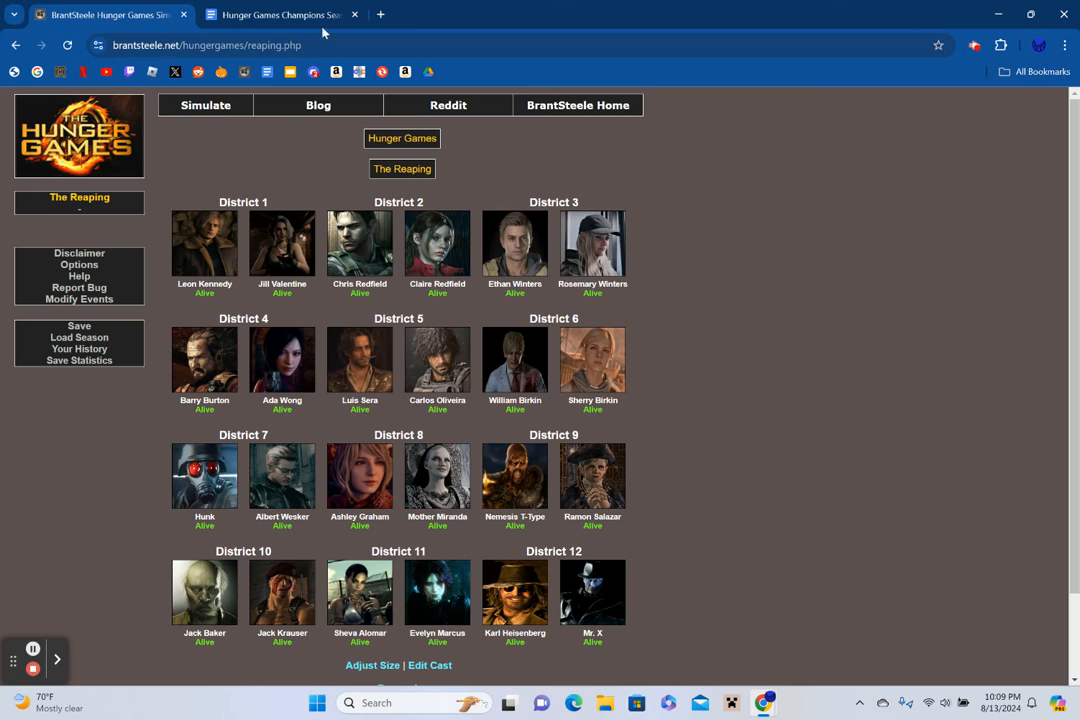
Glance at the champions list document and return to the Reaping roster.
left_click(280, 16)
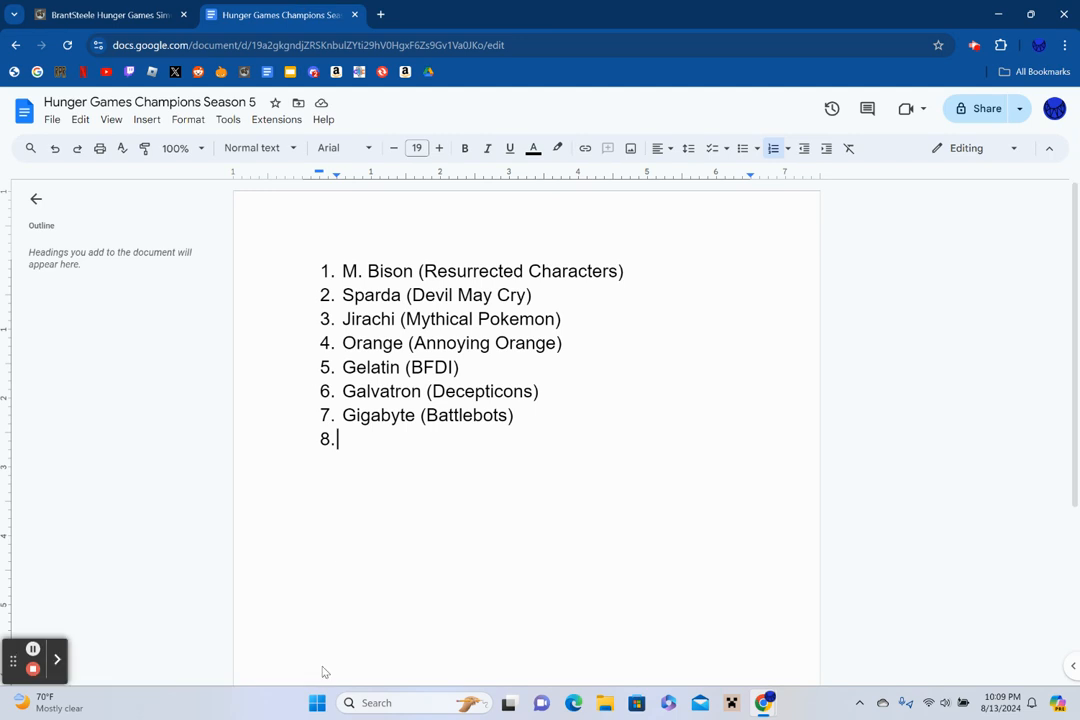
mouse_move(472, 456)
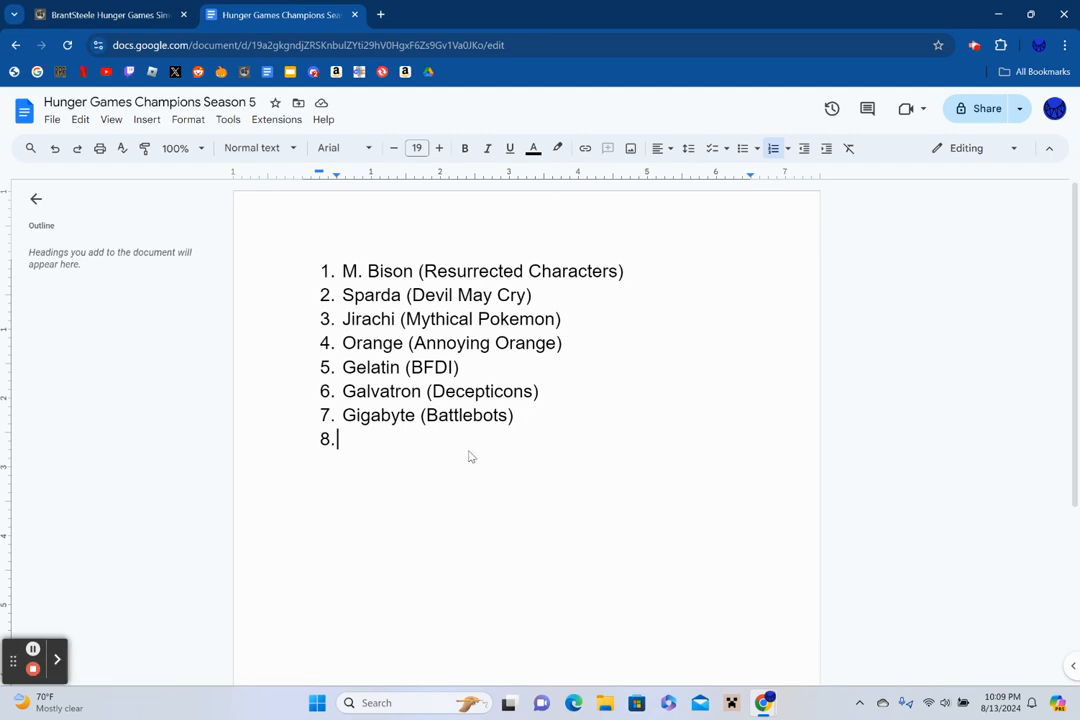
left_click(110, 18)
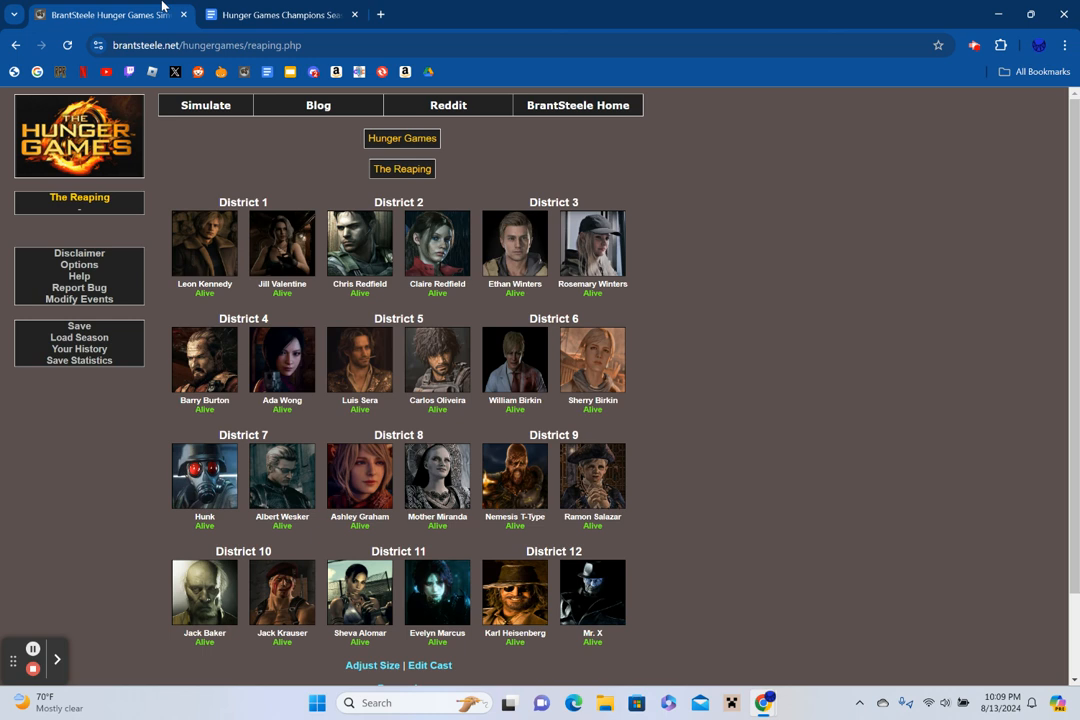
mouse_move(812, 428)
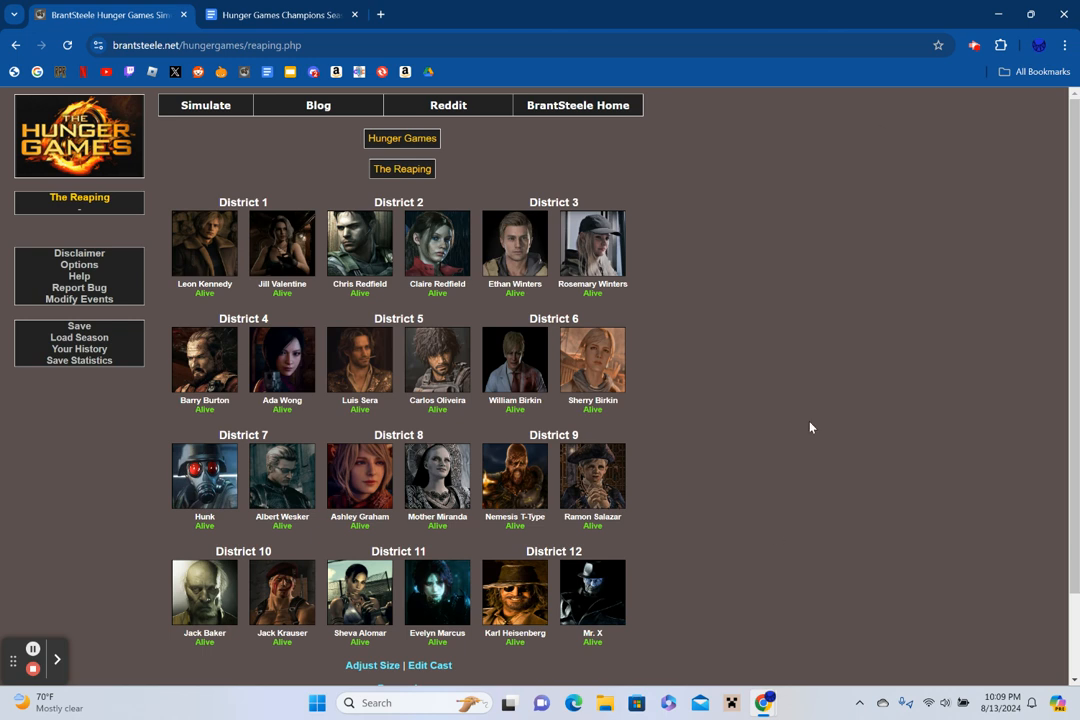
mouse_move(812, 404)
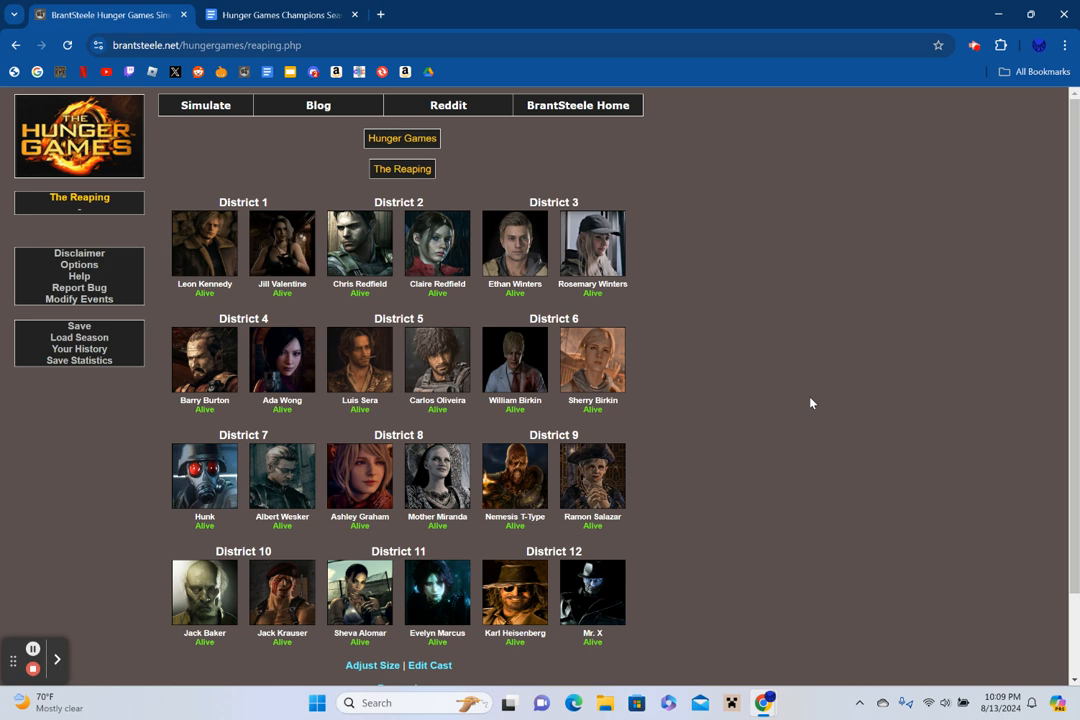
mouse_move(810, 410)
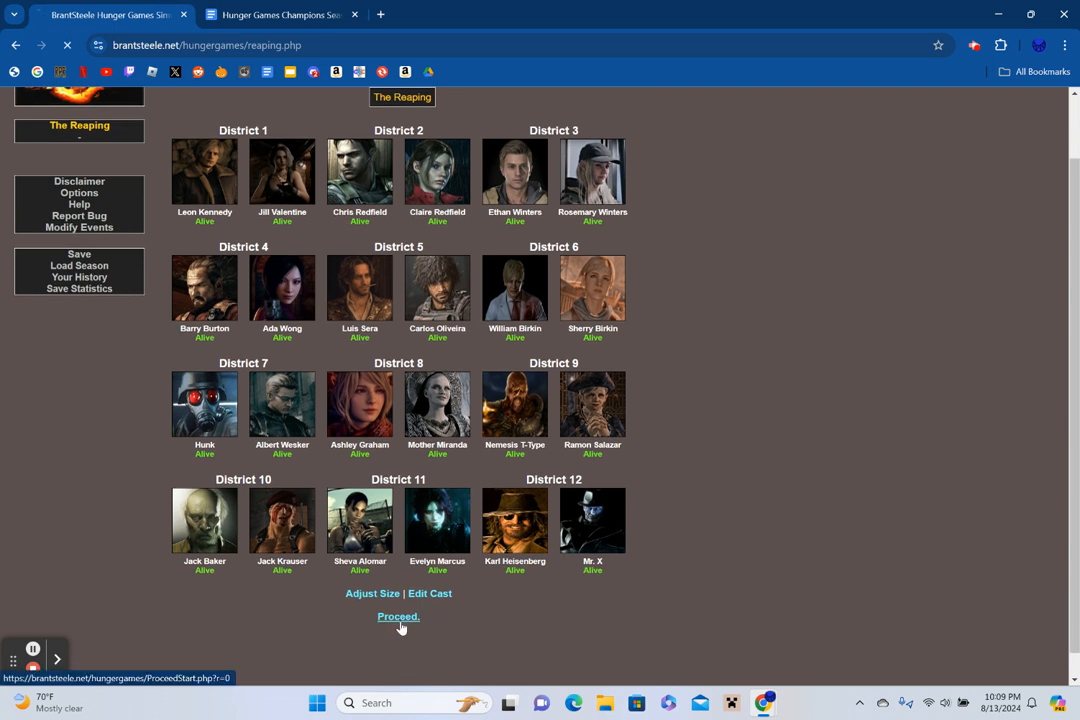
Advance to the Bloodbath and read all its events down to Nemesis falling into a pit.
left_click(396, 616)
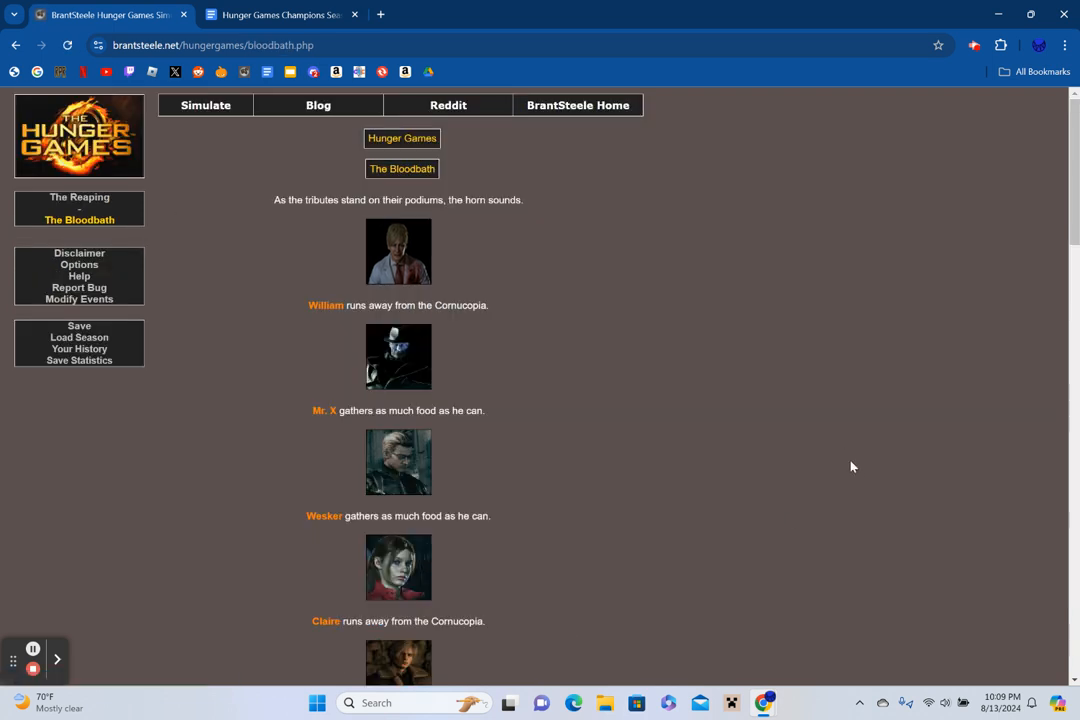
mouse_move(824, 414)
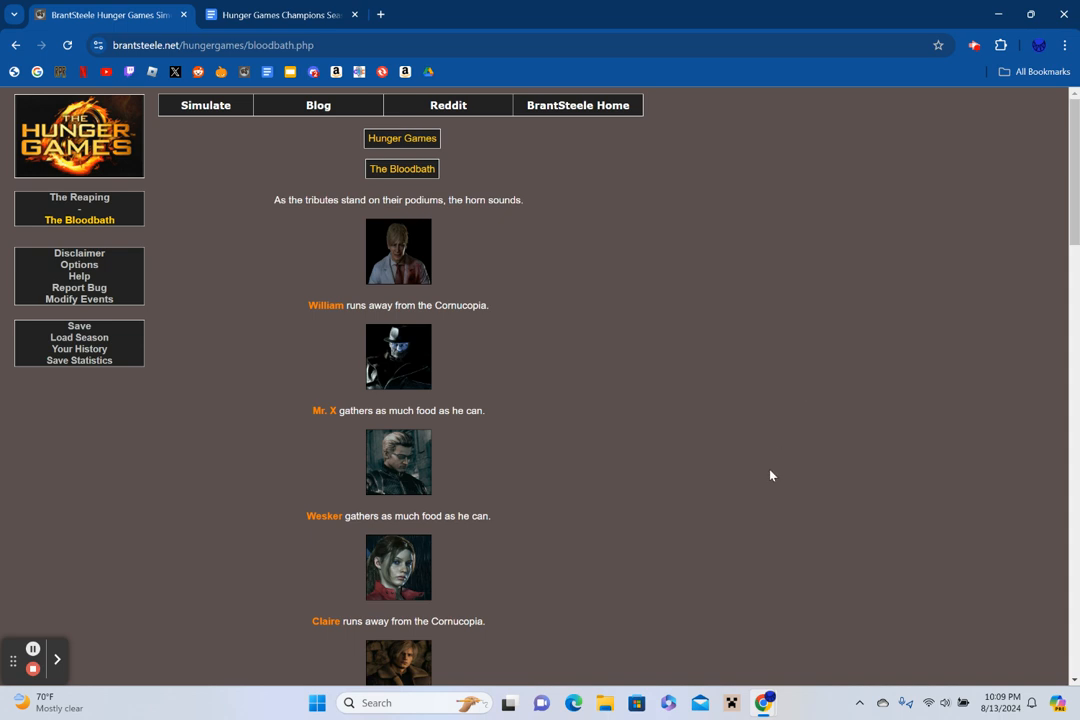
scroll("down", 3)
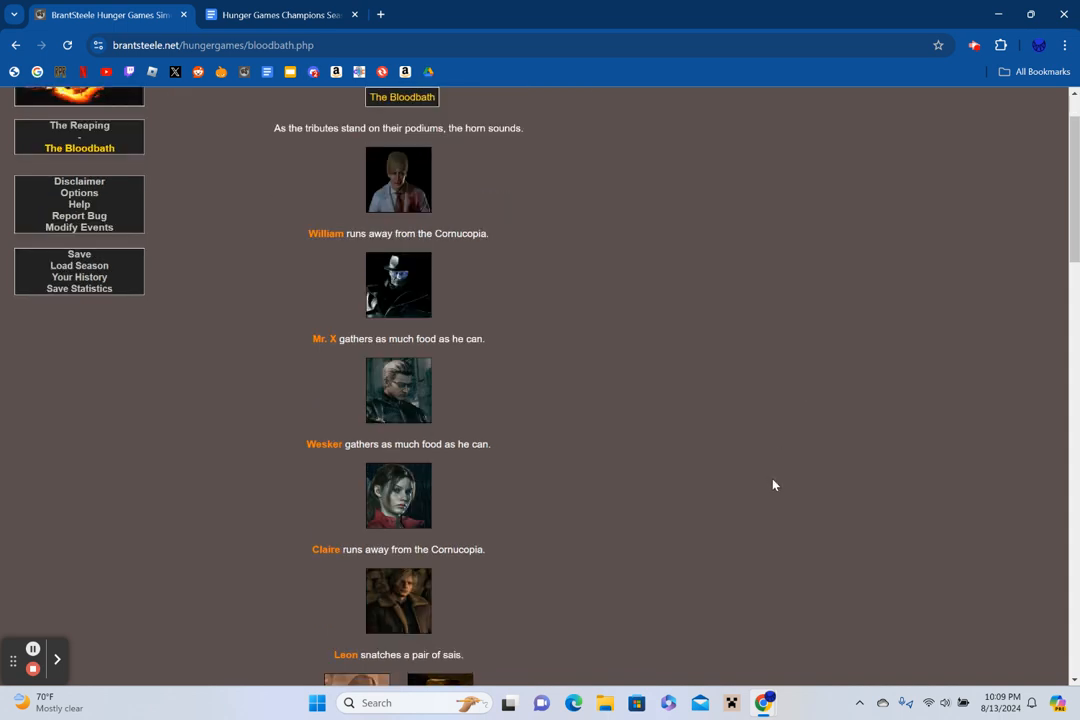
scroll("down", 3)
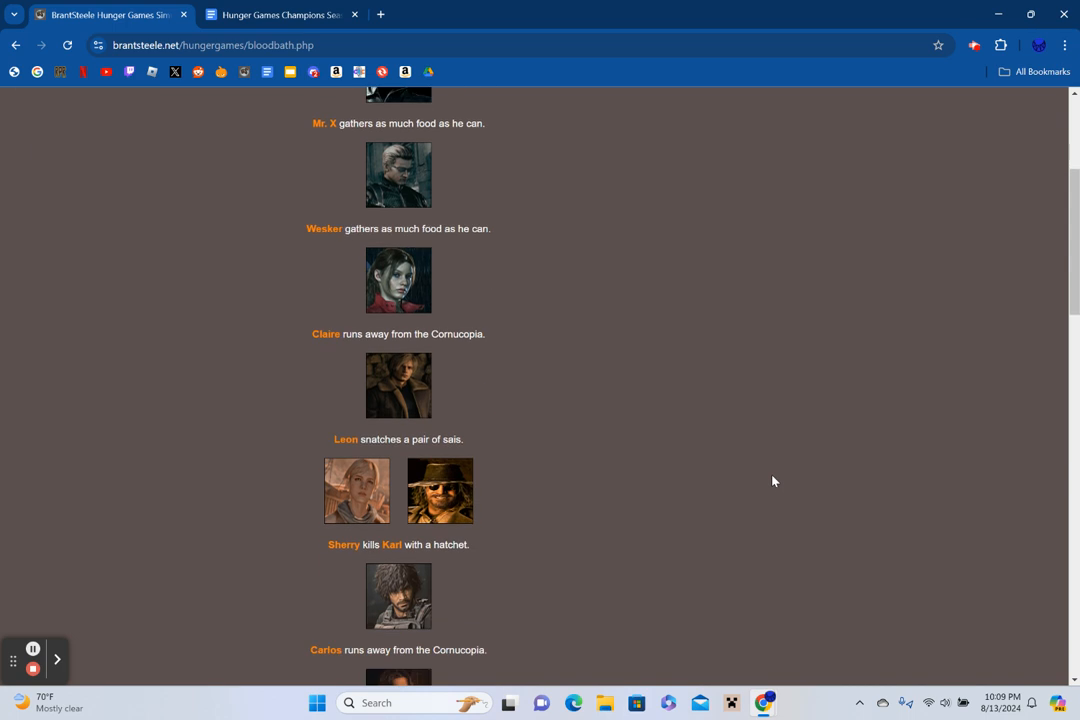
mouse_move(766, 476)
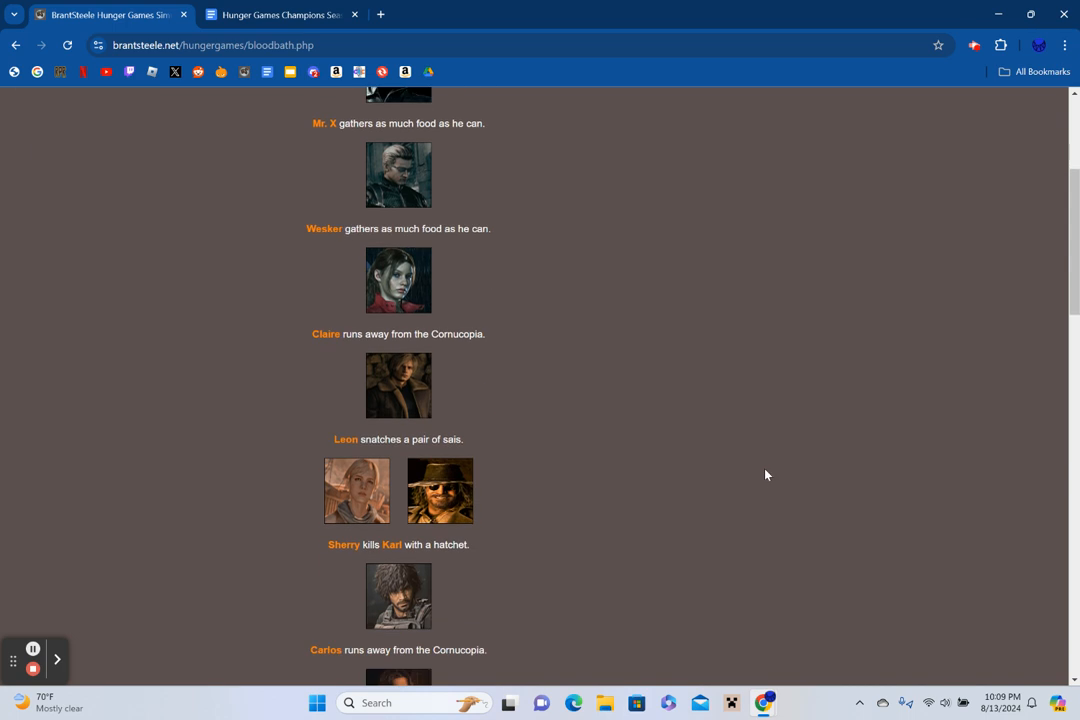
scroll("down", 3)
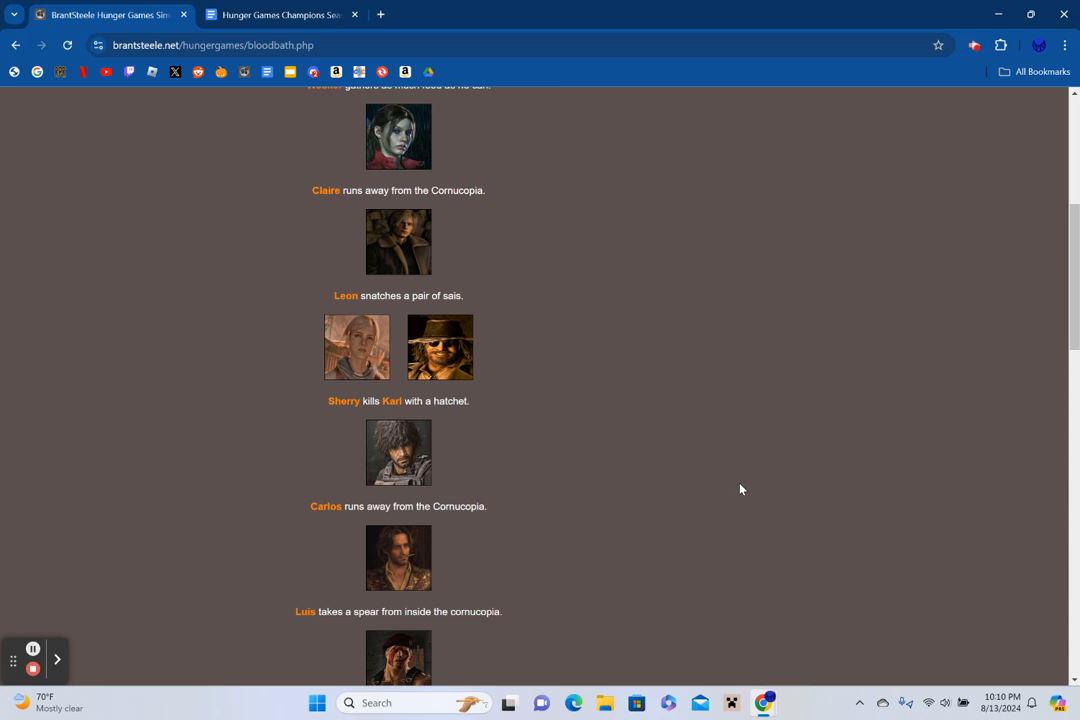
scroll("down", 3)
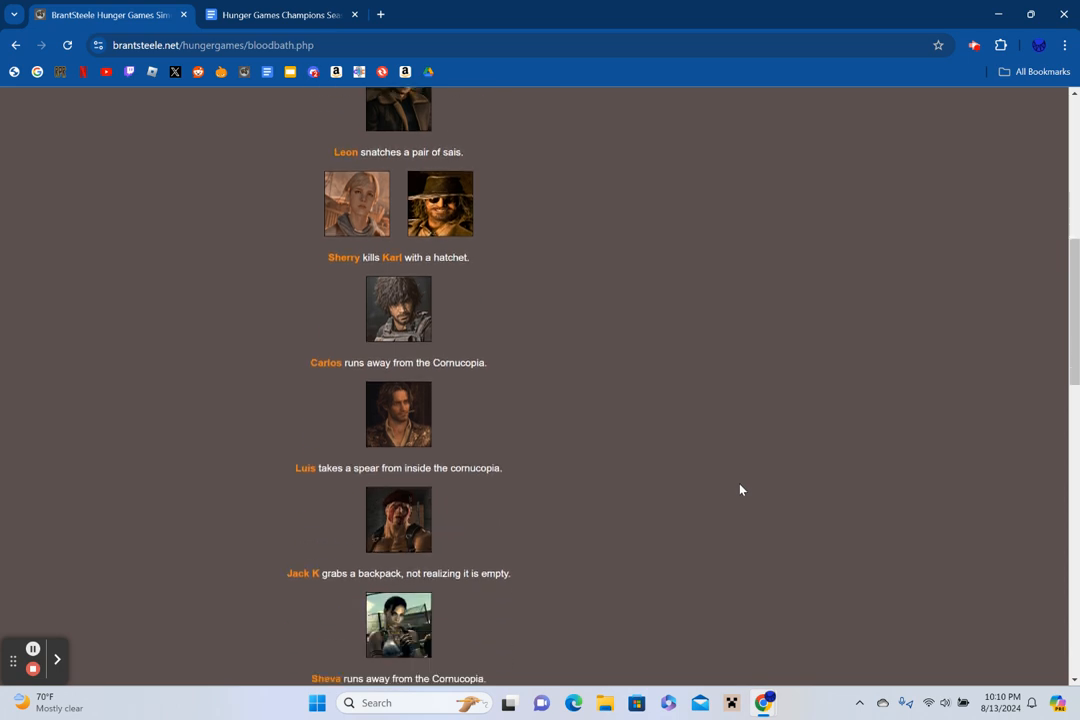
scroll("down", 3)
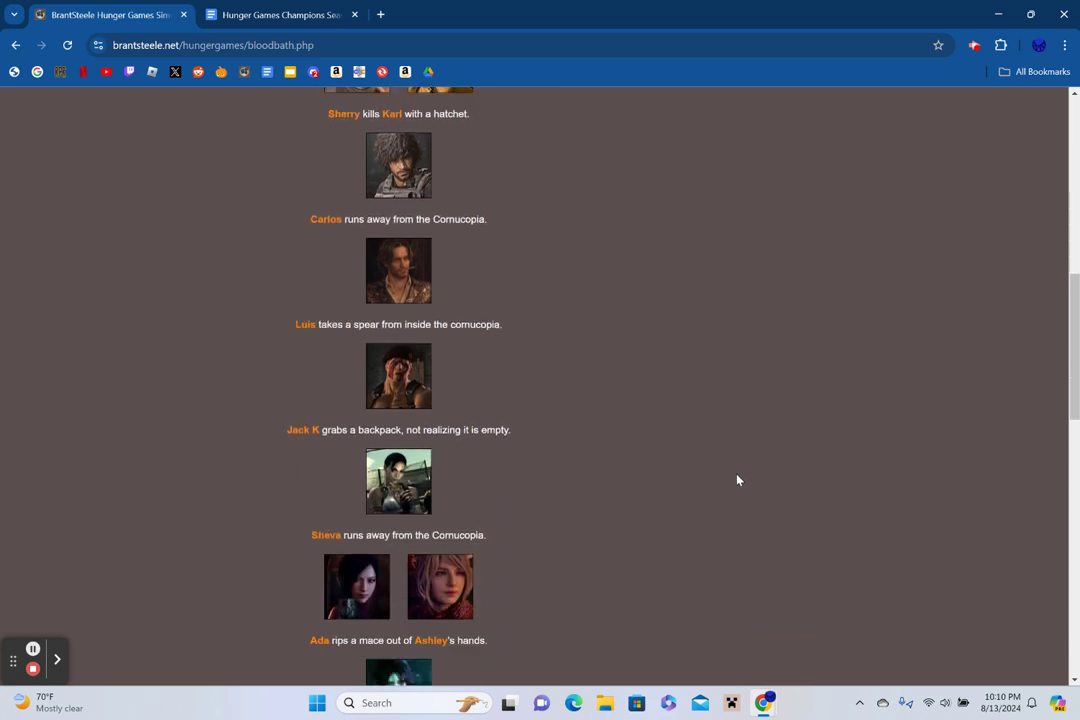
scroll("down", 3)
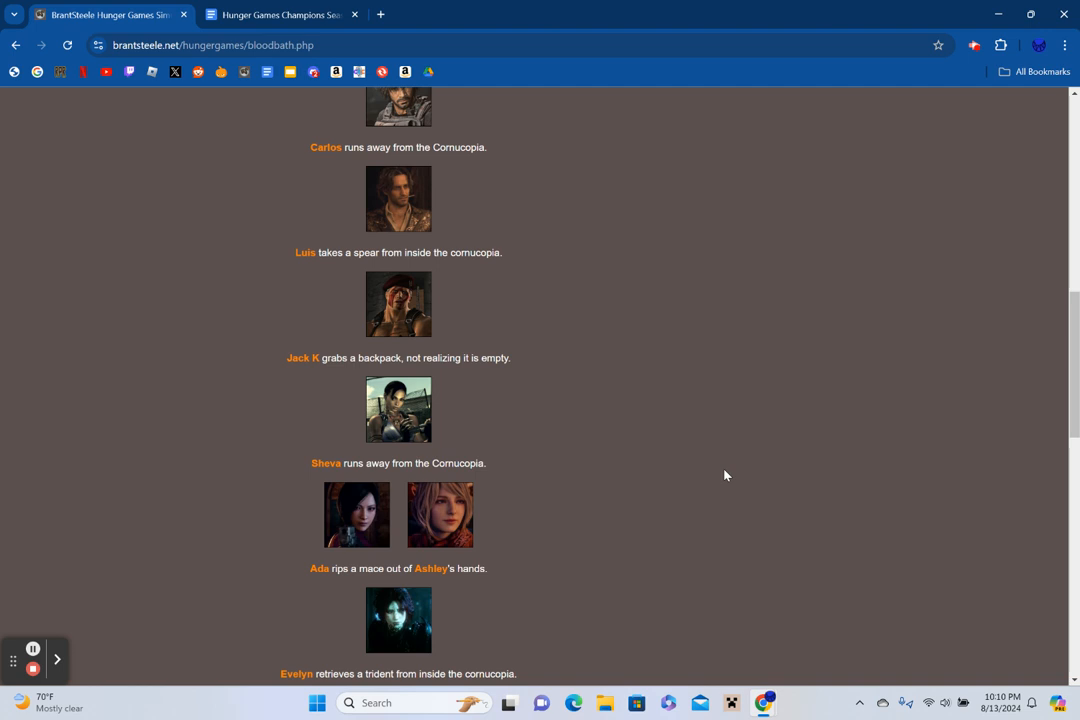
scroll("down", 3)
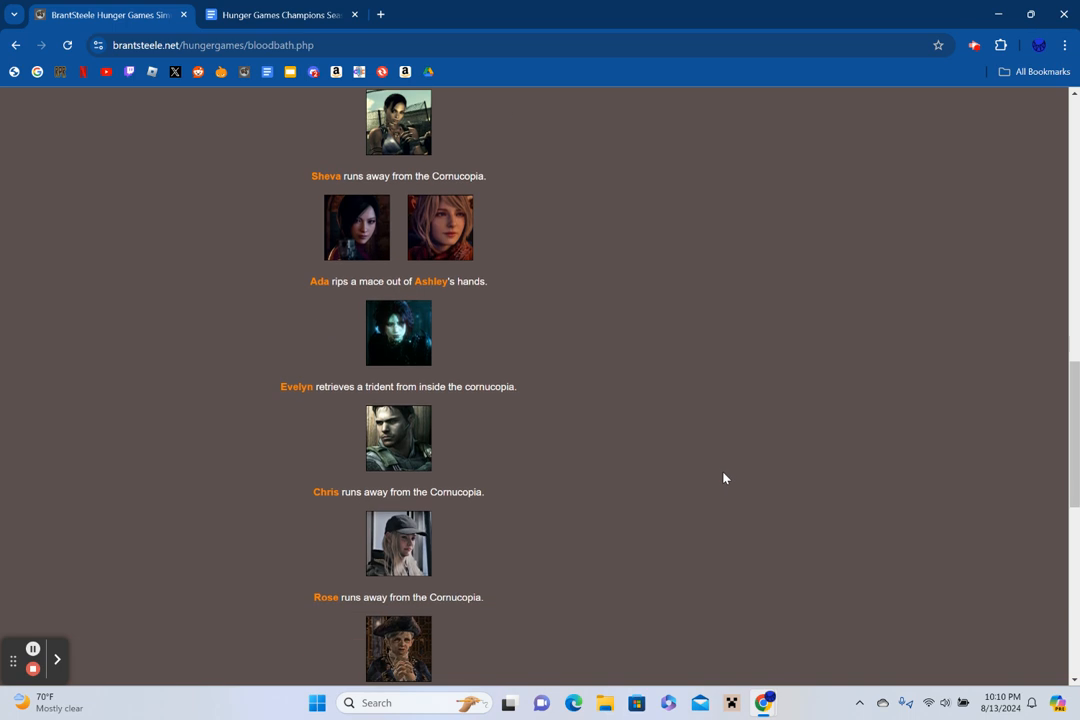
scroll("down", 3)
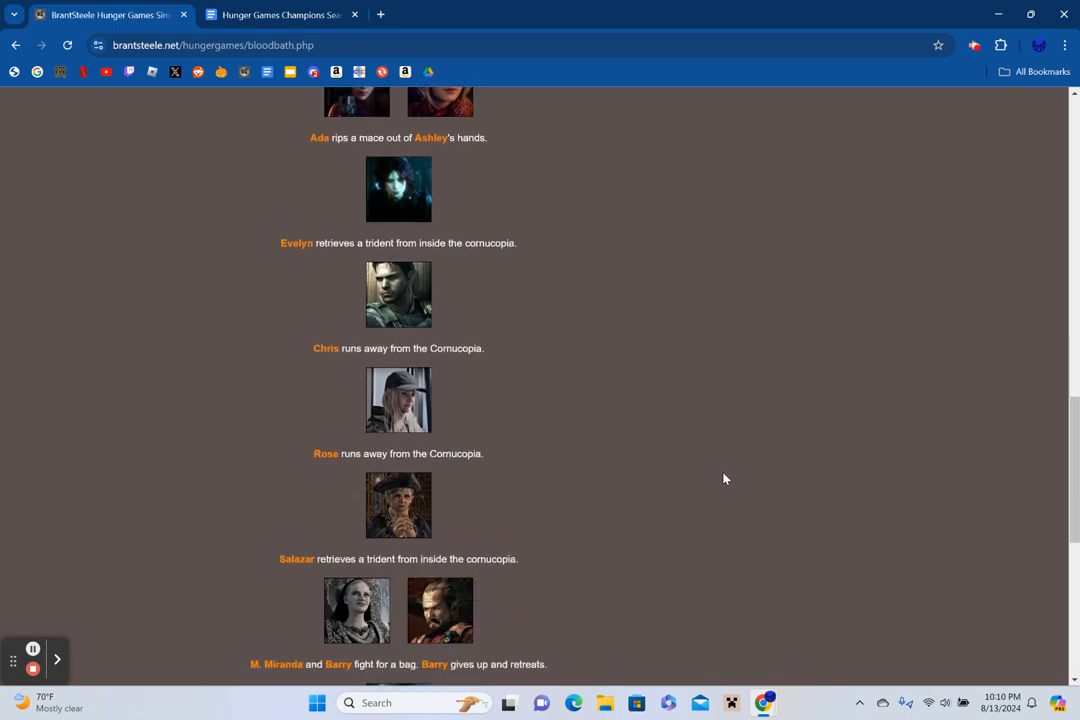
scroll("down", 3)
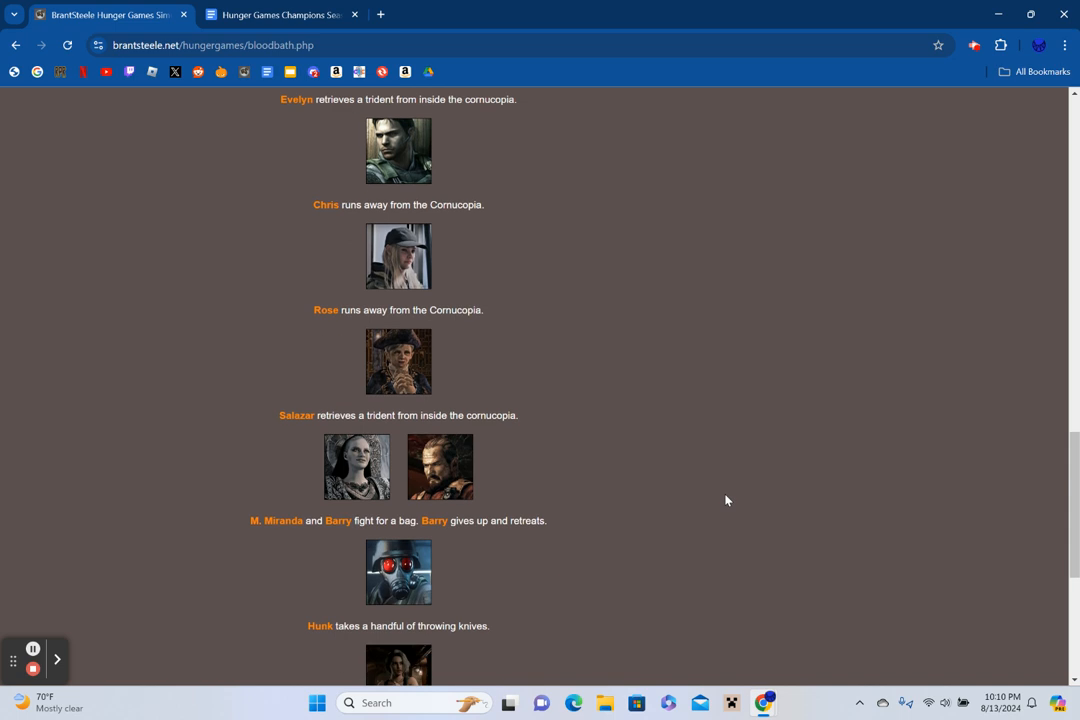
mouse_move(728, 496)
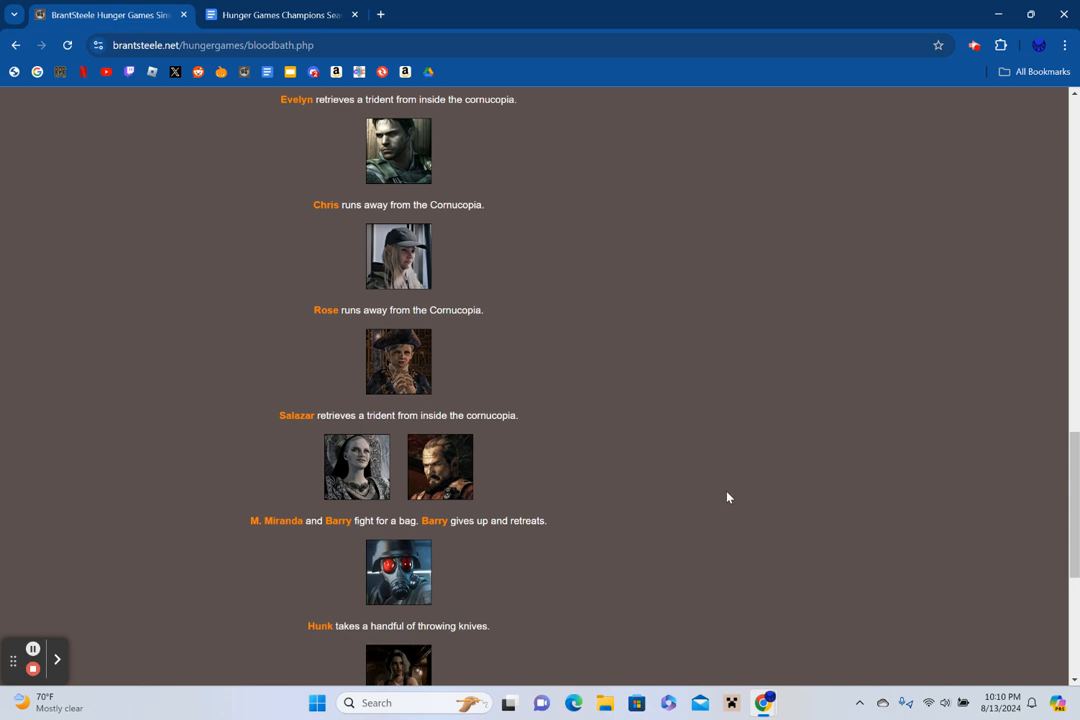
scroll("down", 3)
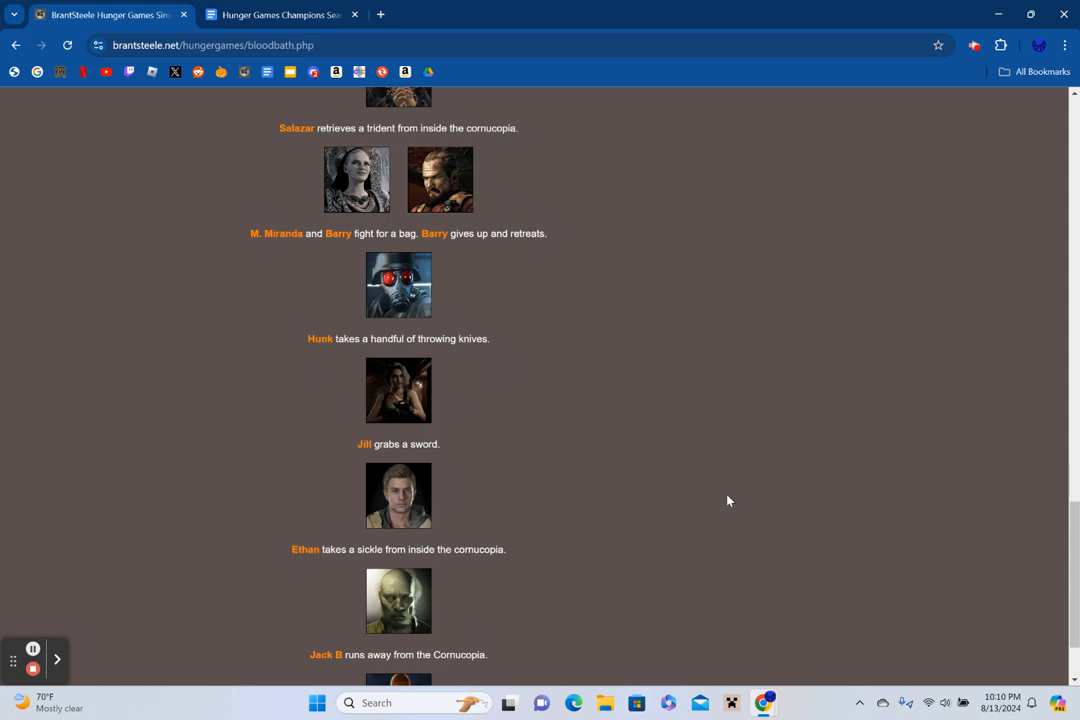
scroll("down", 3)
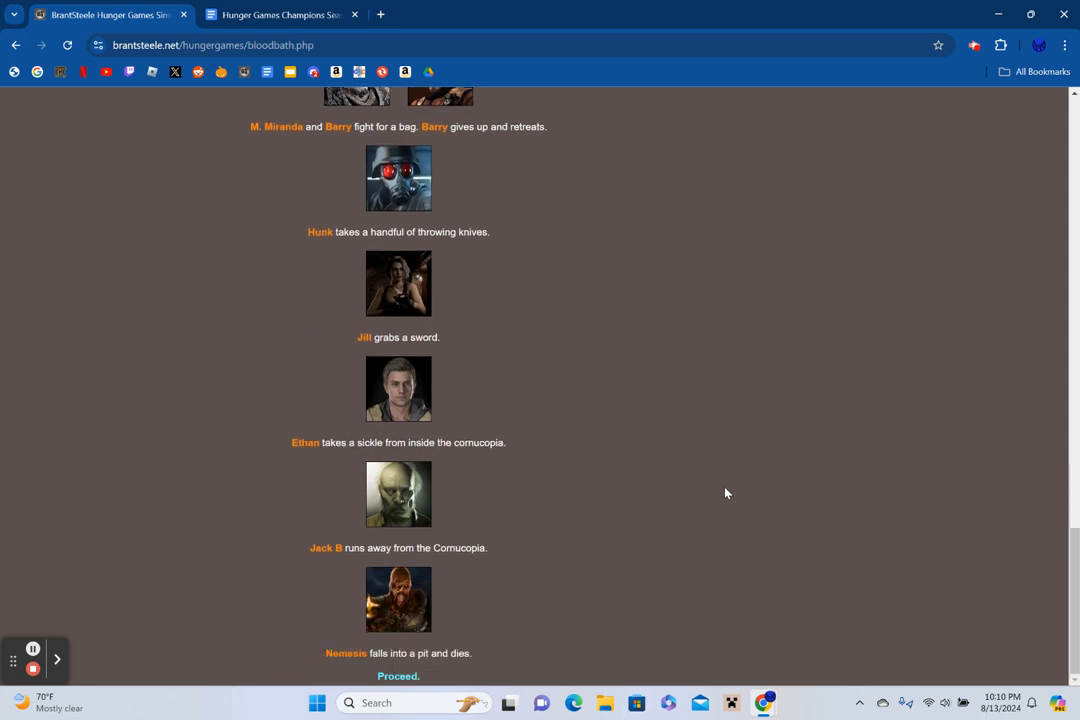
mouse_move(692, 512)
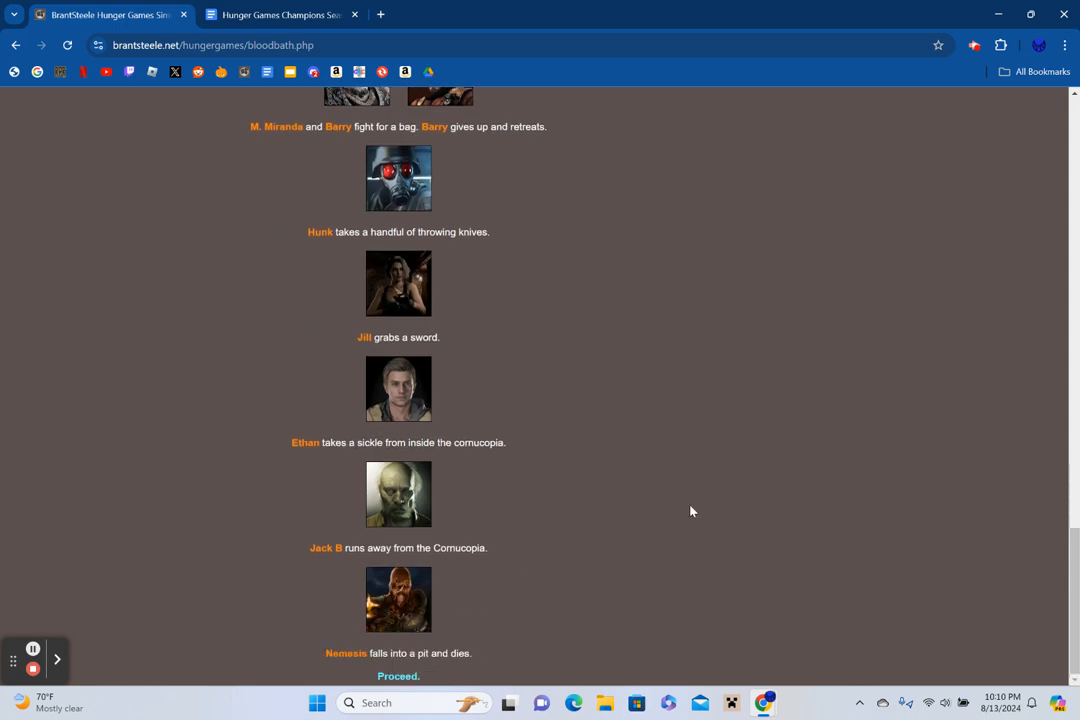
mouse_move(396, 676)
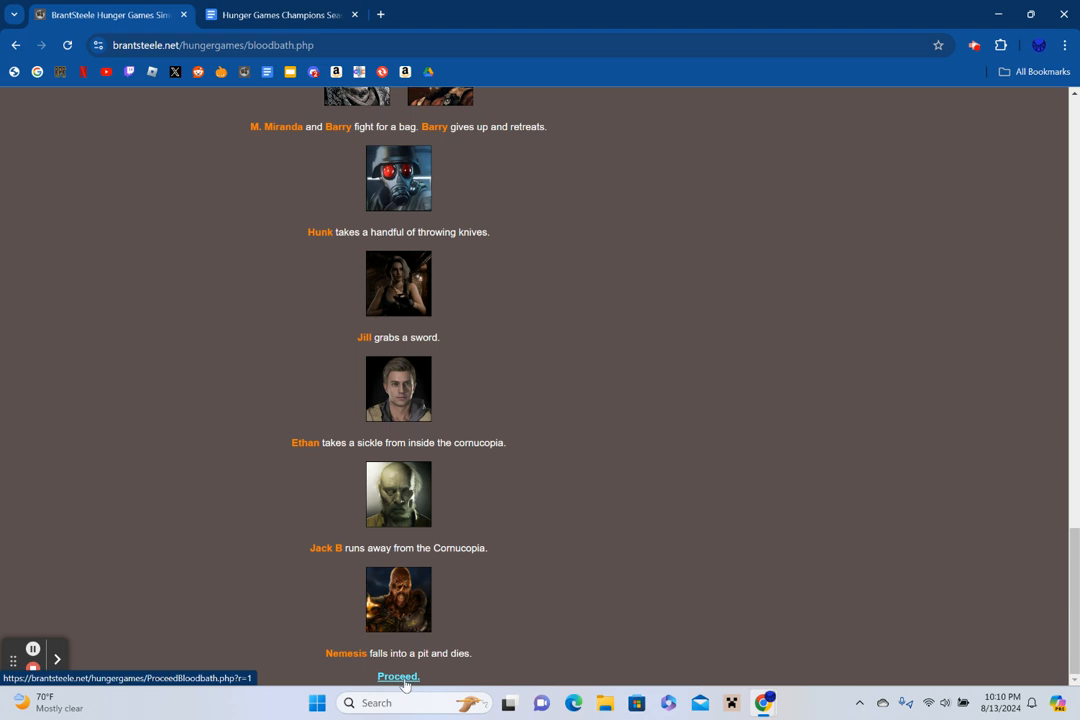
left_click(396, 676)
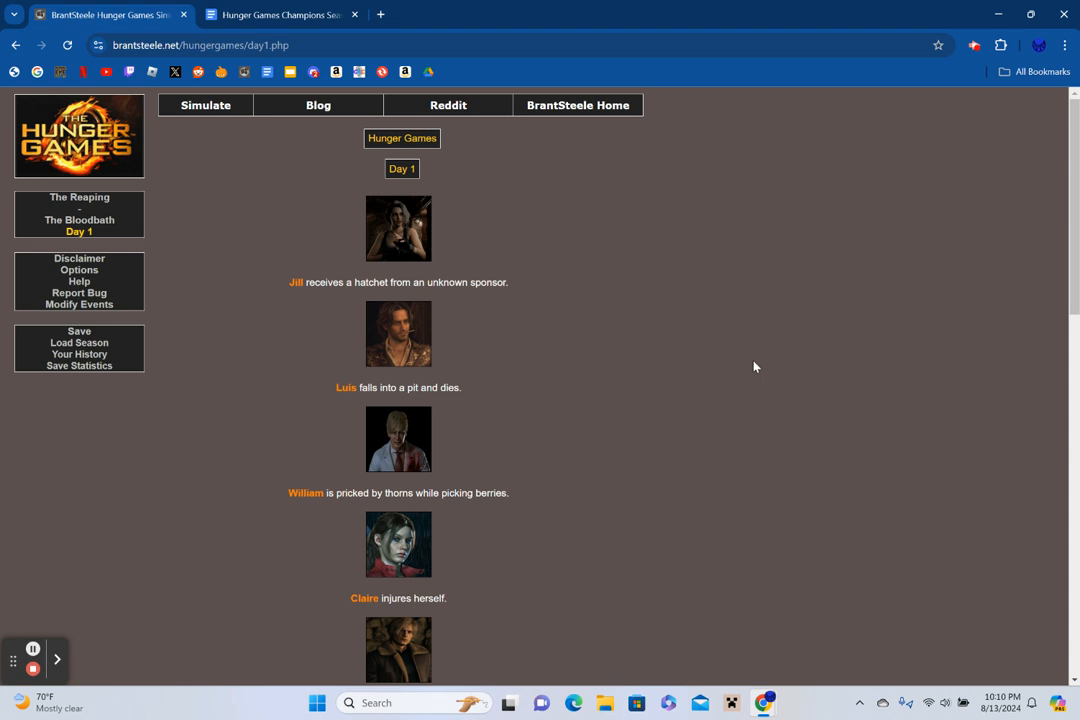
scroll("down", 3)
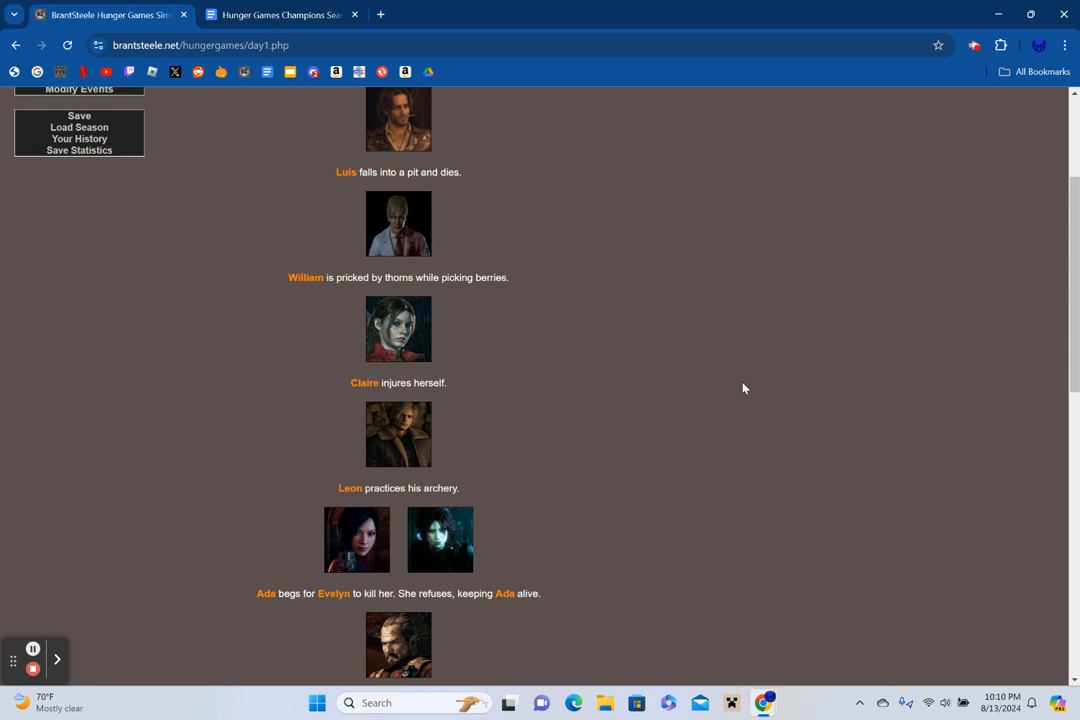
scroll("down", 3)
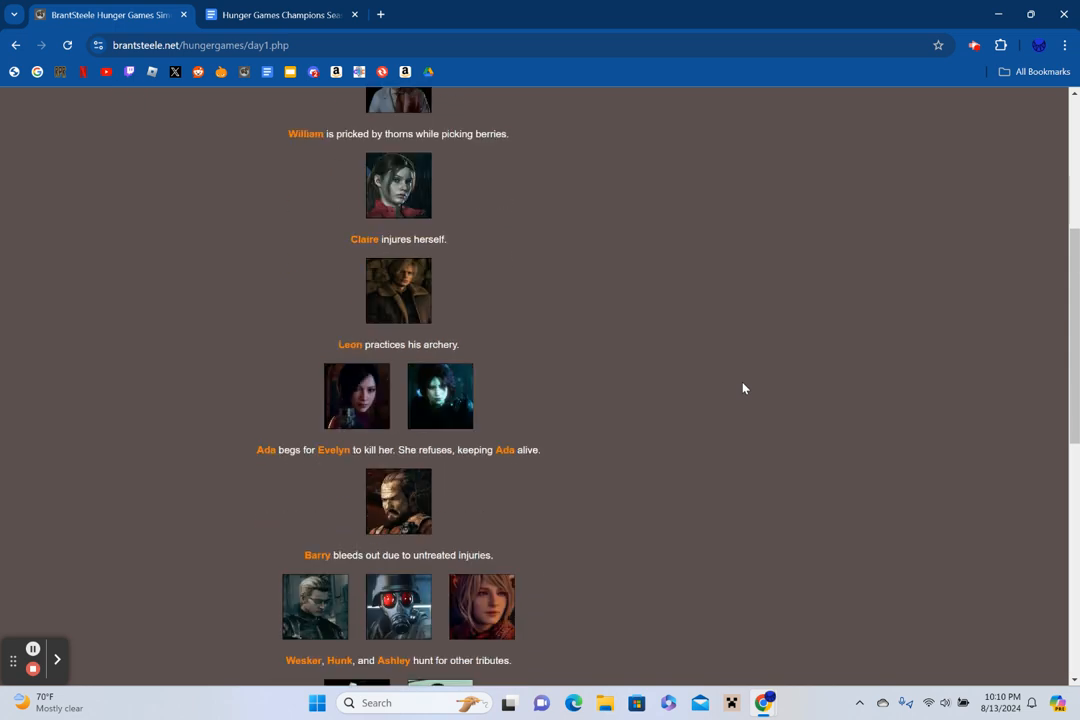
scroll("down", 3)
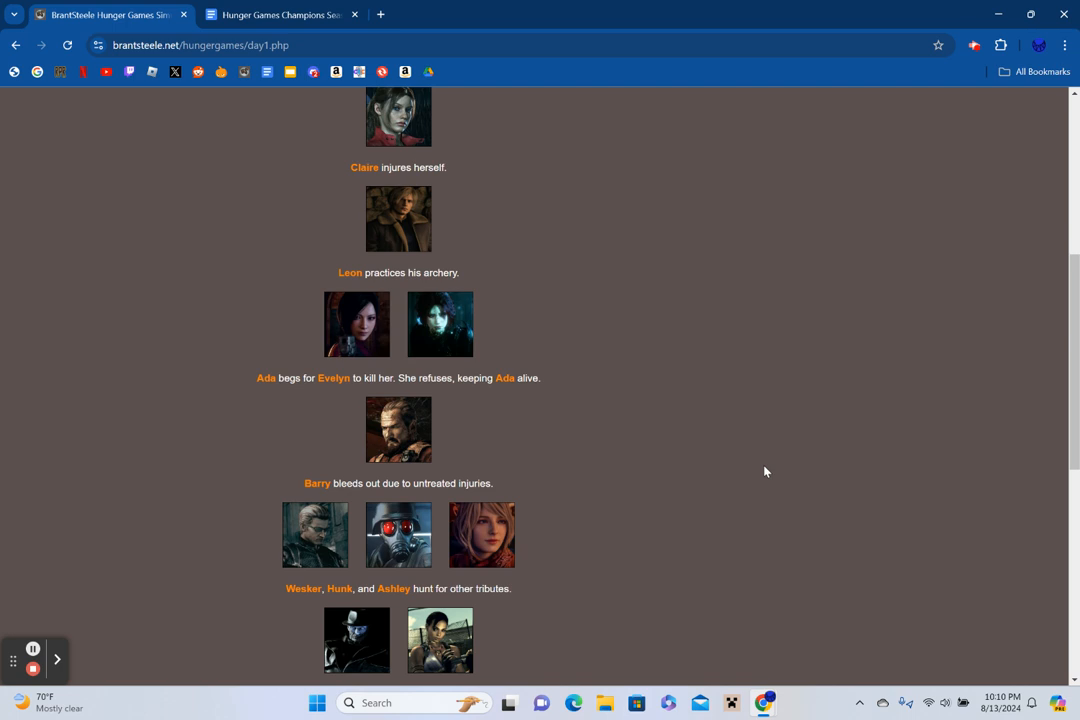
scroll("down", 3)
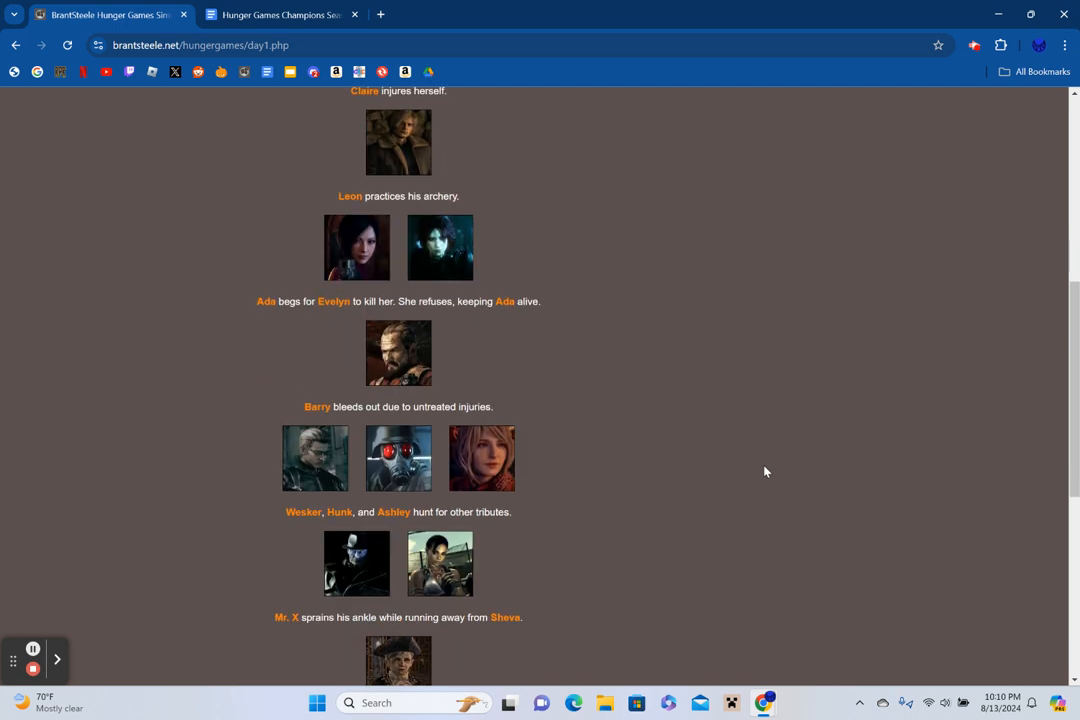
scroll("down", 3)
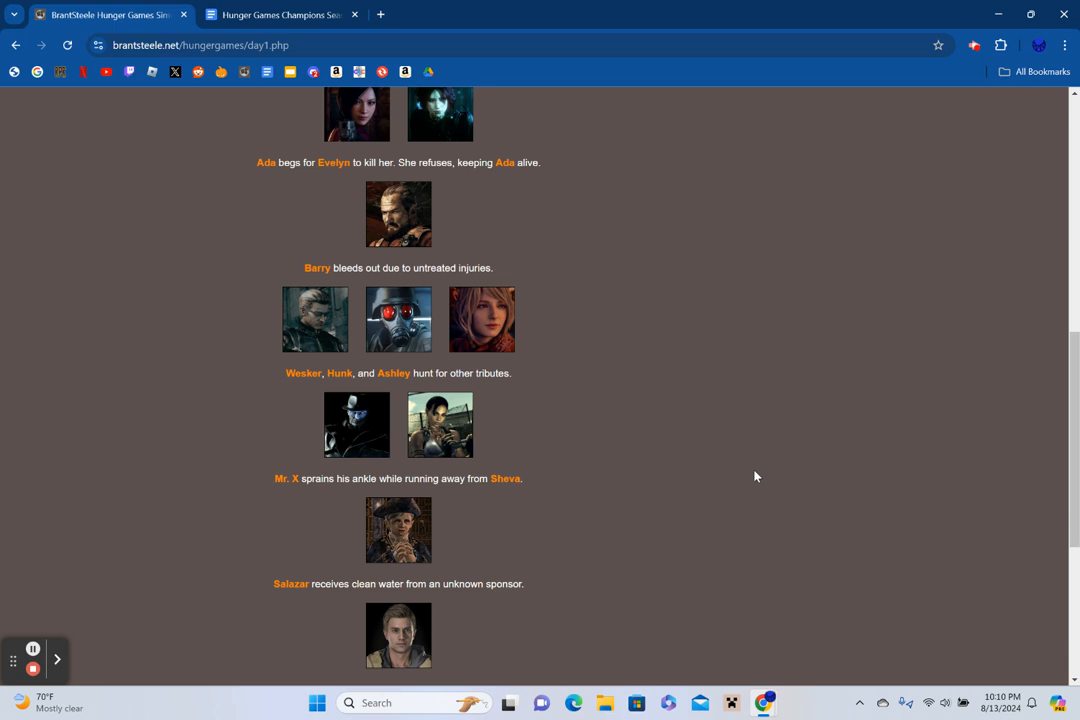
scroll("down", 3)
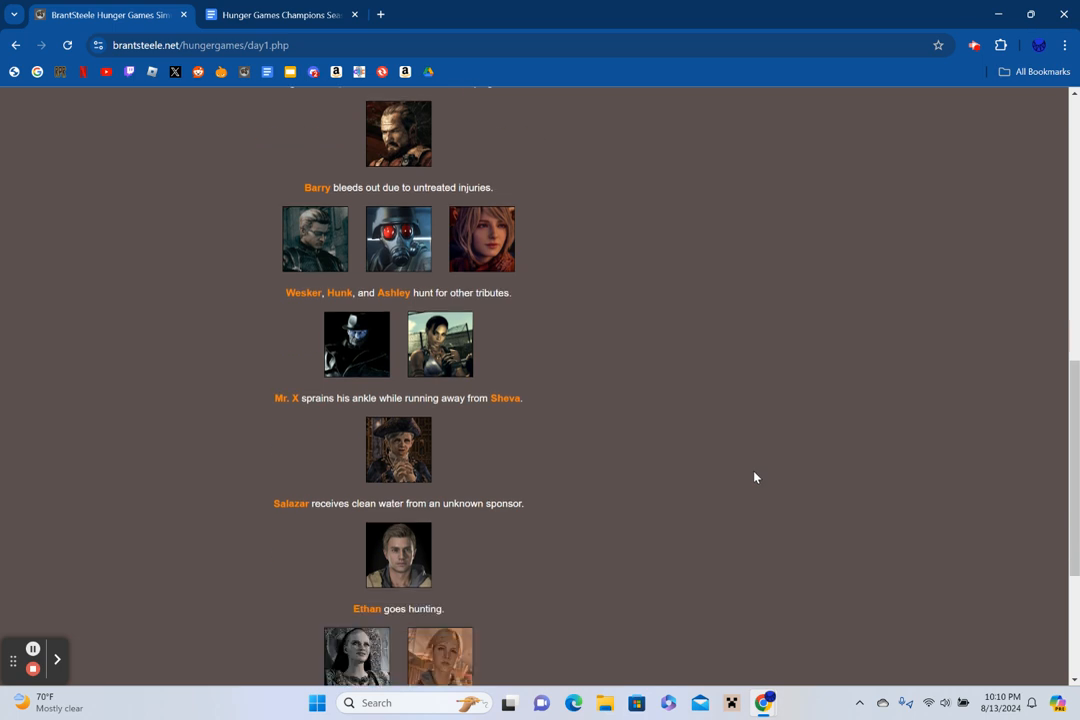
scroll("down", 3)
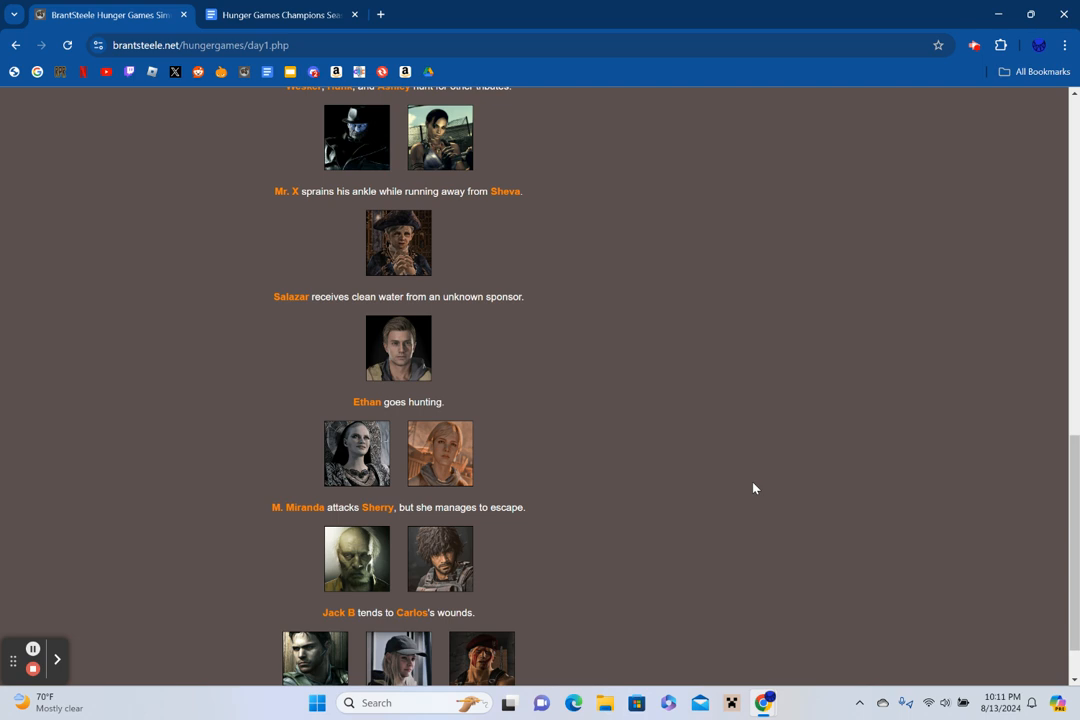
scroll("down", 3)
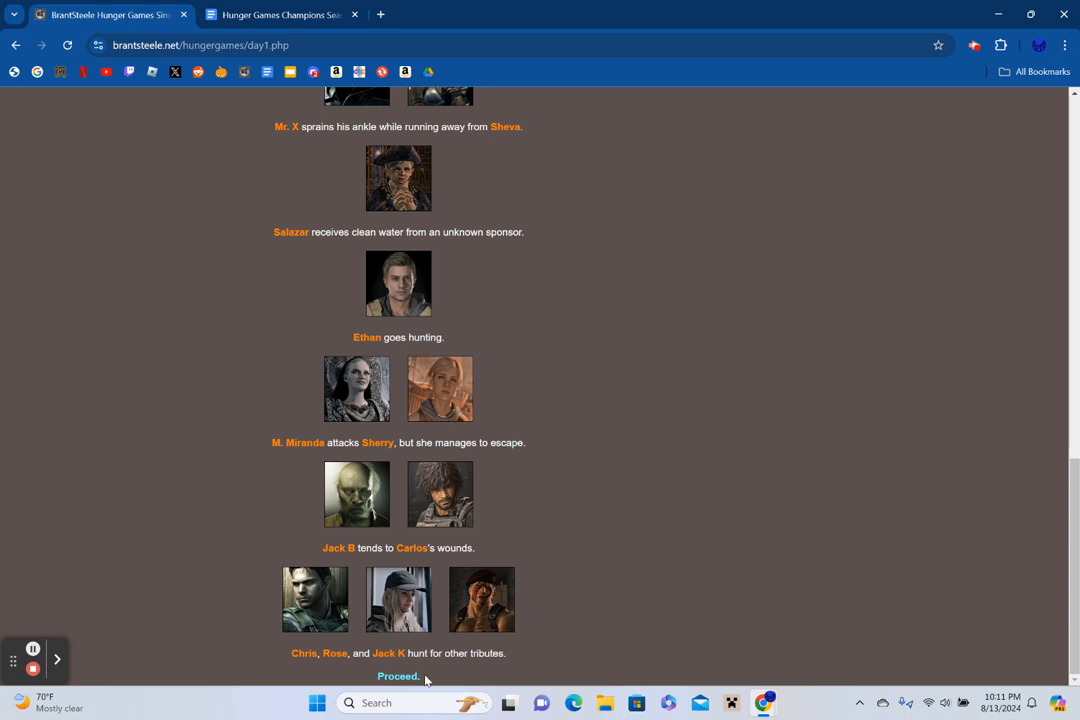
Review the Fallen Tributes 1 page listing Karl, Nemesis, Luis and Barry, then continue.
left_click(398, 676)
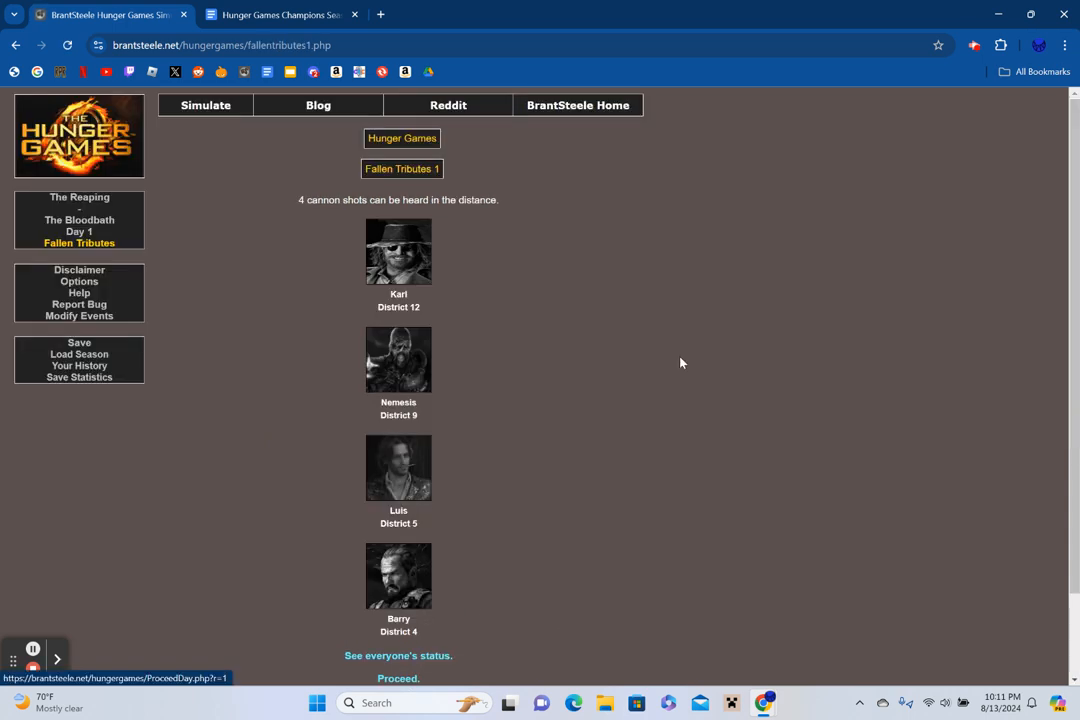
scroll("down", 3)
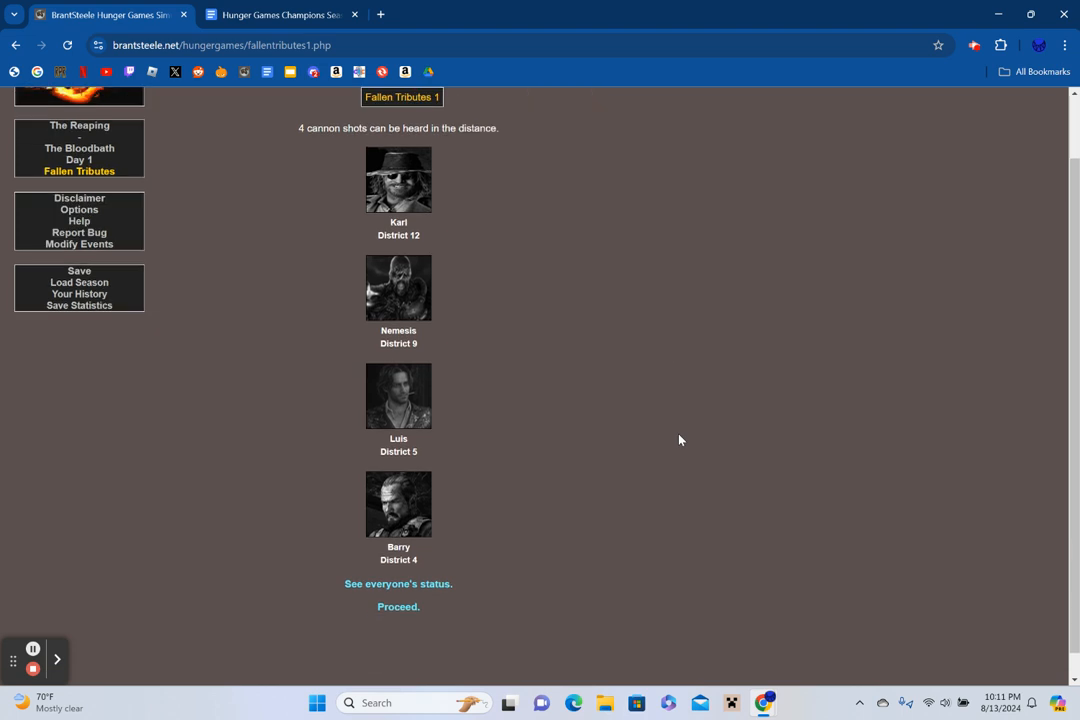
mouse_move(522, 580)
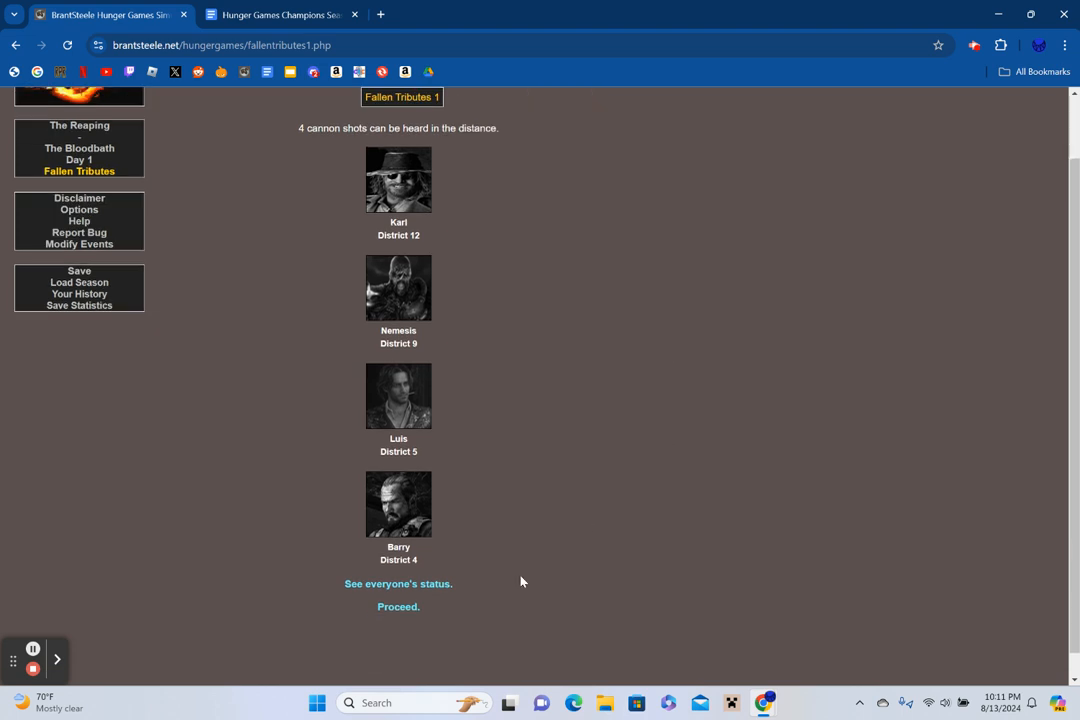
left_click(396, 584)
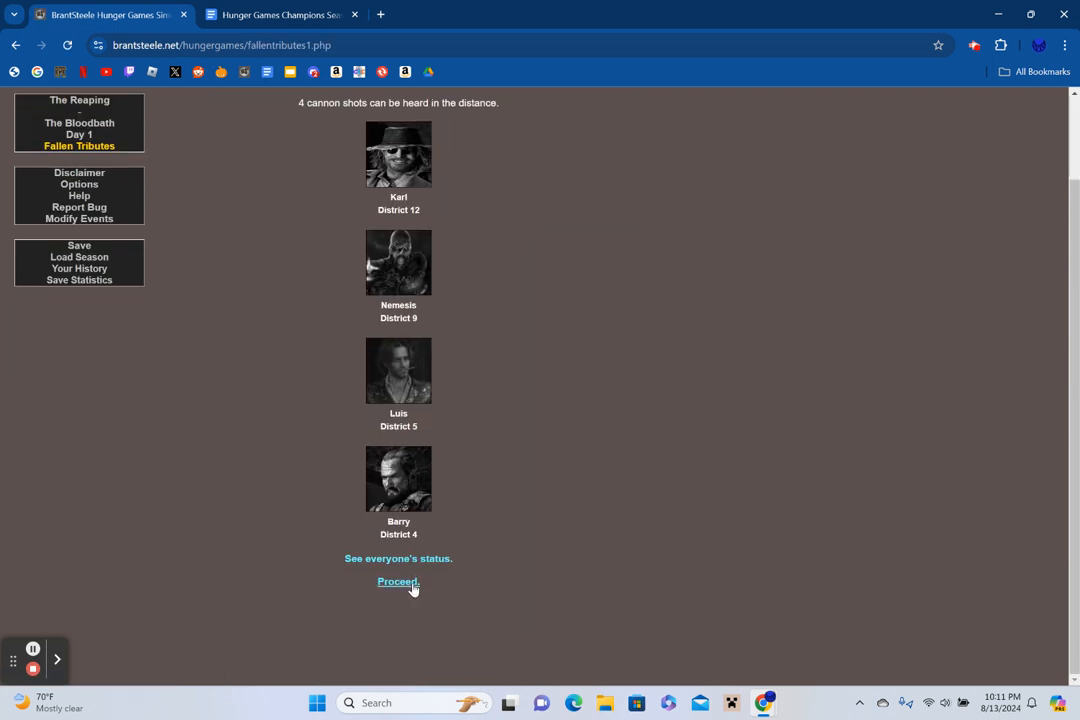
Advance to Night 1 and read its events down to Ethan questioning his sanity.
left_click(396, 582)
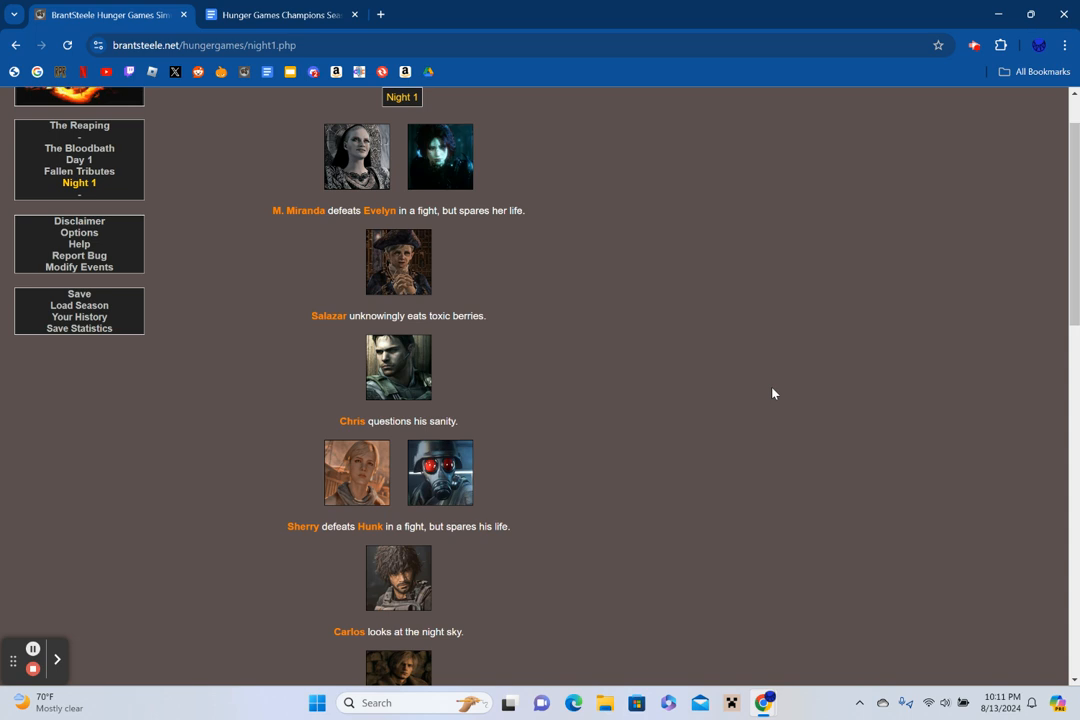
scroll("down", 3)
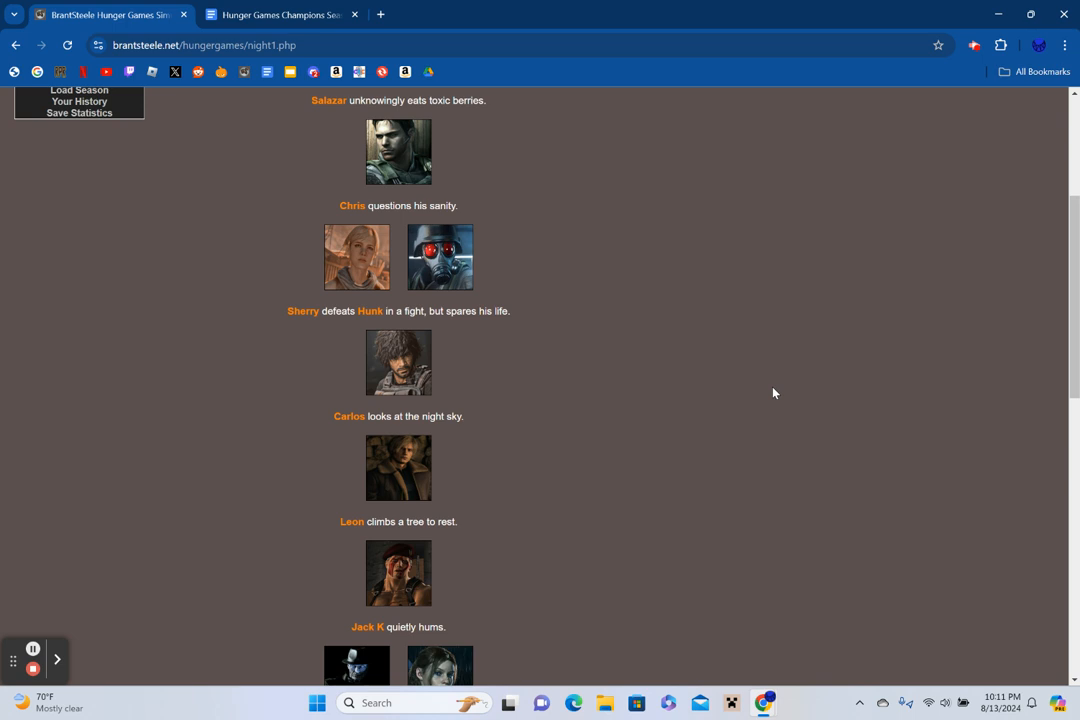
scroll("down", 3)
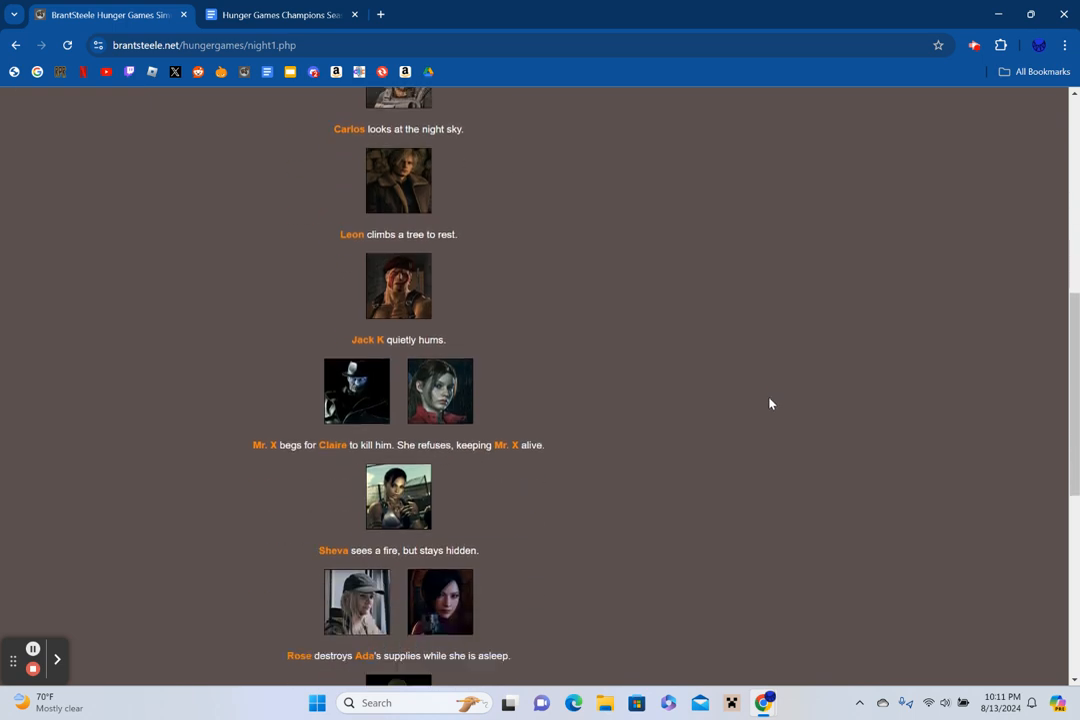
mouse_move(762, 396)
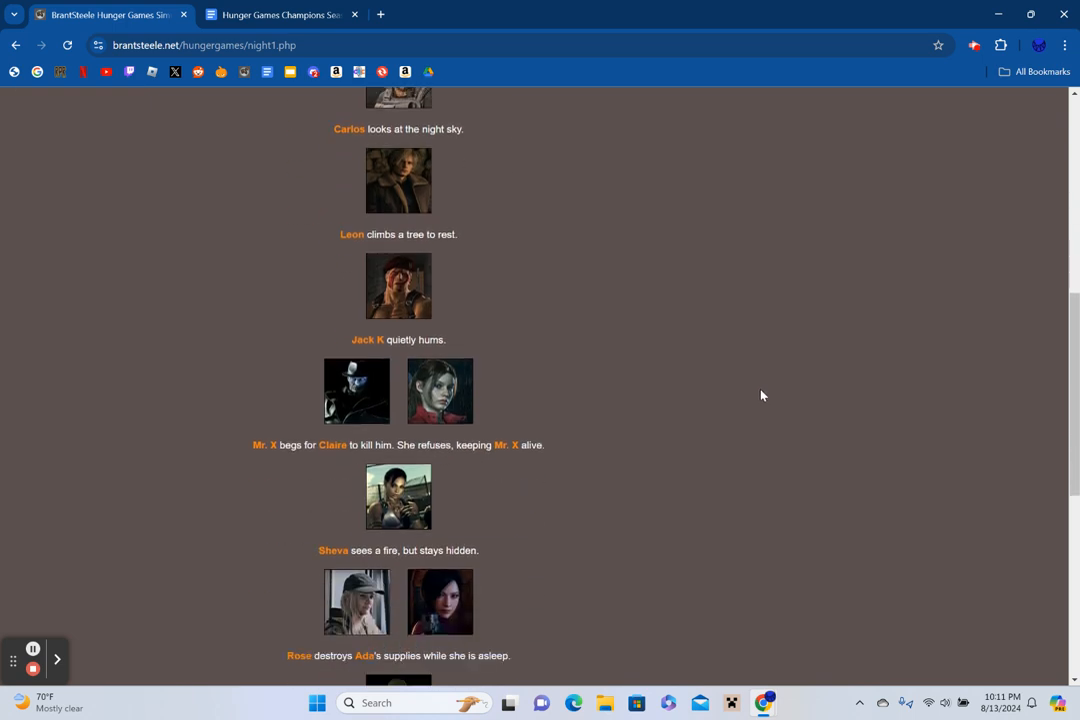
mouse_move(756, 398)
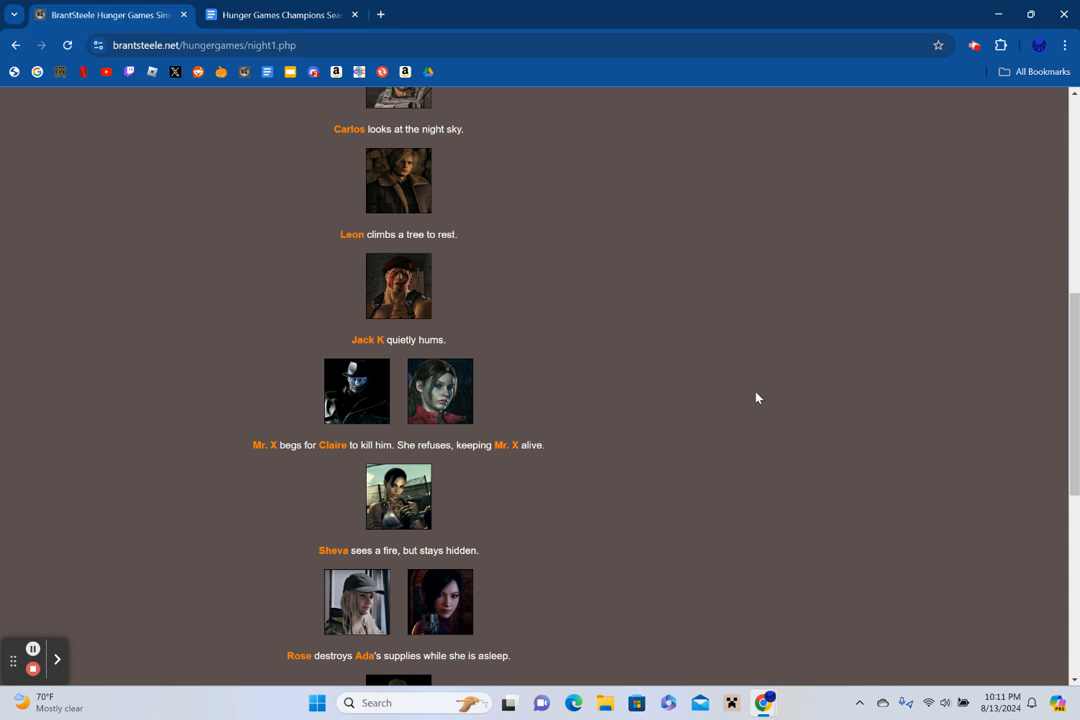
scroll("down", 3)
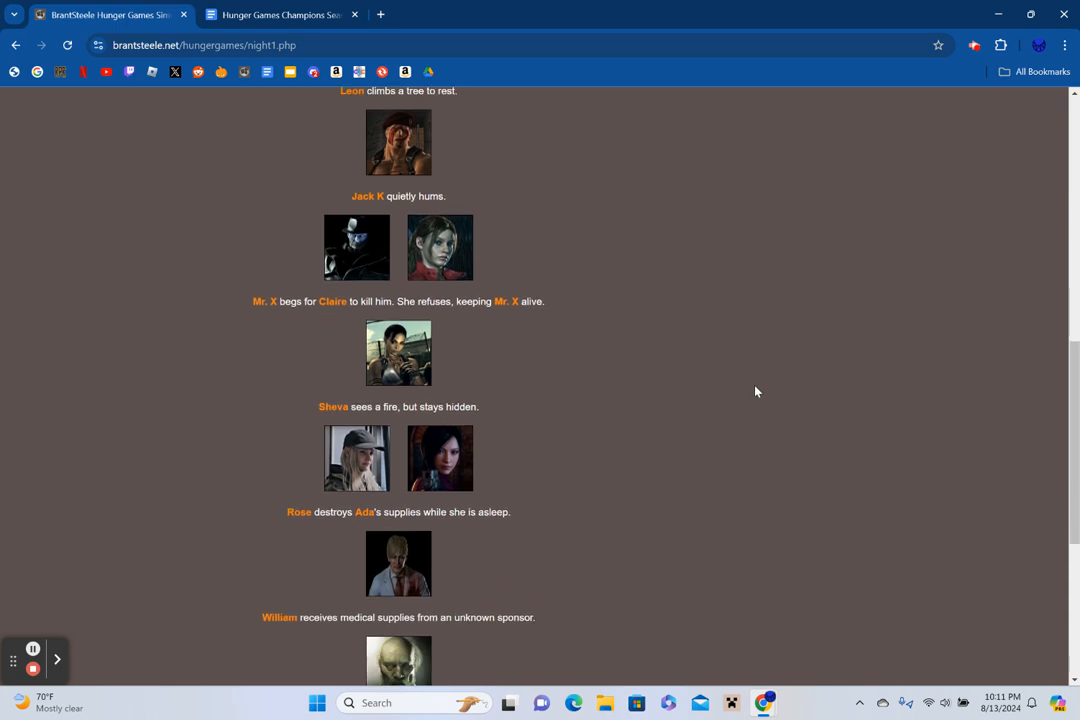
scroll("down", 3)
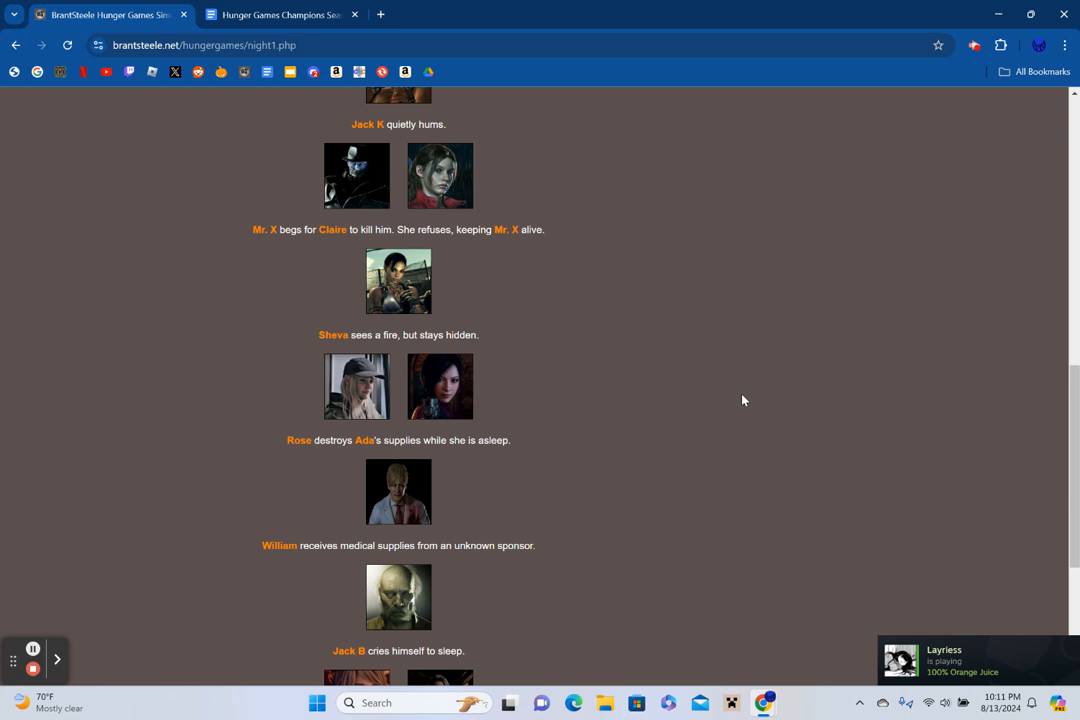
scroll("down", 3)
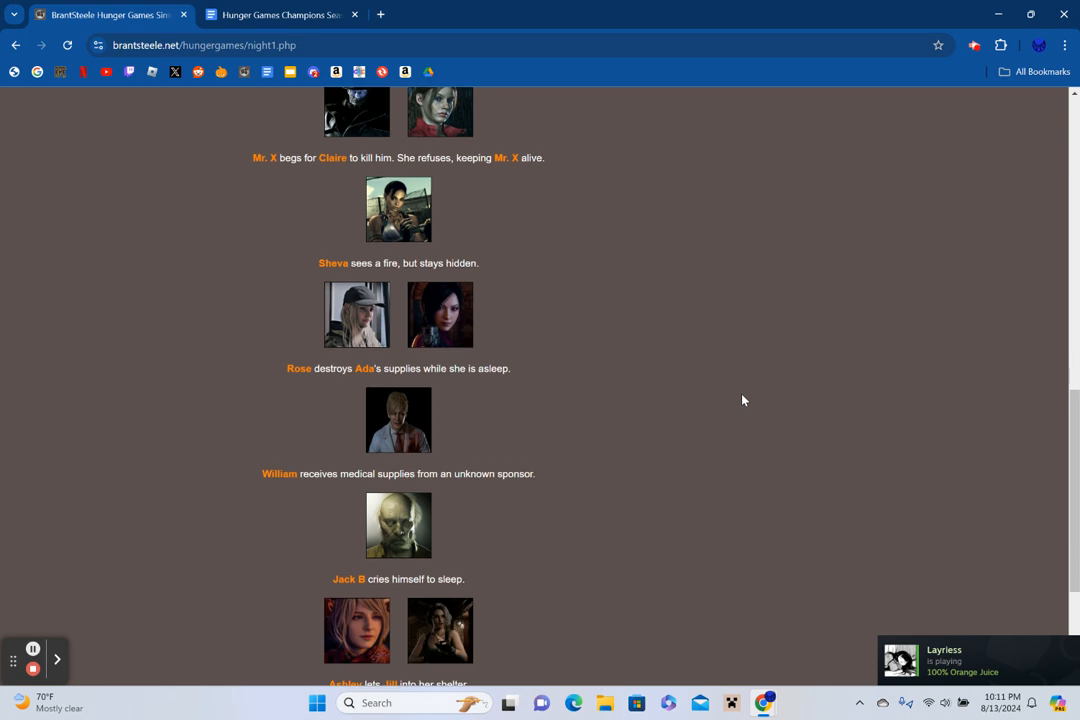
mouse_move(724, 444)
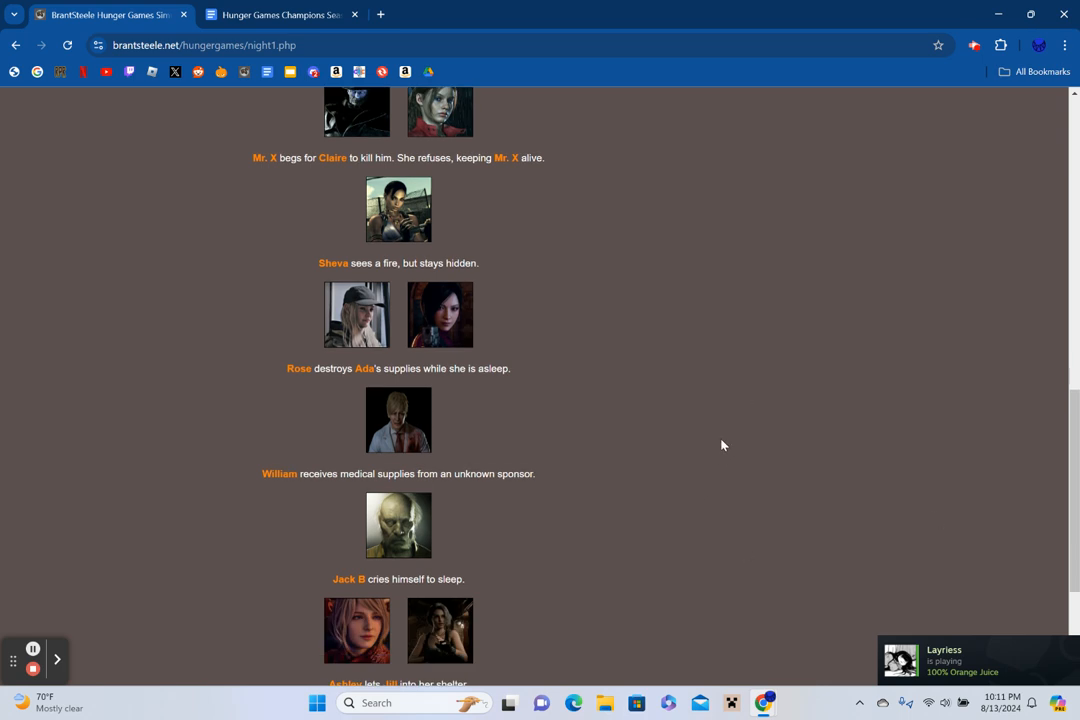
mouse_move(696, 448)
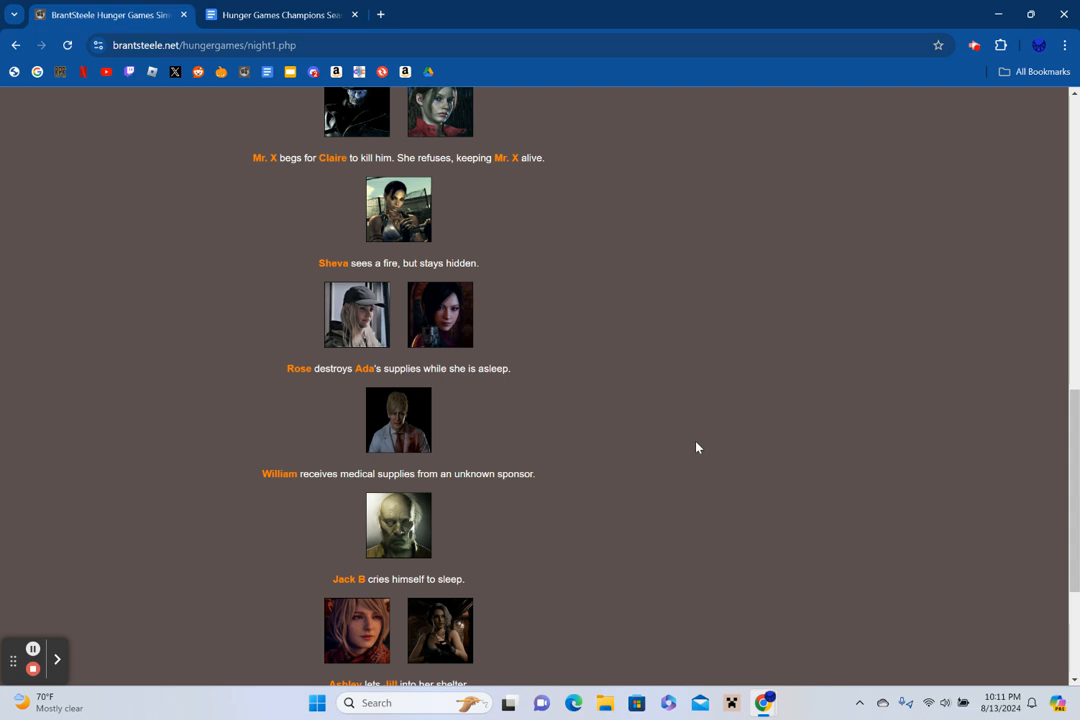
scroll("down", 3)
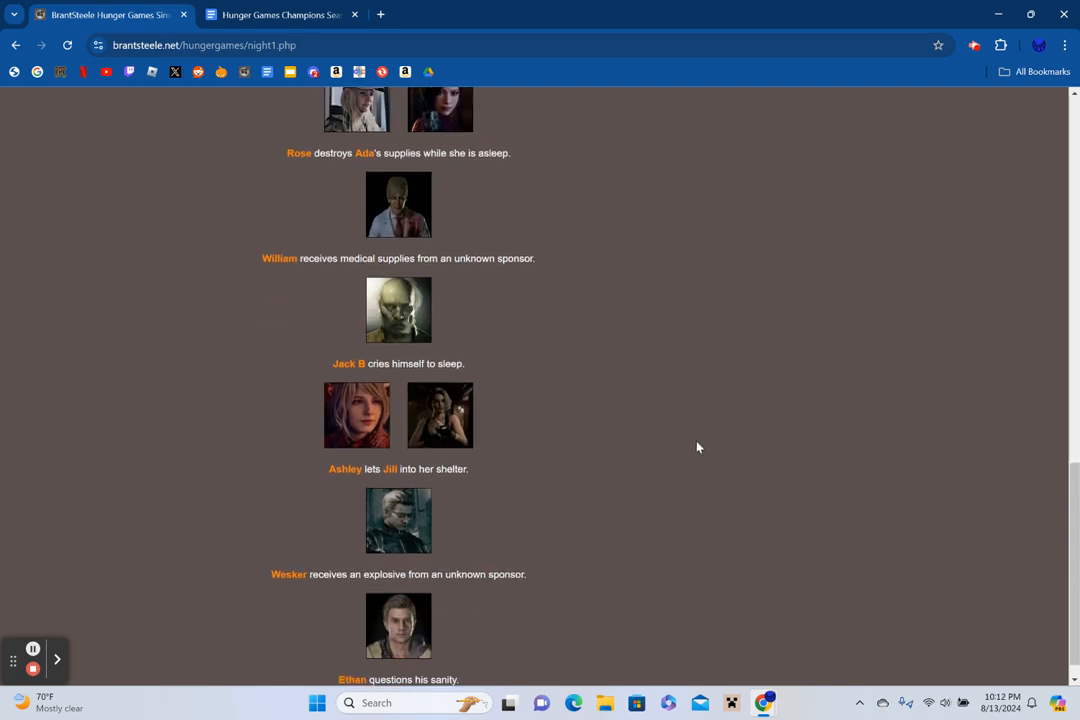
mouse_move(708, 444)
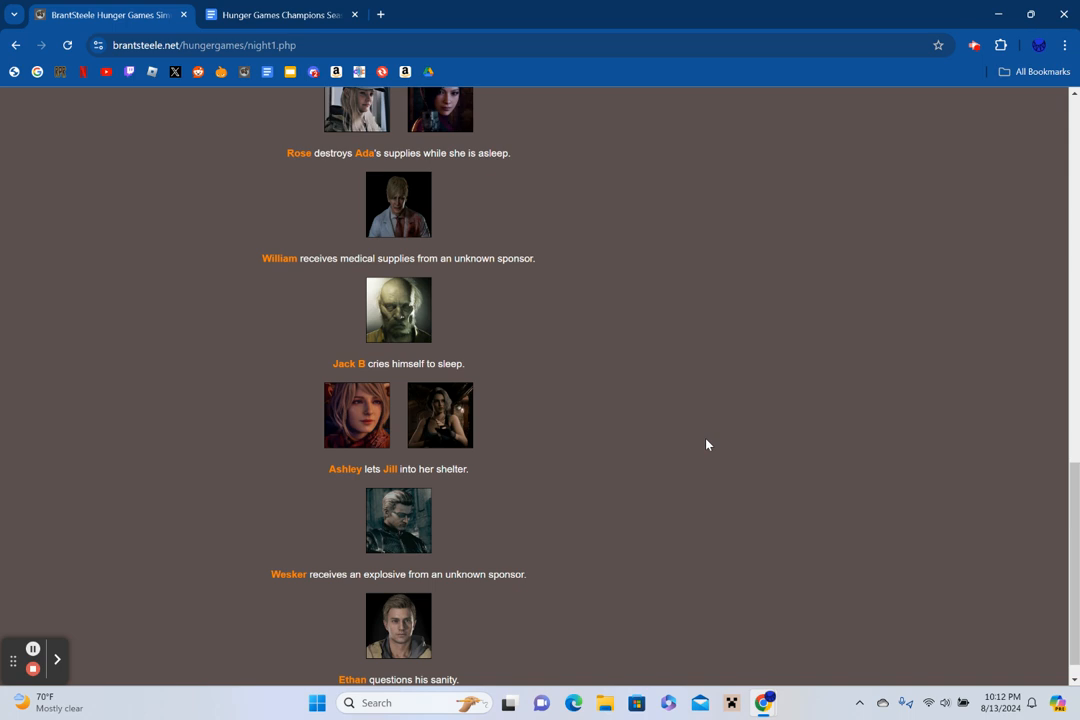
scroll("down", 3)
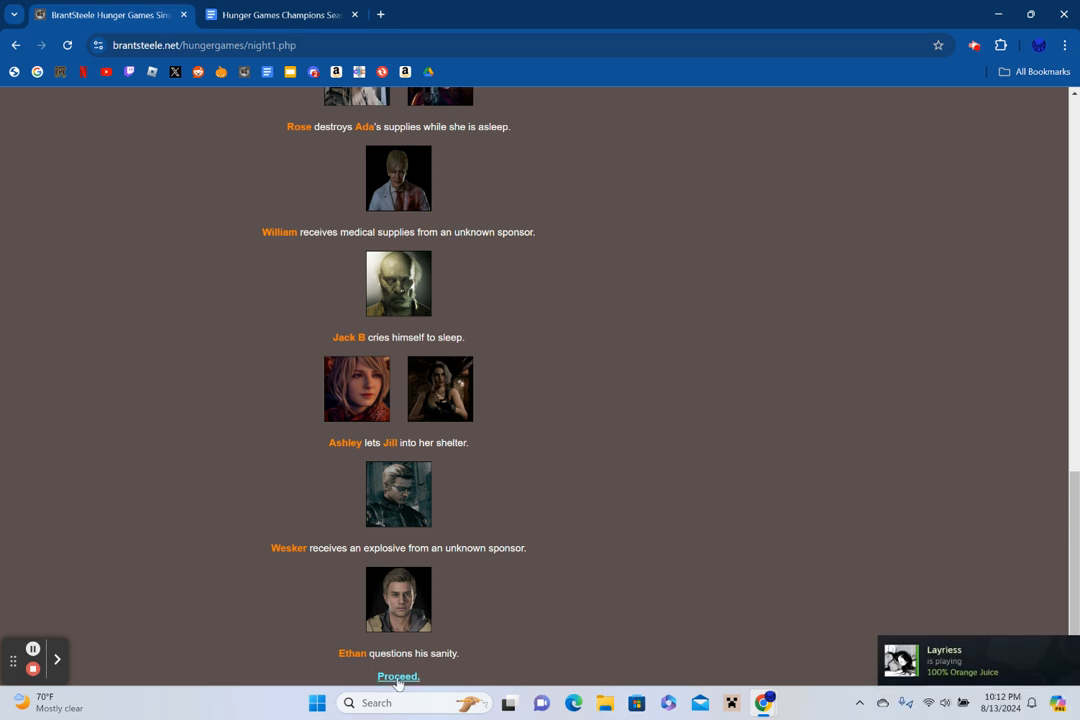
Advance to Day 2 and read its events from Mr. X's injury to Leon stalking Ashley.
left_click(396, 676)
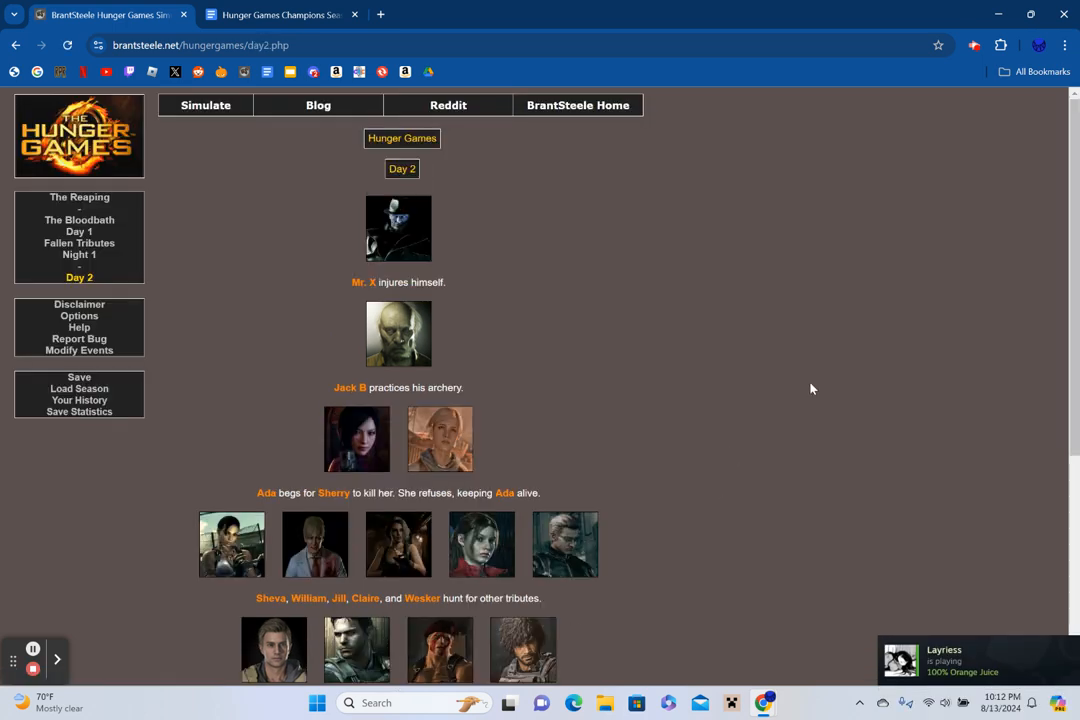
mouse_move(752, 384)
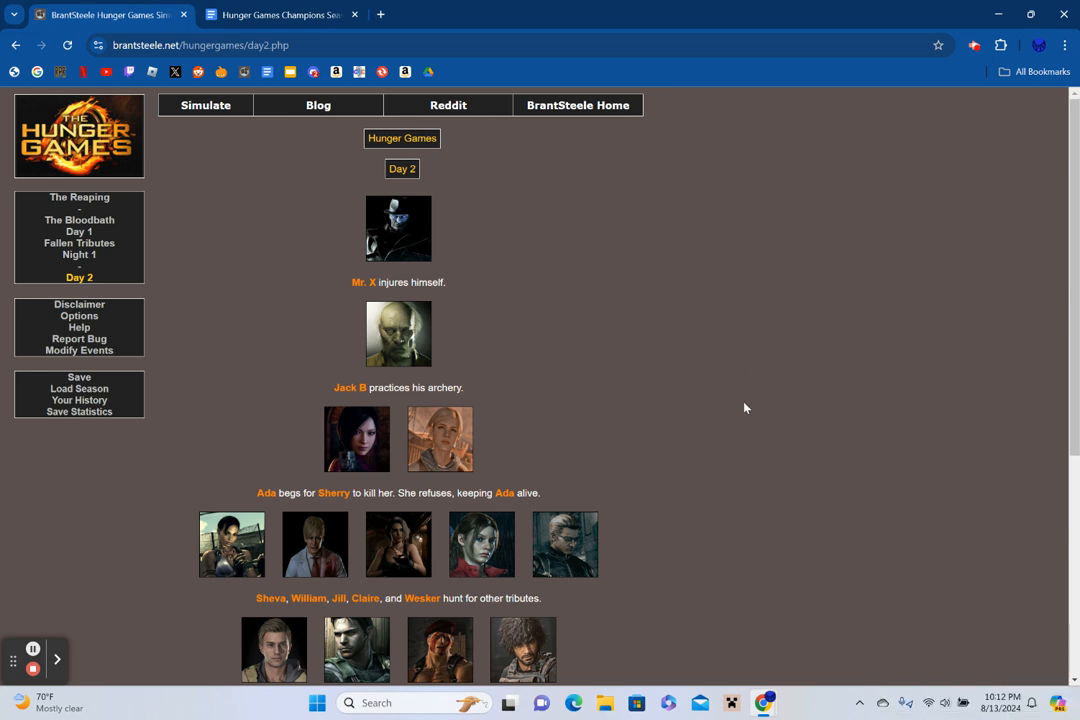
mouse_move(740, 388)
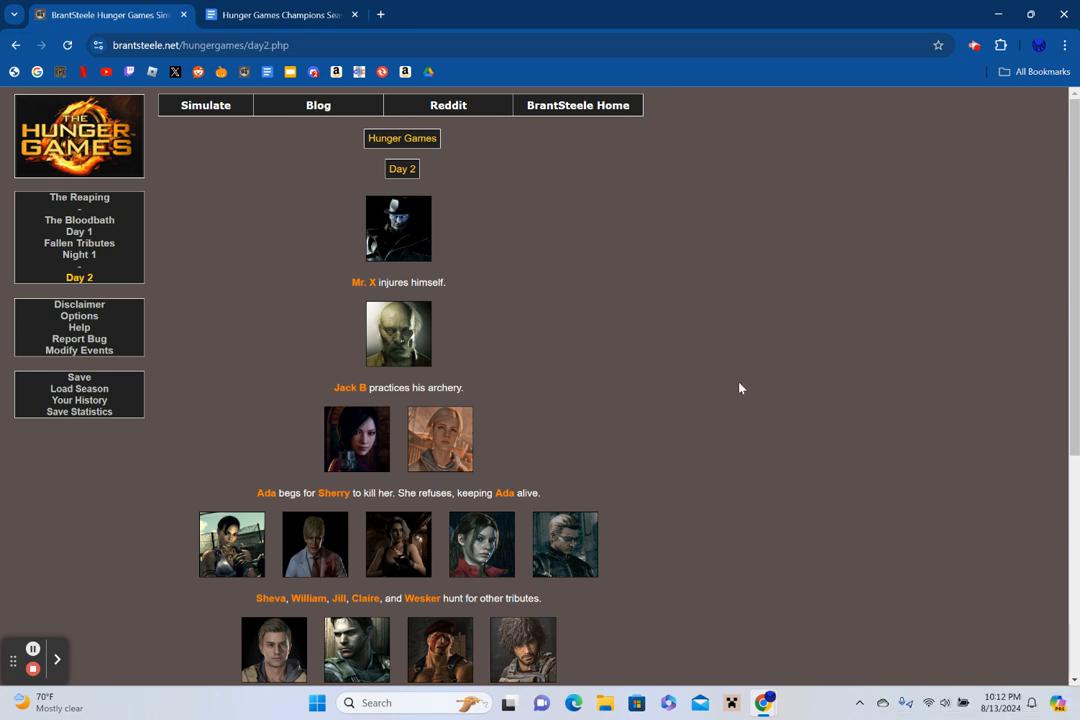
scroll("down", 3)
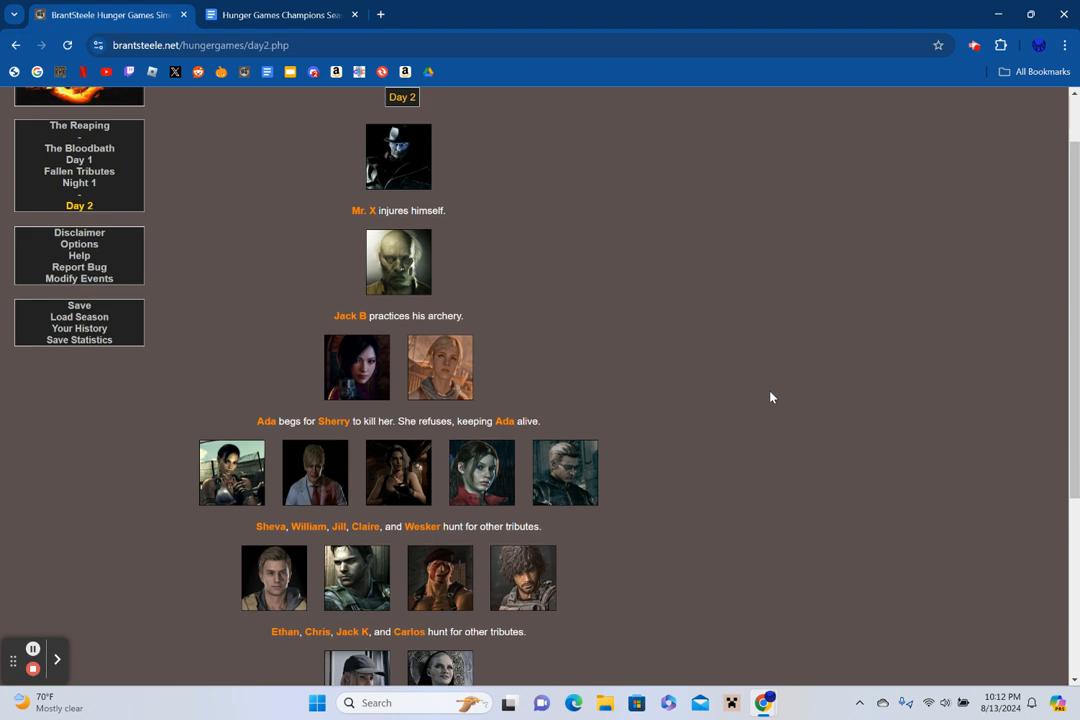
scroll("down", 3)
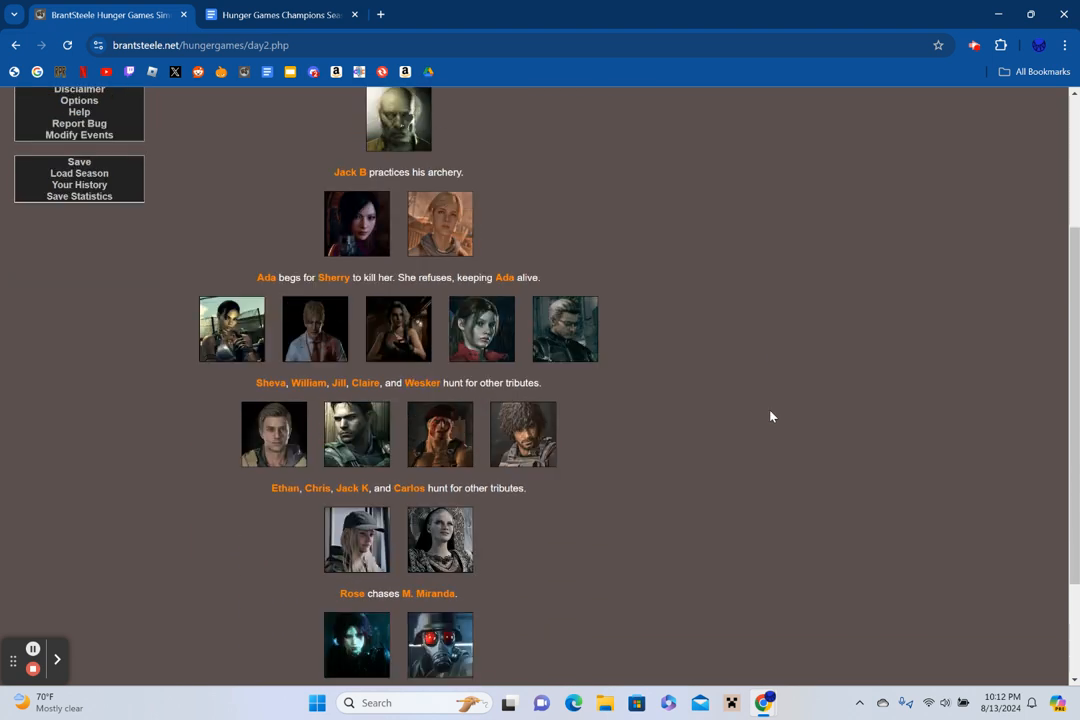
scroll("down", 3)
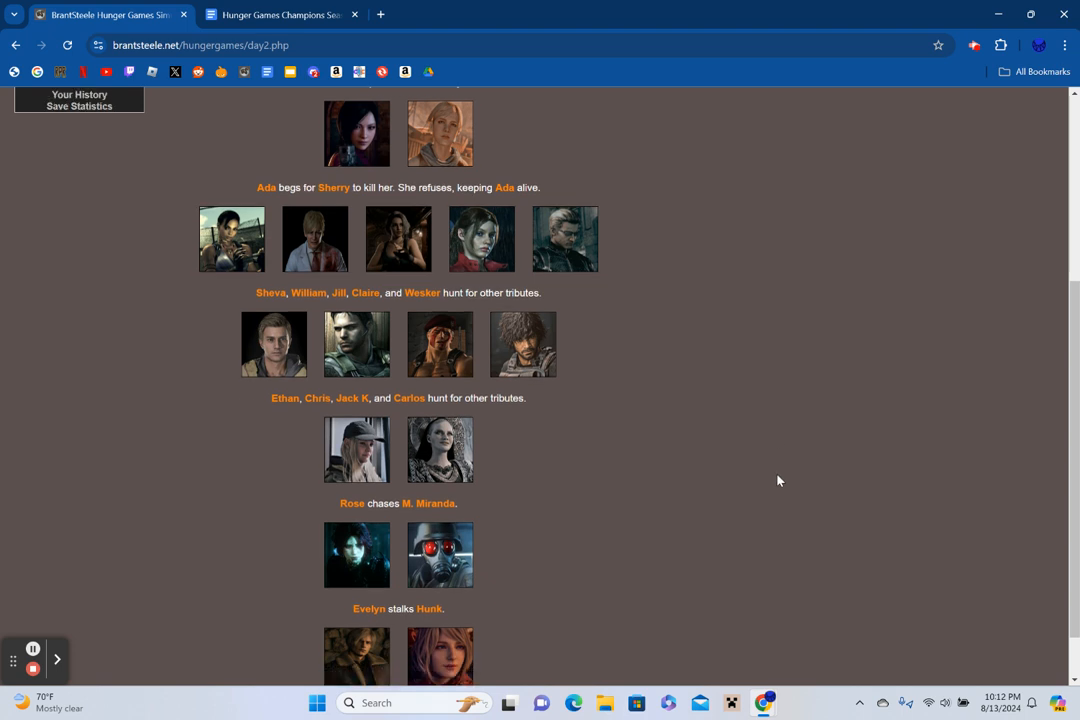
scroll("down", 3)
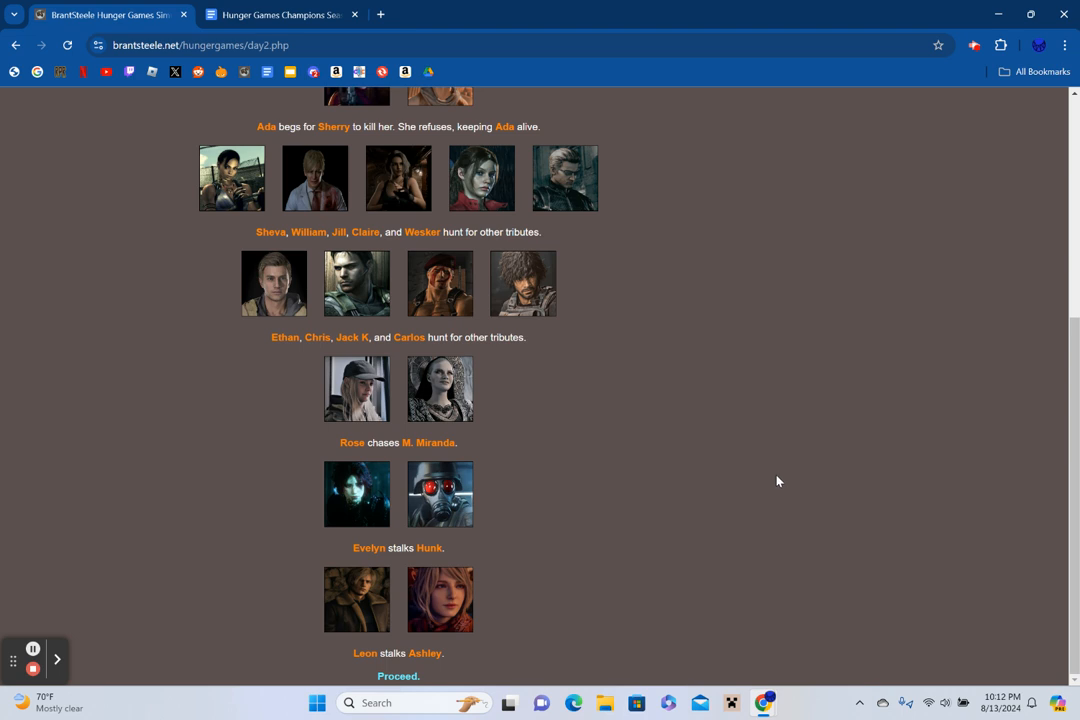
View Fallen Tributes 2 with Salazar, check everyone's status, and return to the fallen tributes.
left_click(396, 676)
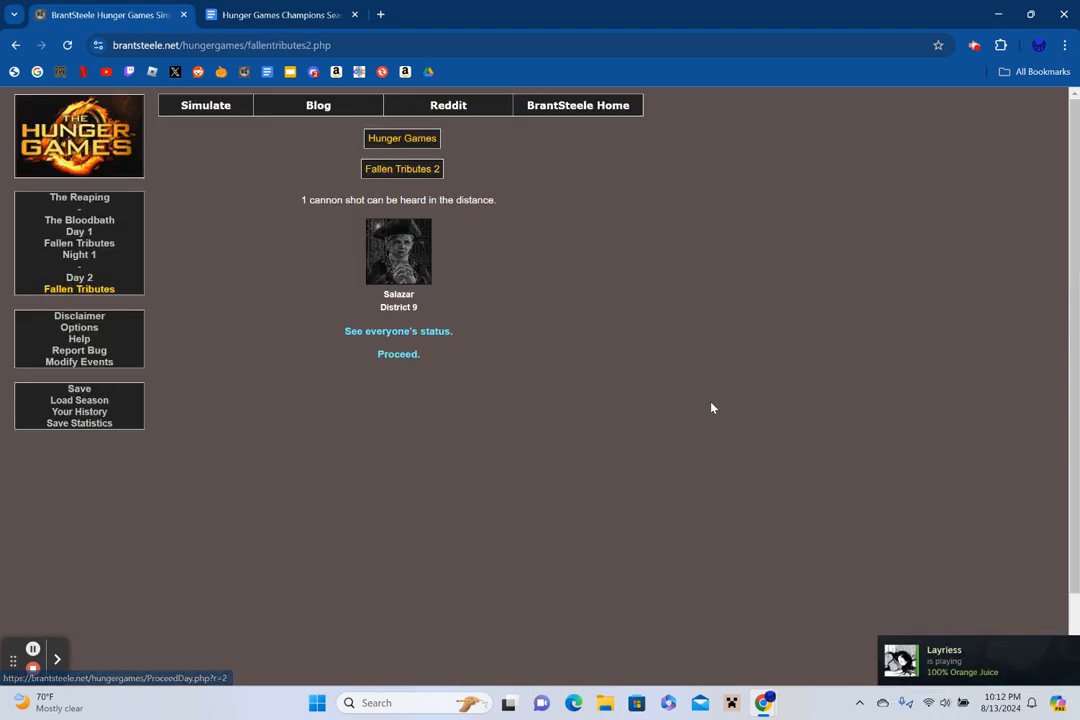
mouse_move(740, 364)
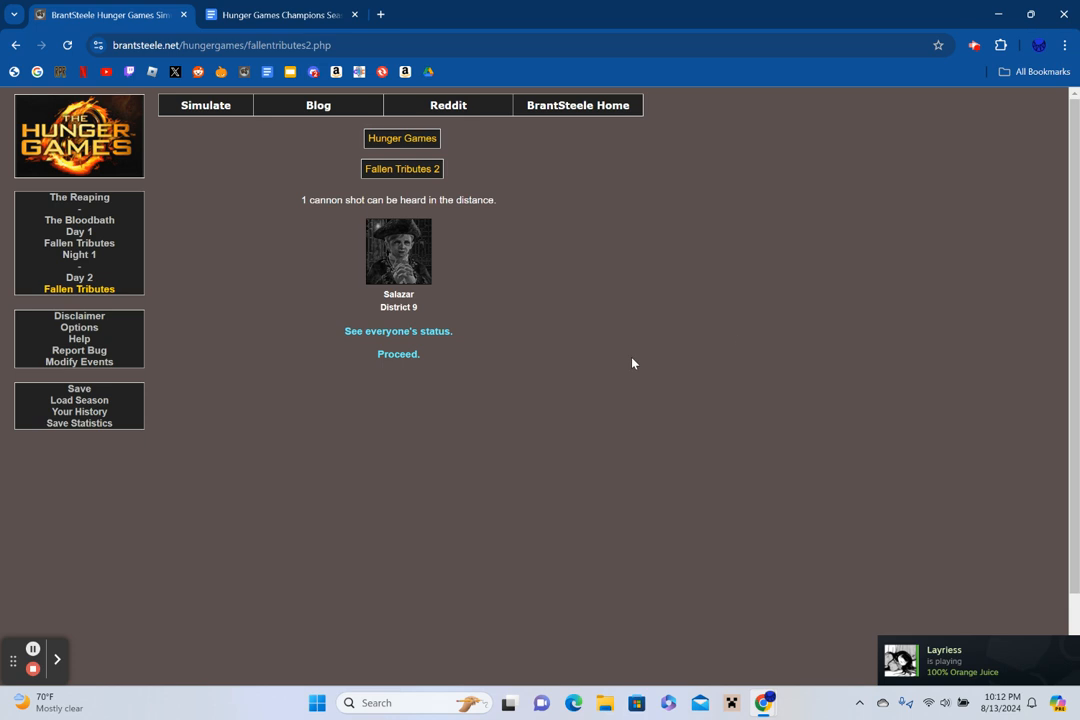
left_click(398, 332)
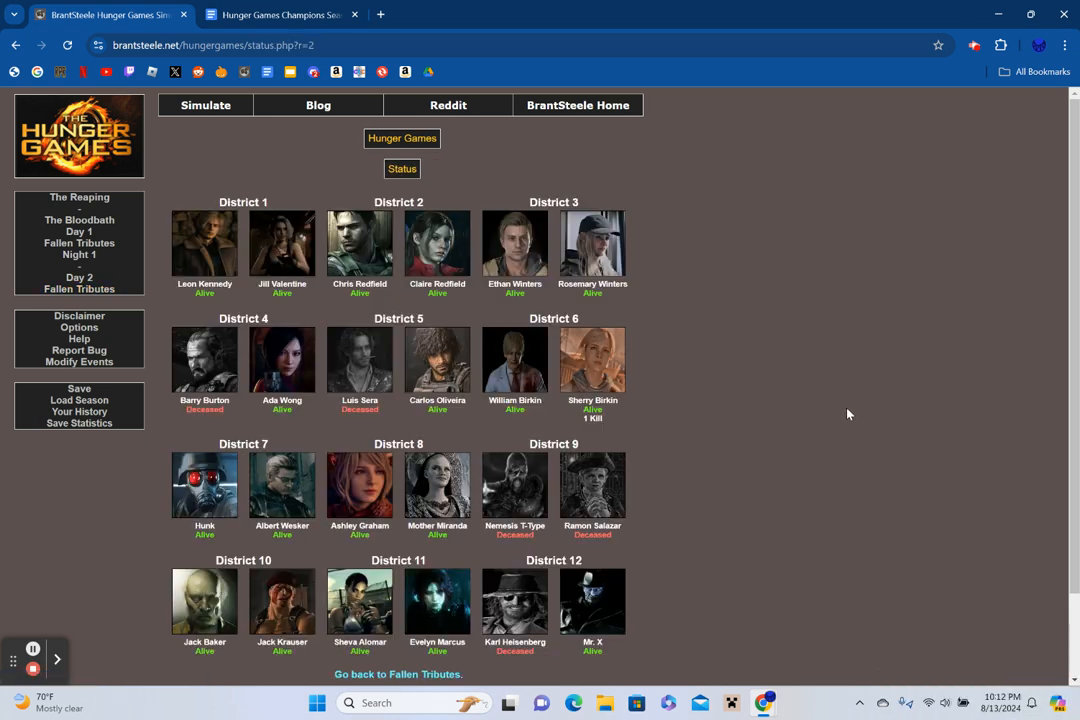
mouse_move(520, 504)
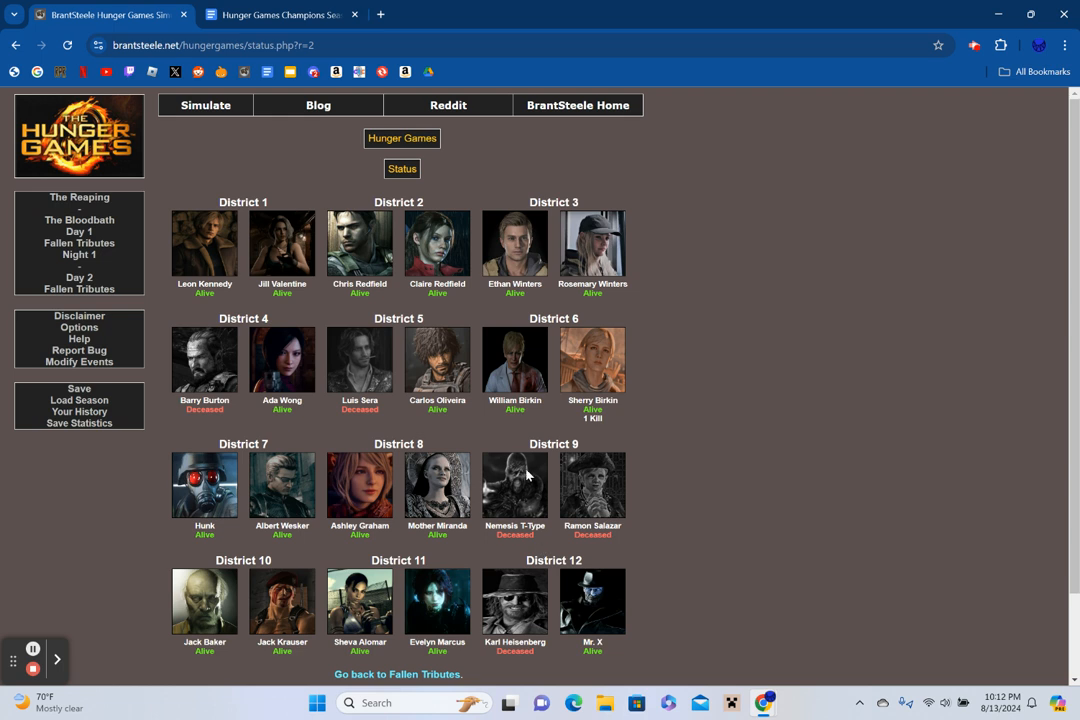
scroll("down", 3)
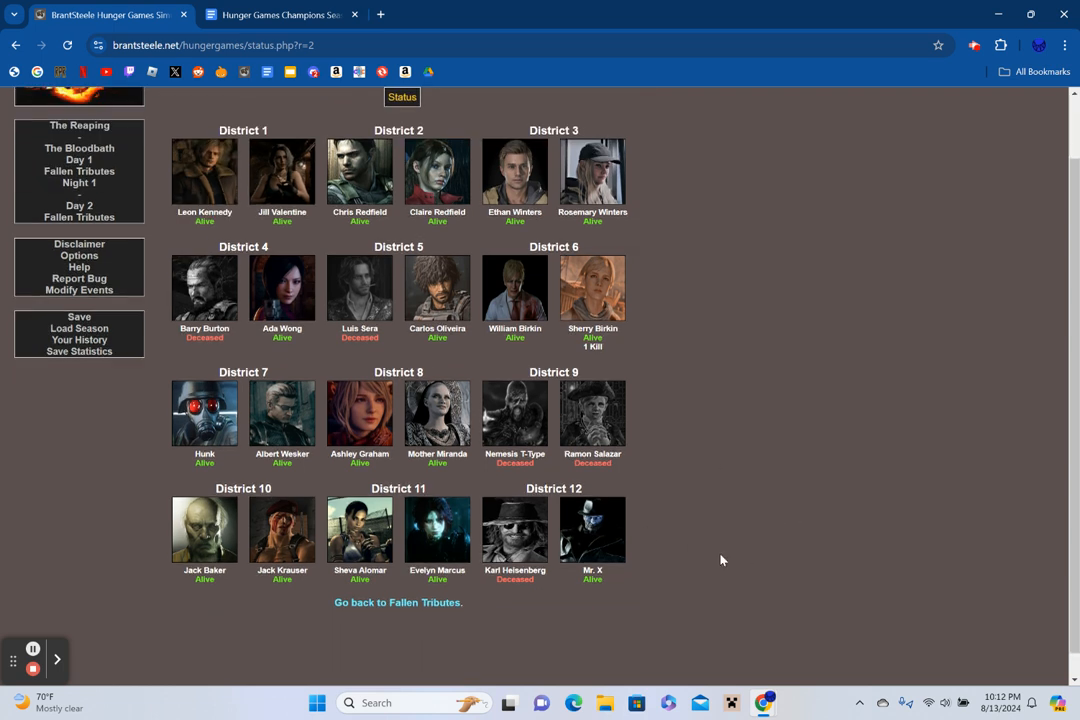
left_click(396, 602)
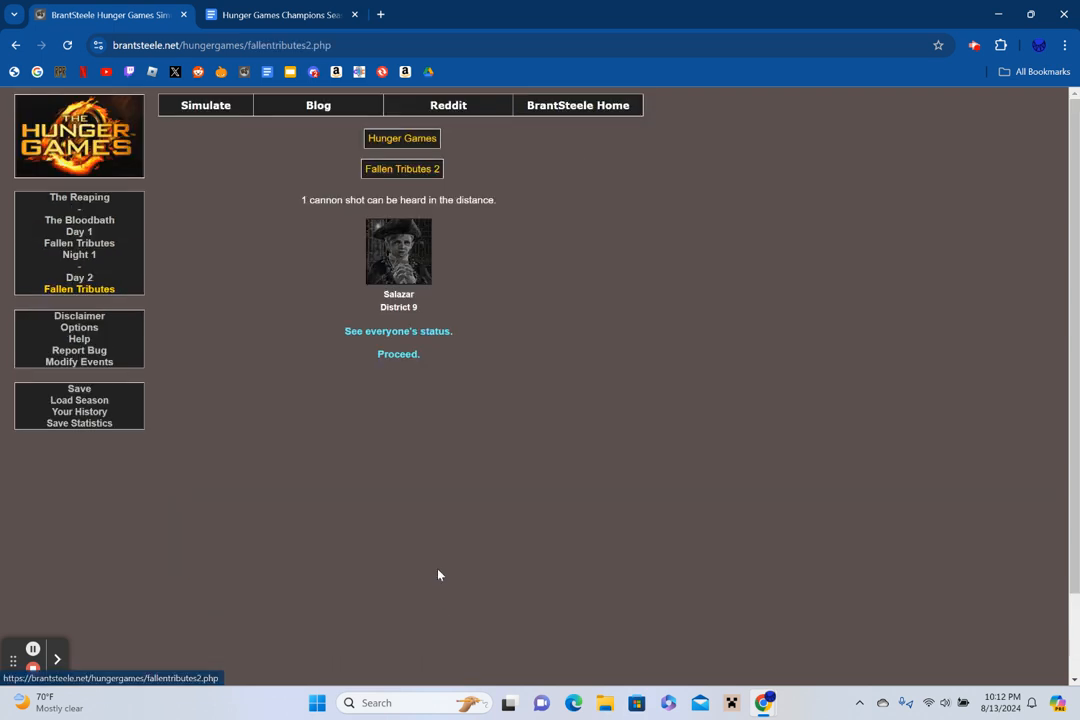
Advance to Night 2 and read its events down to Carlos destroying Sherry's supplies.
left_click(398, 352)
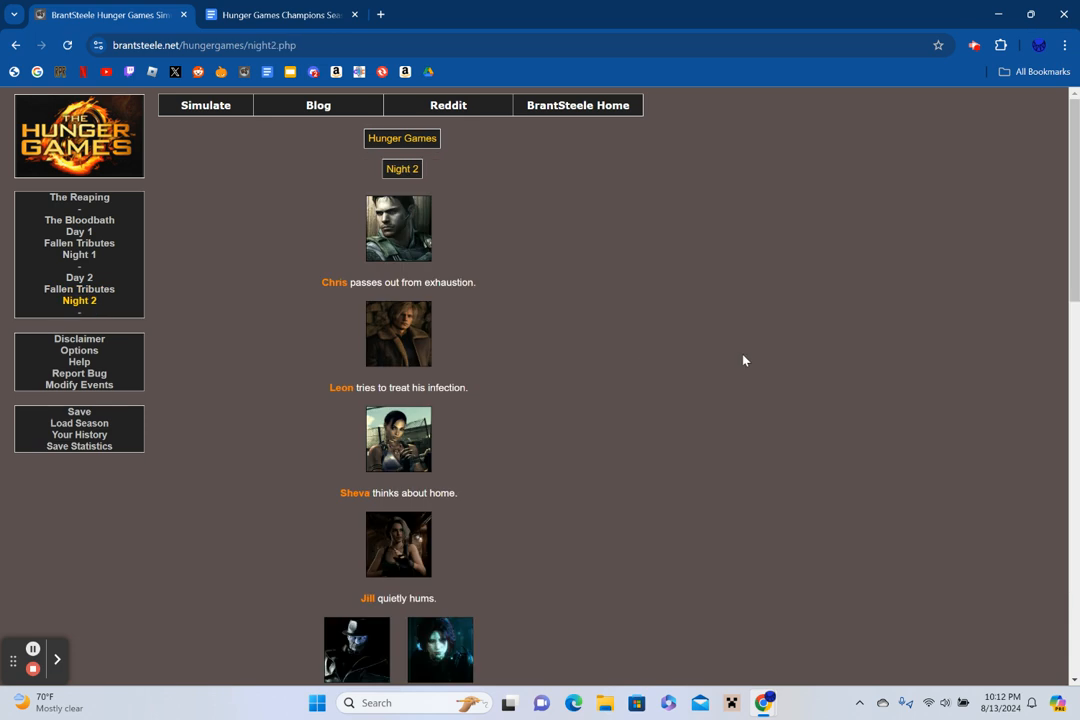
scroll("down", 3)
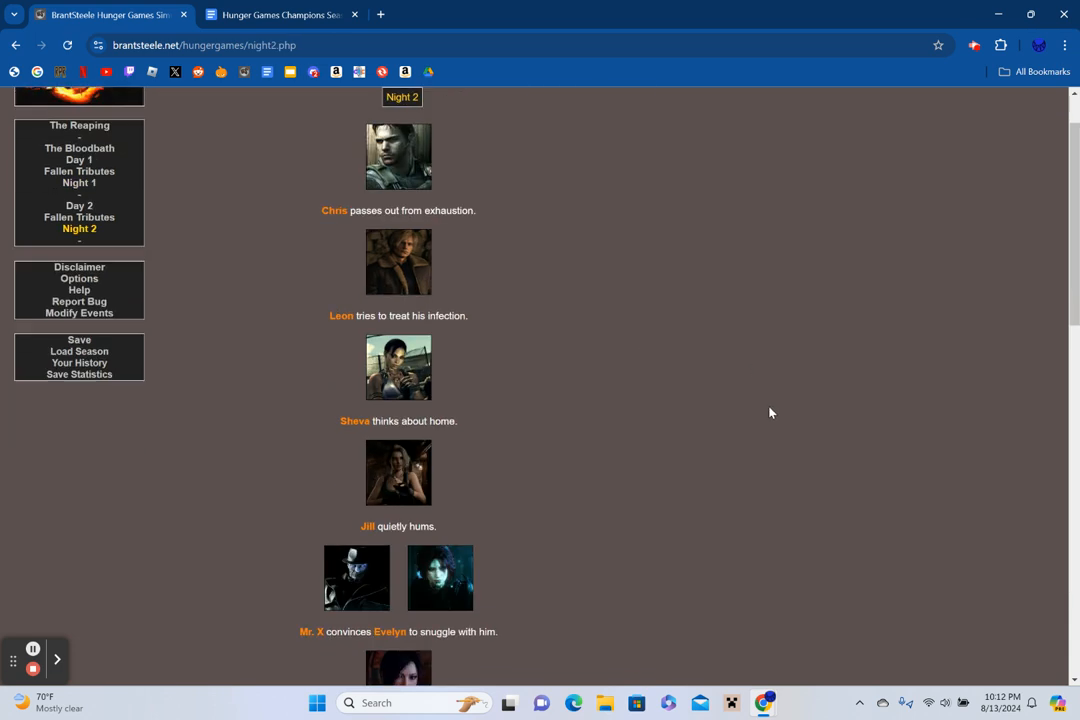
scroll("down", 3)
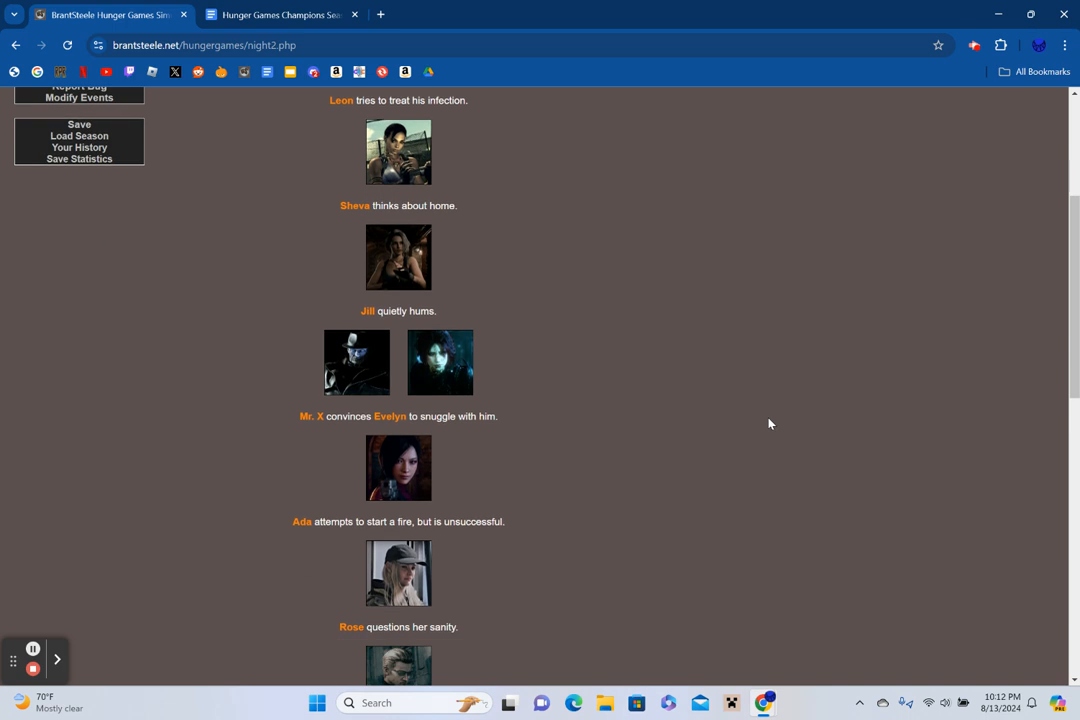
scroll("down", 3)
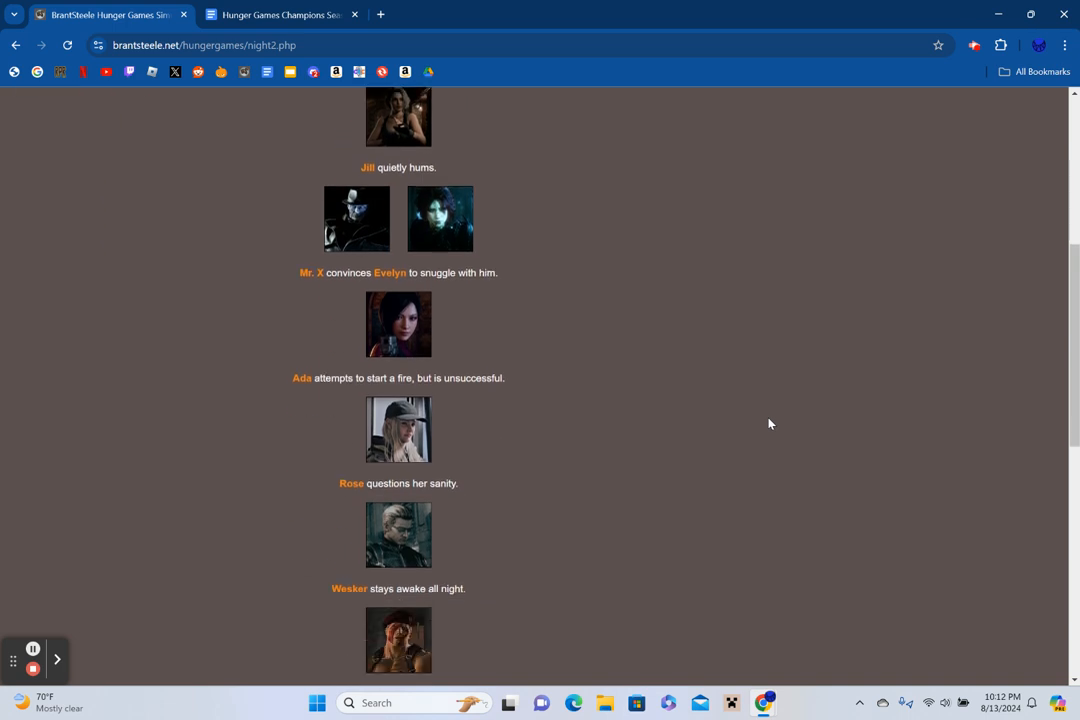
scroll("down", 3)
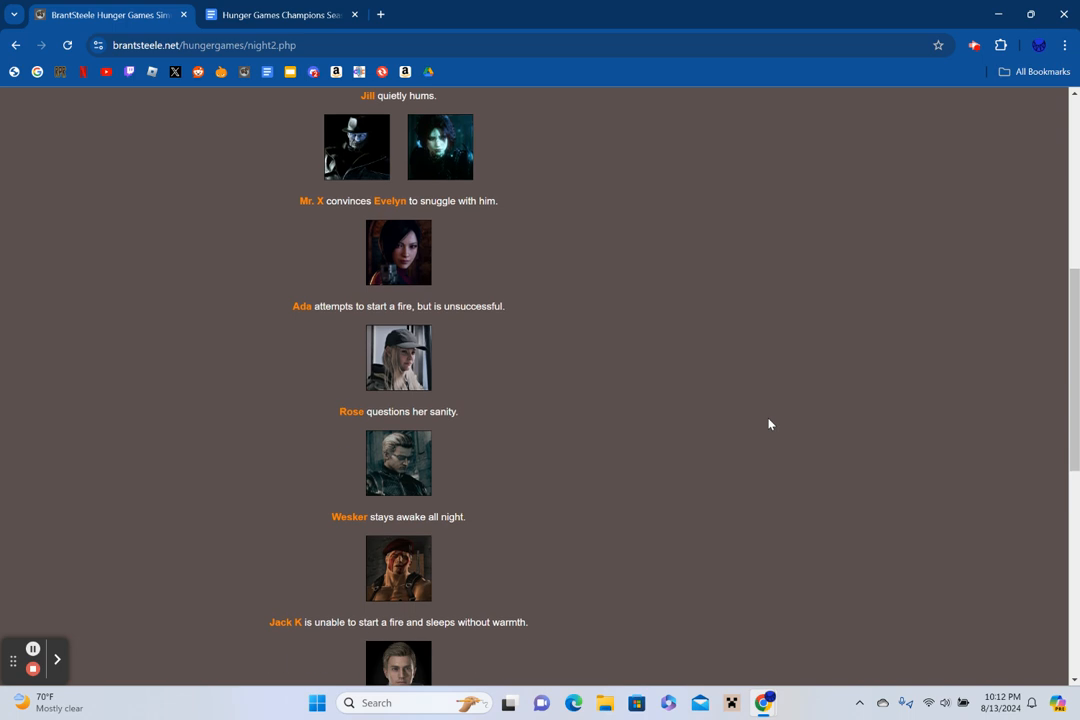
scroll("down", 3)
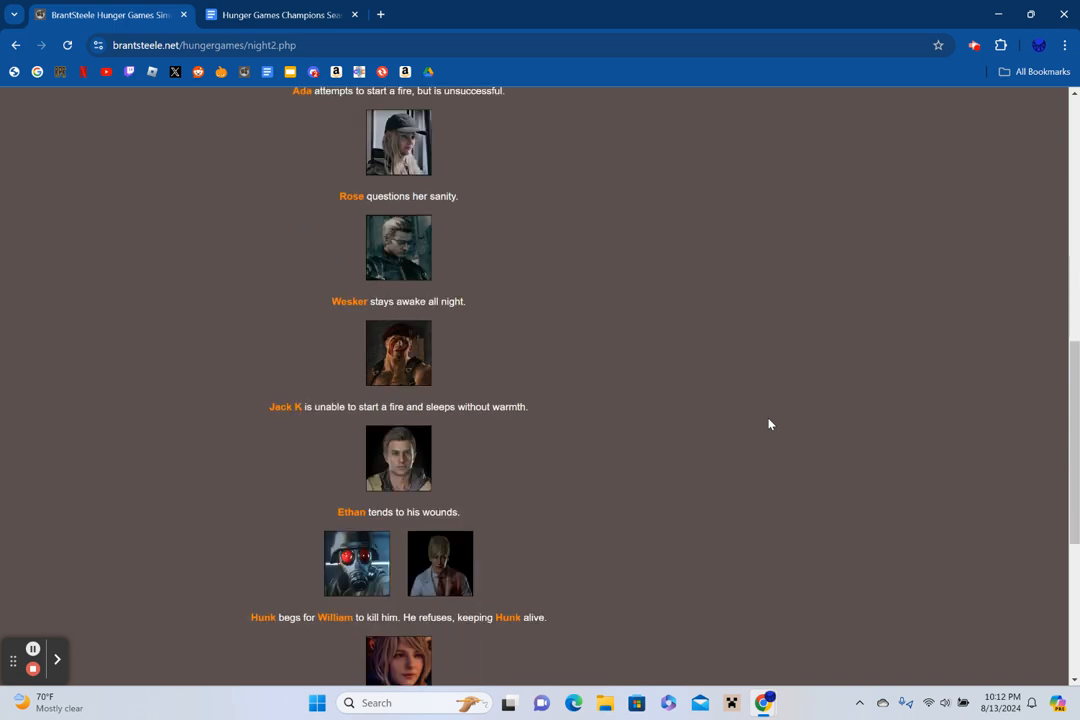
scroll("down", 3)
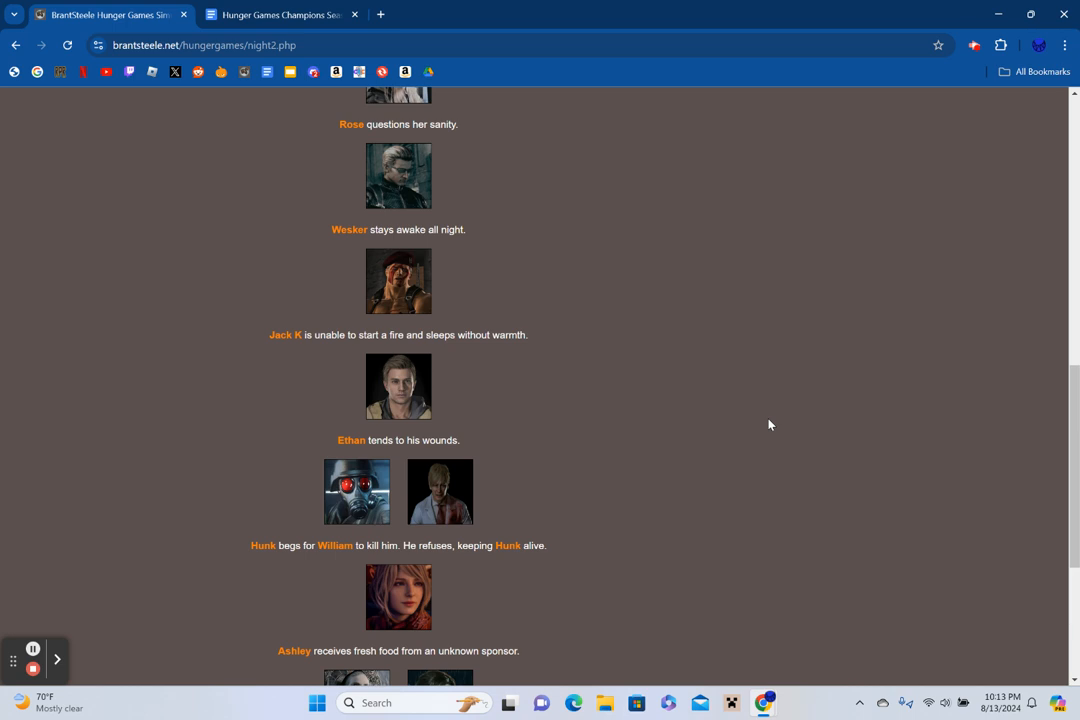
scroll("down", 3)
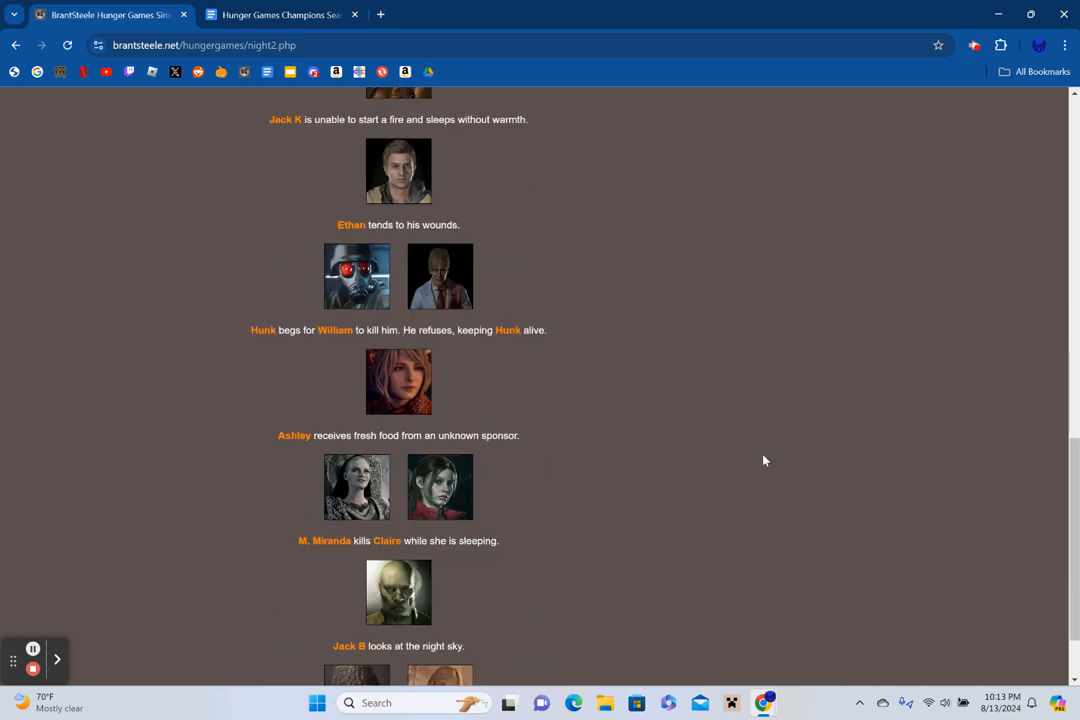
scroll("down", 3)
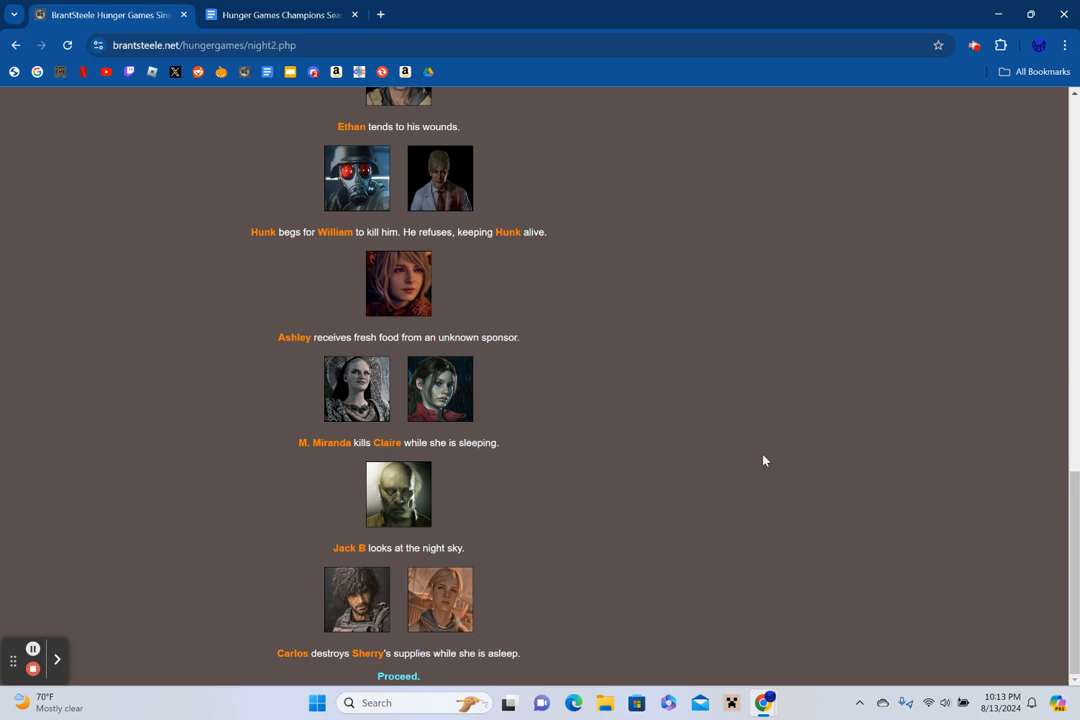
Advance to Day 3 and read its events, including Ashley's explosive killing M. Miranda.
left_click(398, 676)
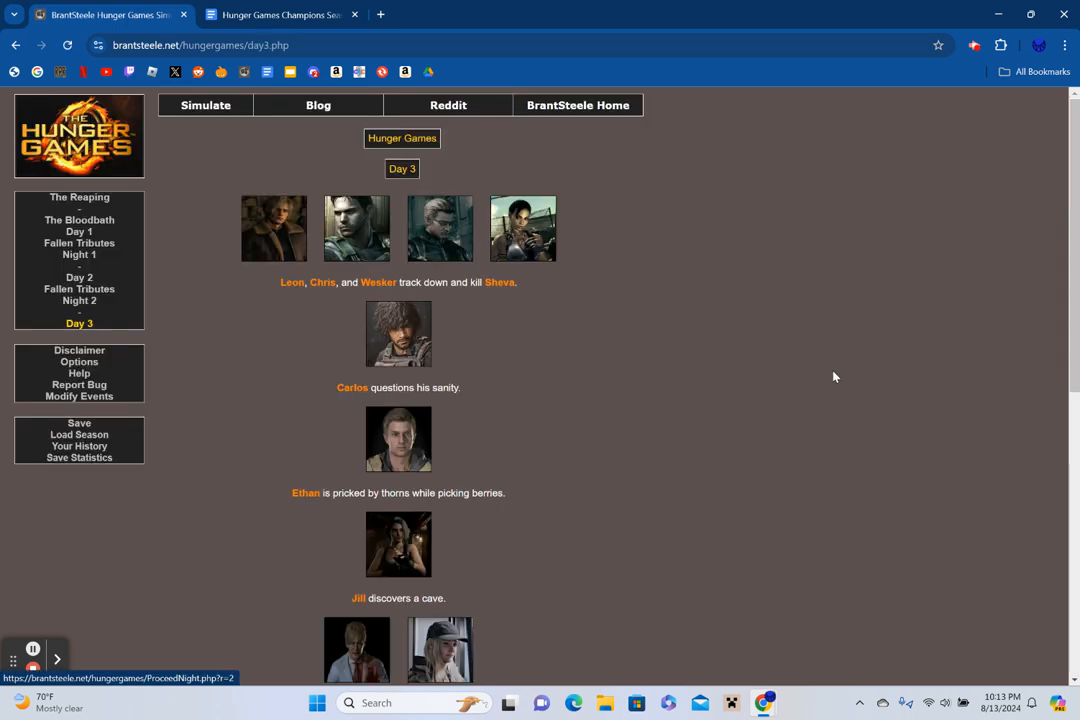
mouse_move(728, 498)
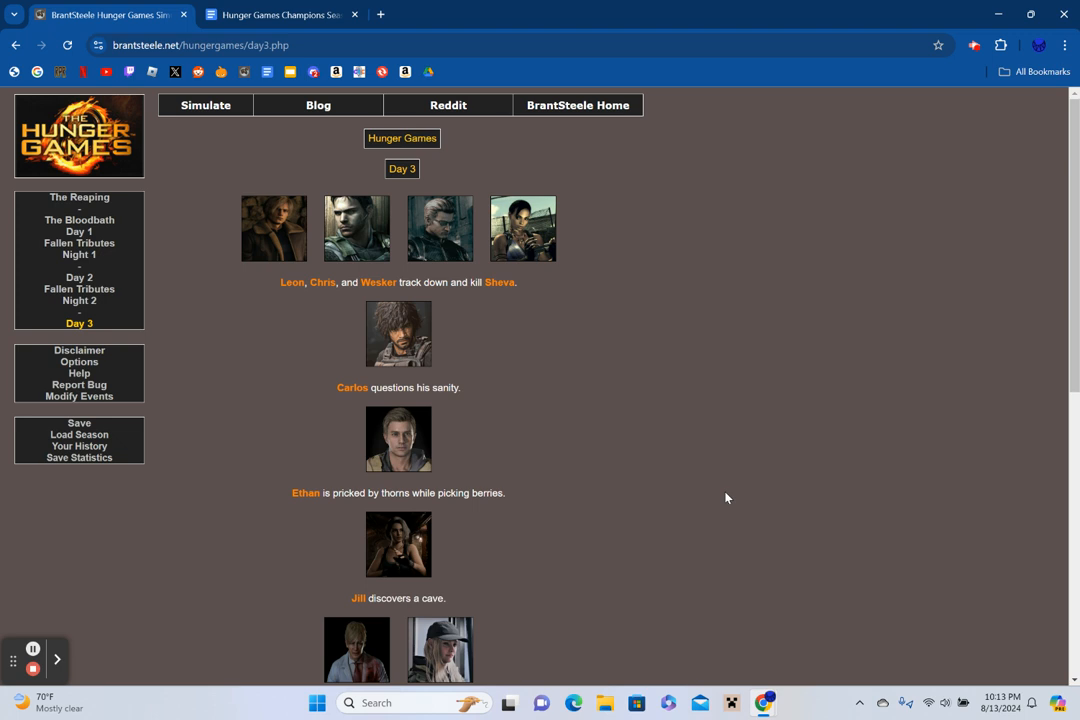
scroll("down", 3)
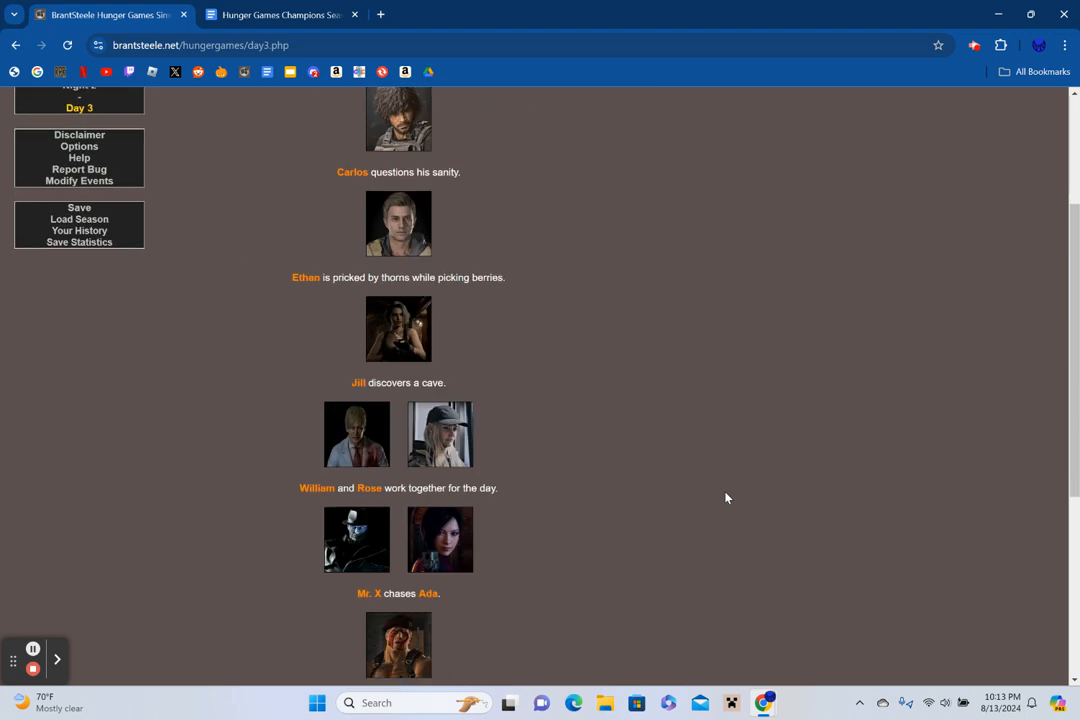
scroll("down", 3)
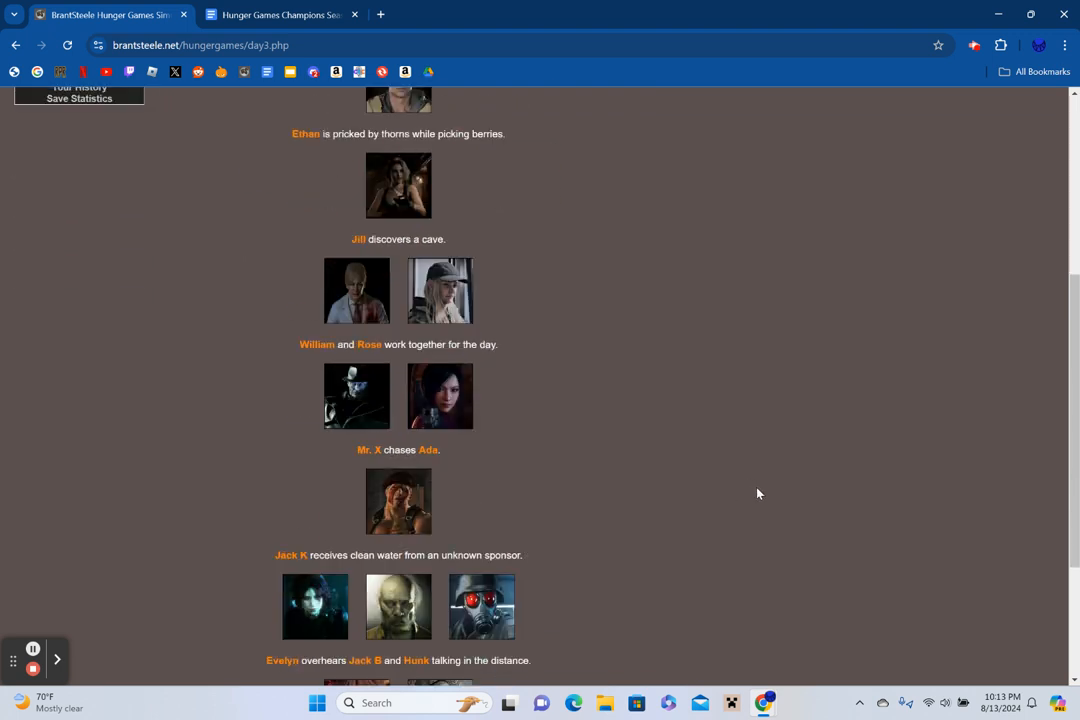
scroll("down", 3)
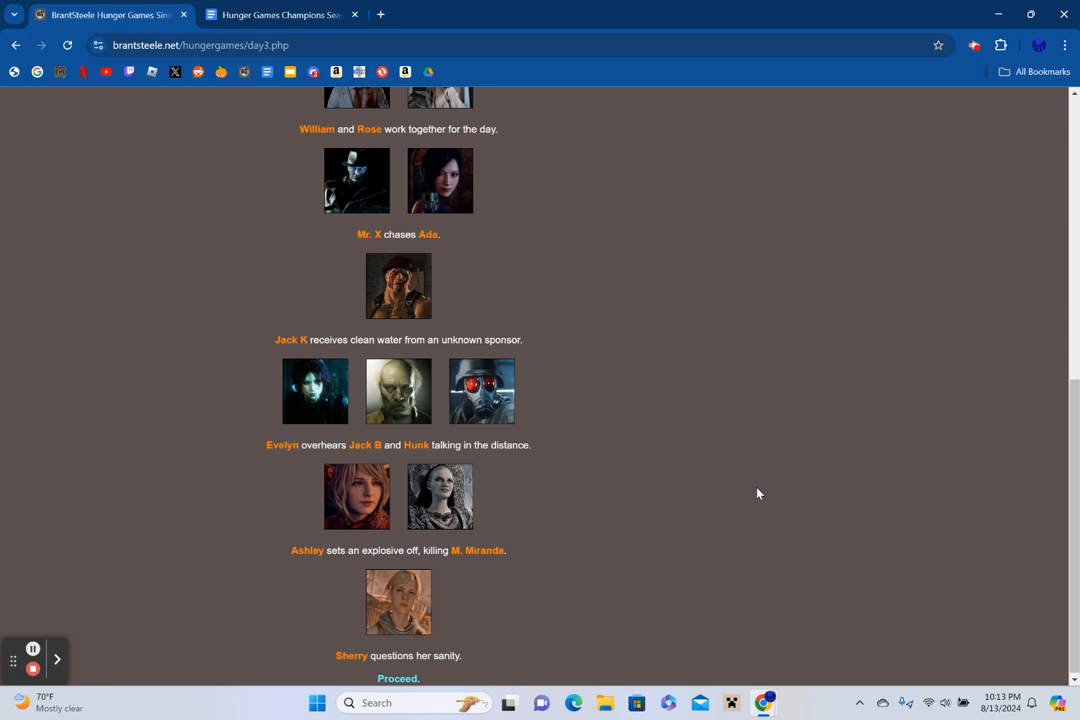
View Fallen Tributes 3, then check everyone's status showing Claire, Sheva and Mother Miranda deceased.
left_click(396, 678)
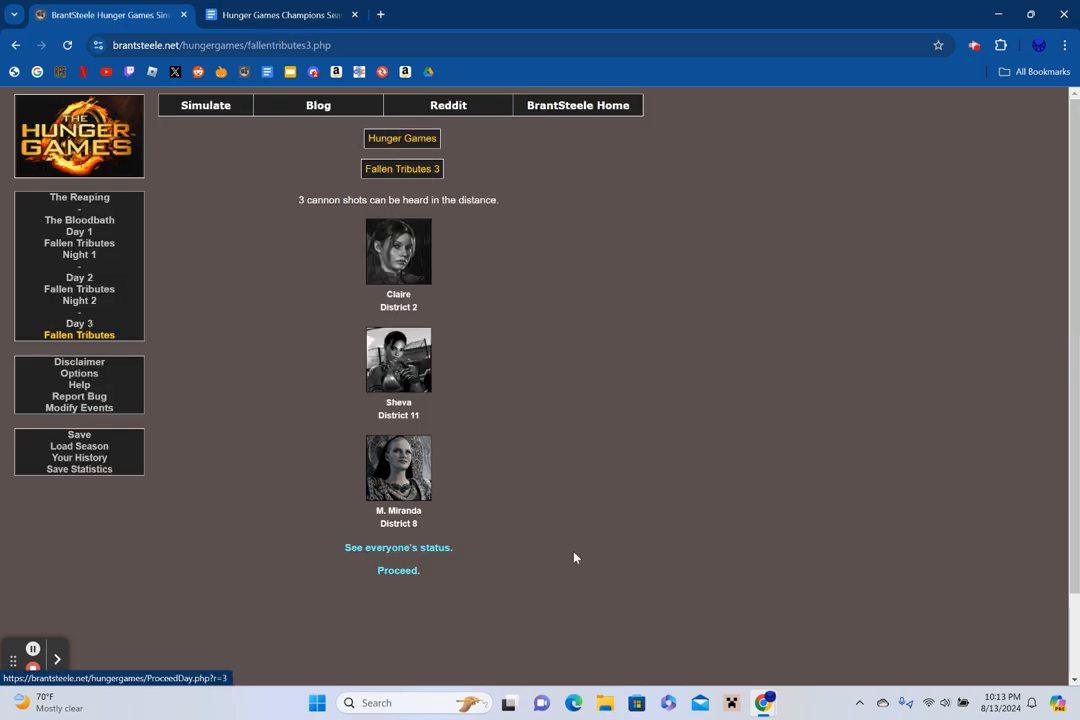
scroll("down", 3)
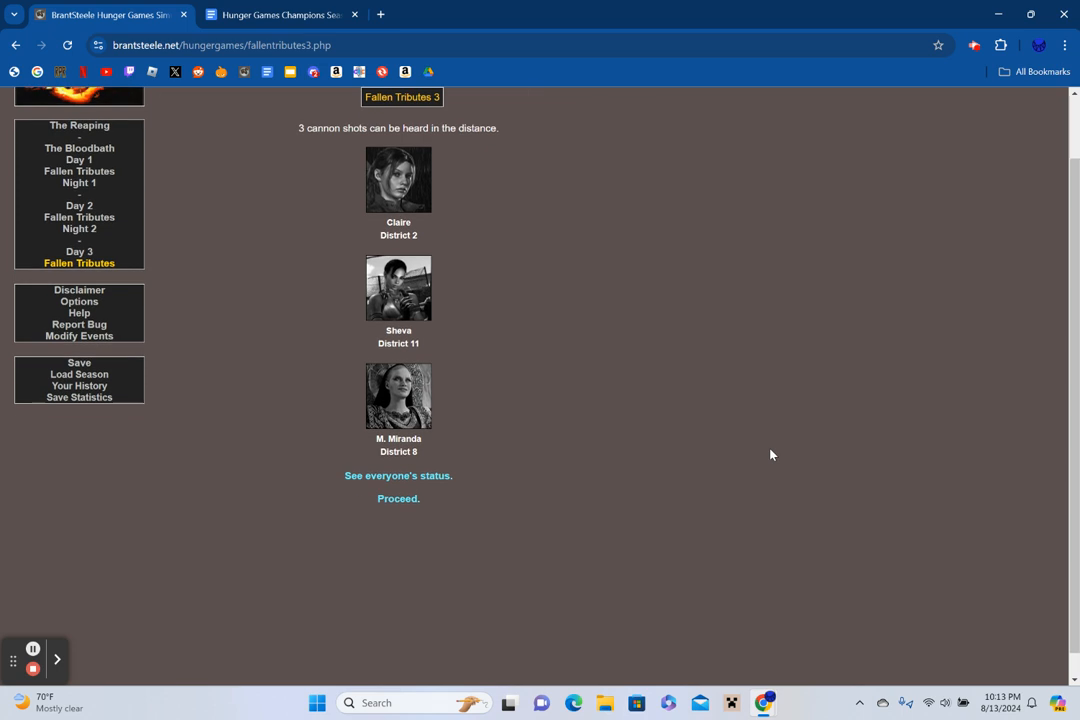
left_click(396, 476)
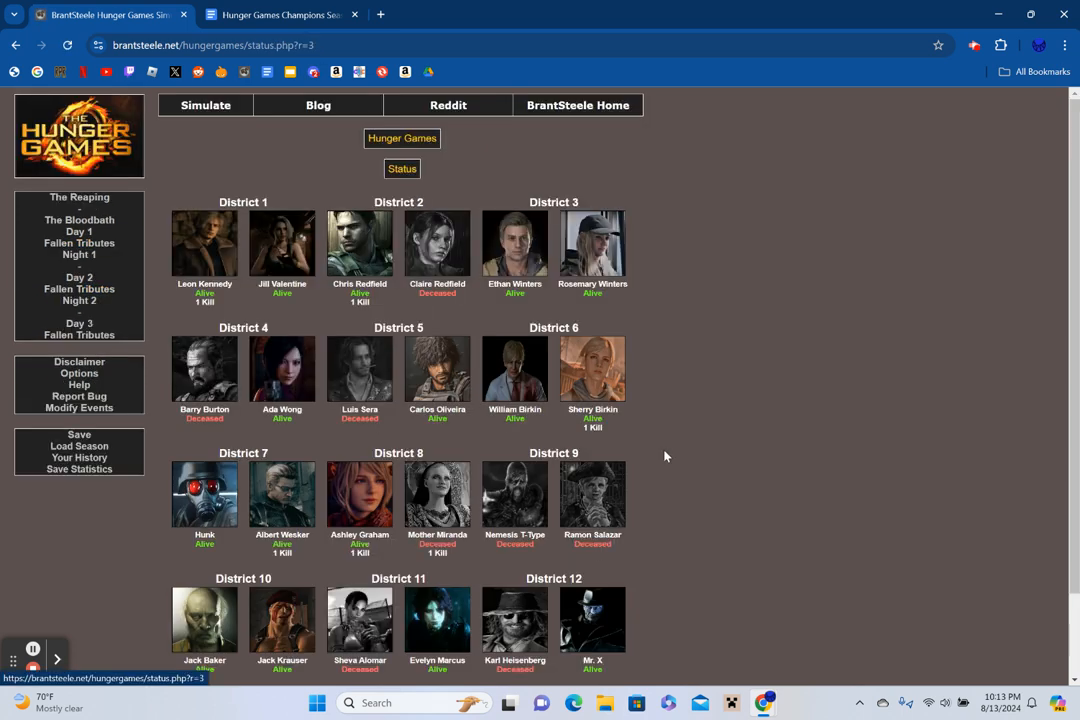
mouse_move(776, 442)
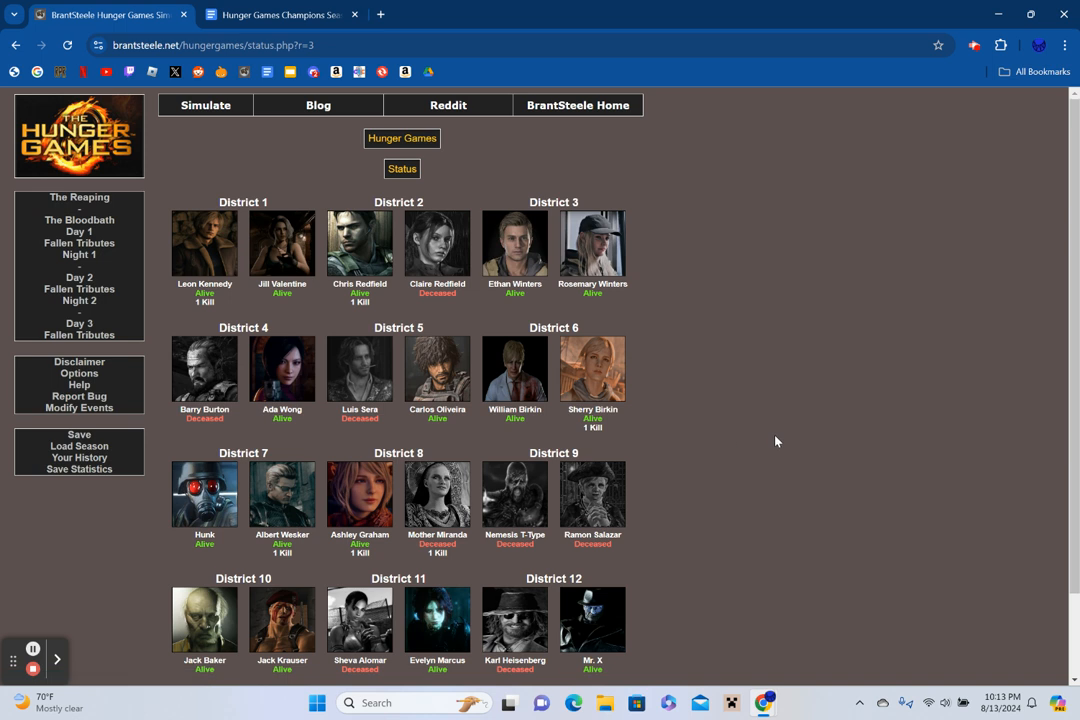
mouse_move(756, 460)
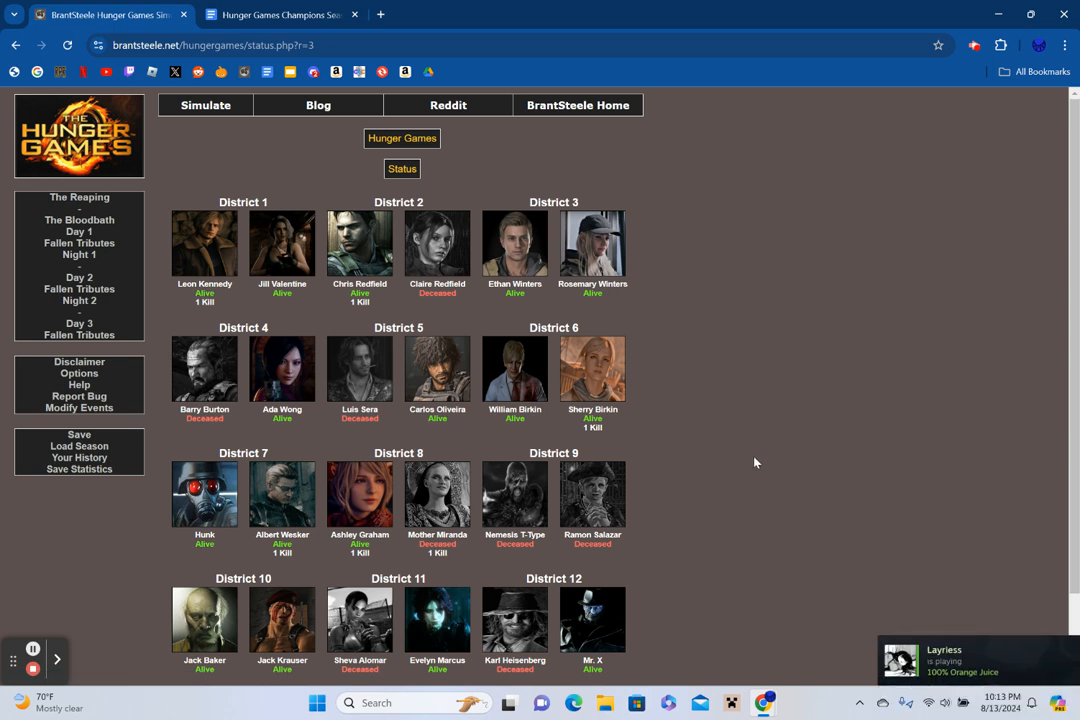
scroll("down", 3)
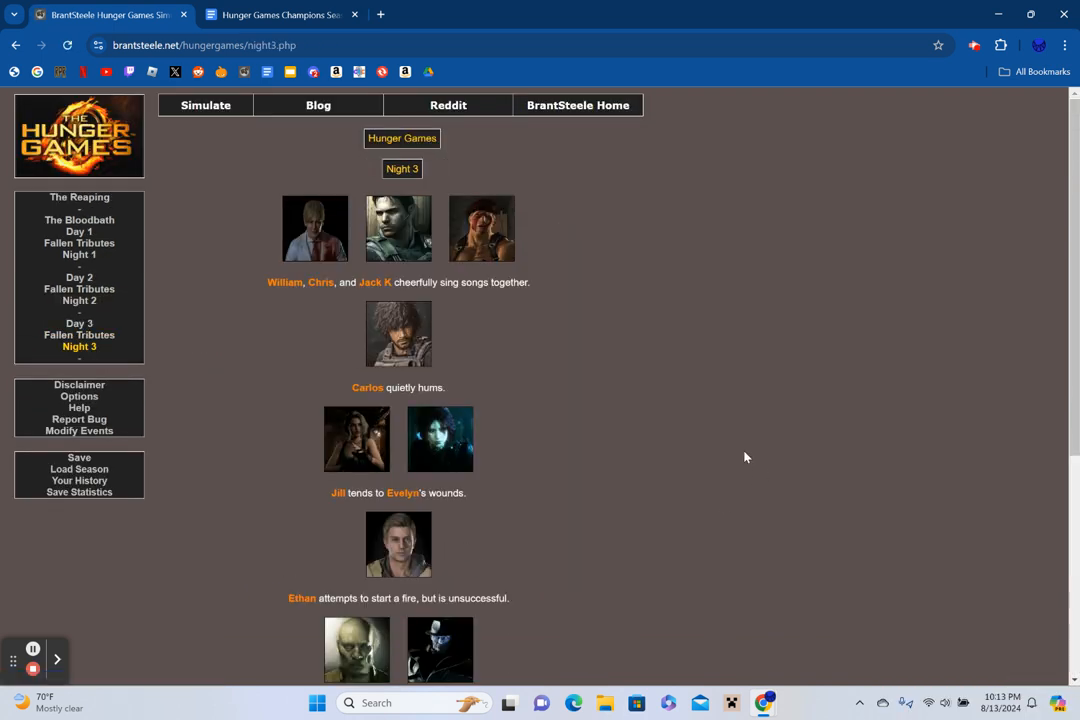
mouse_move(734, 436)
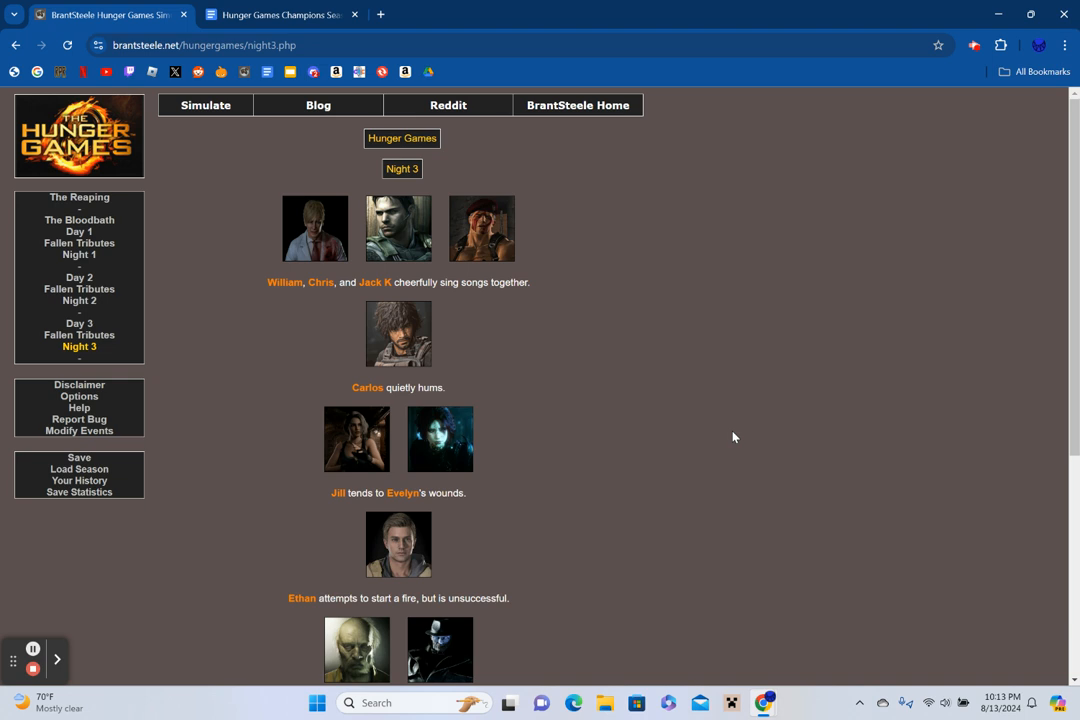
mouse_move(730, 440)
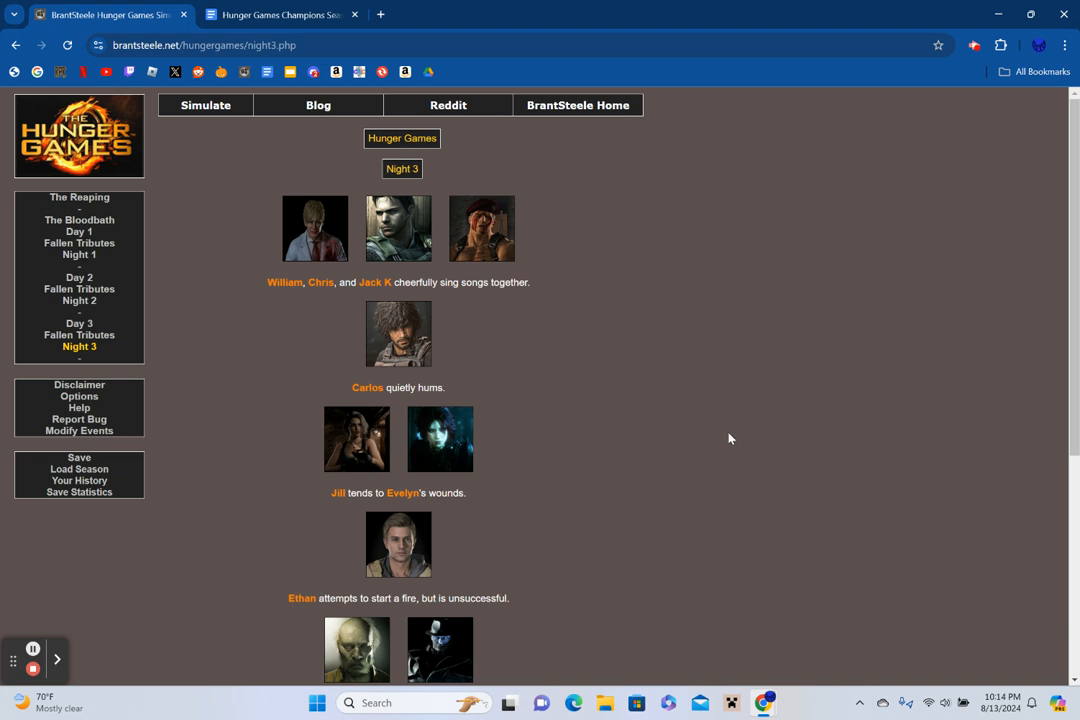
Read the Night 3 events down to Hunk and Sherry's truce, then continue onward.
scroll("down", 3)
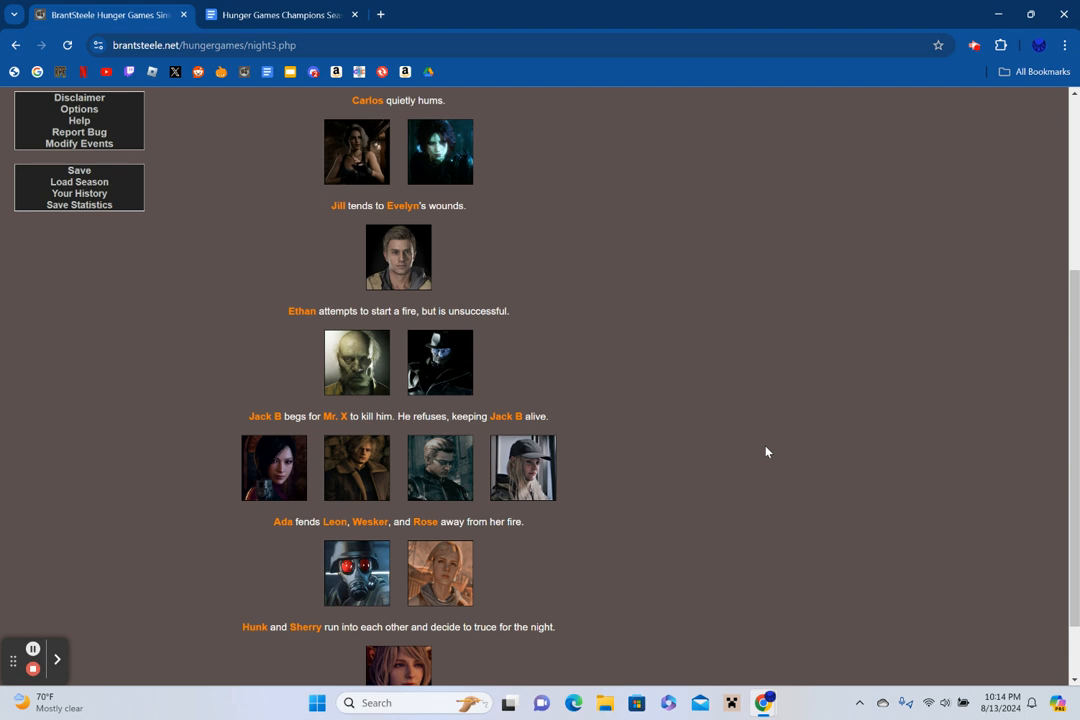
scroll("down", 3)
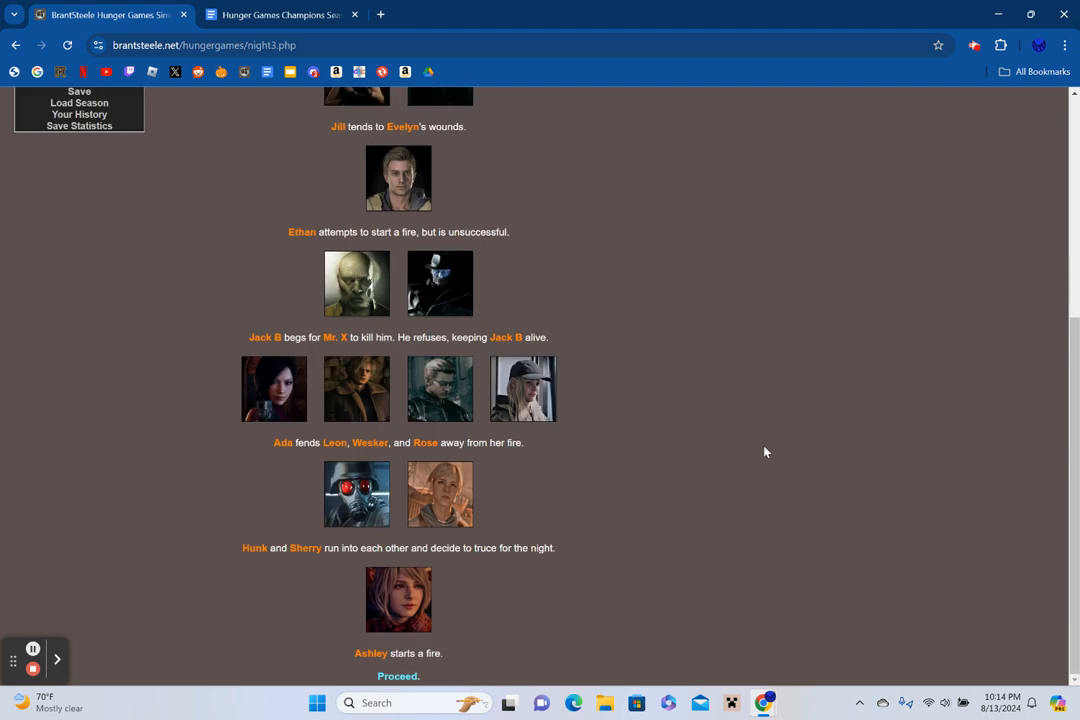
mouse_move(768, 520)
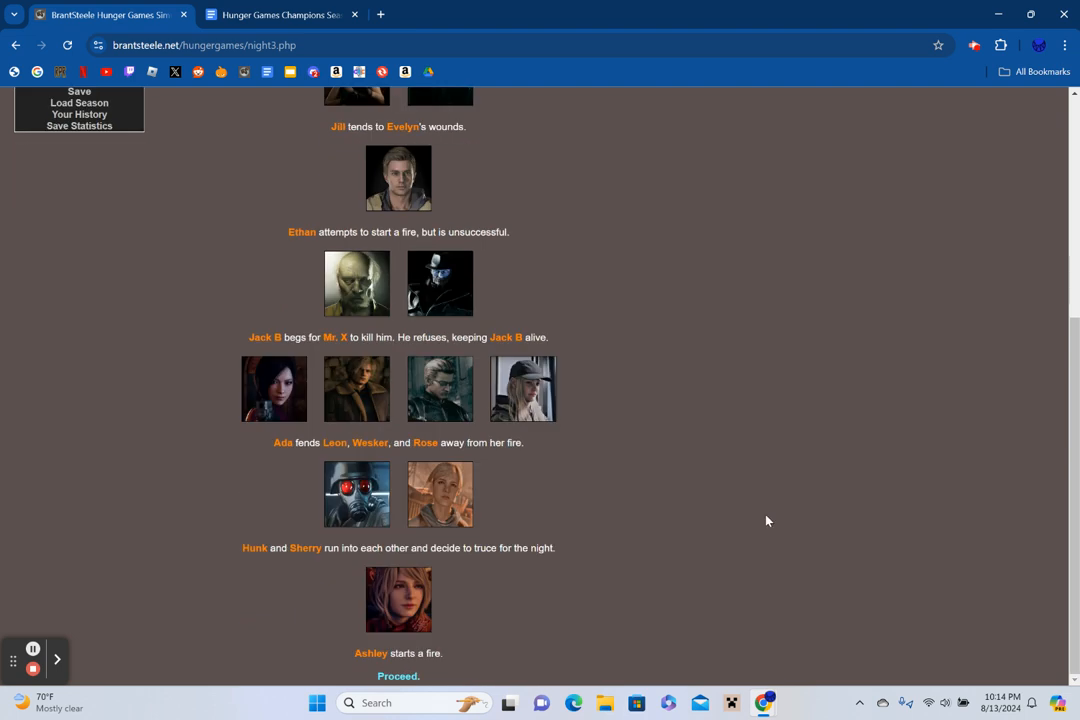
left_click(398, 676)
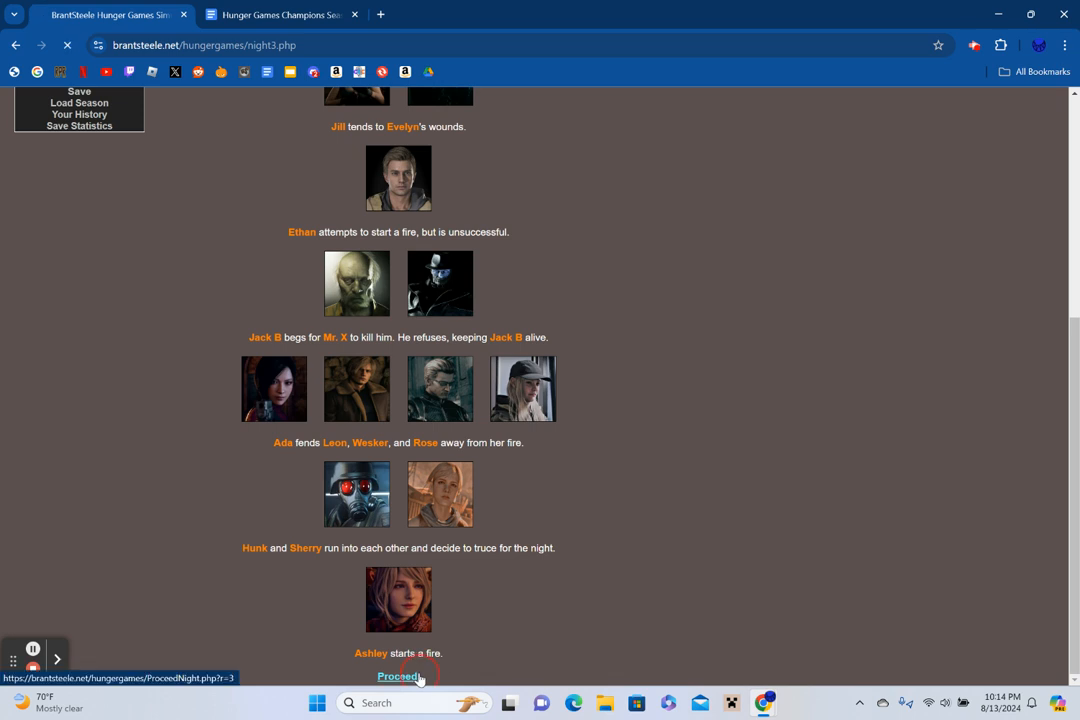
Read through the Day 4 events and continue to Fallen Tributes 4 showing Sherry of District 6.
left_click(398, 676)
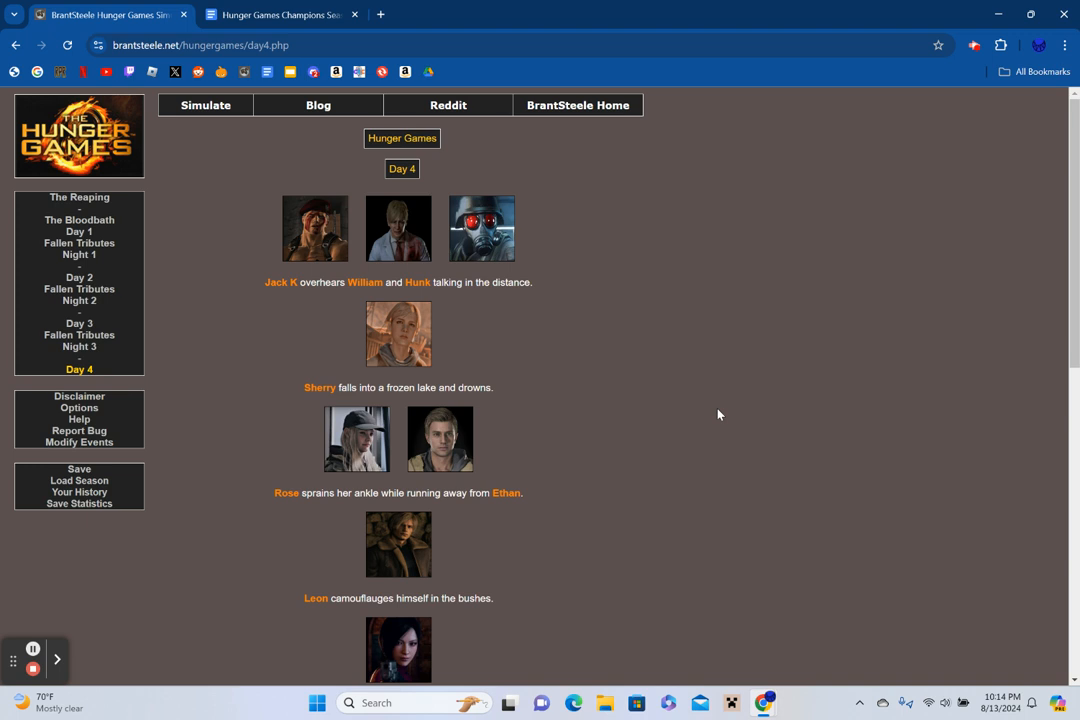
scroll("down", 3)
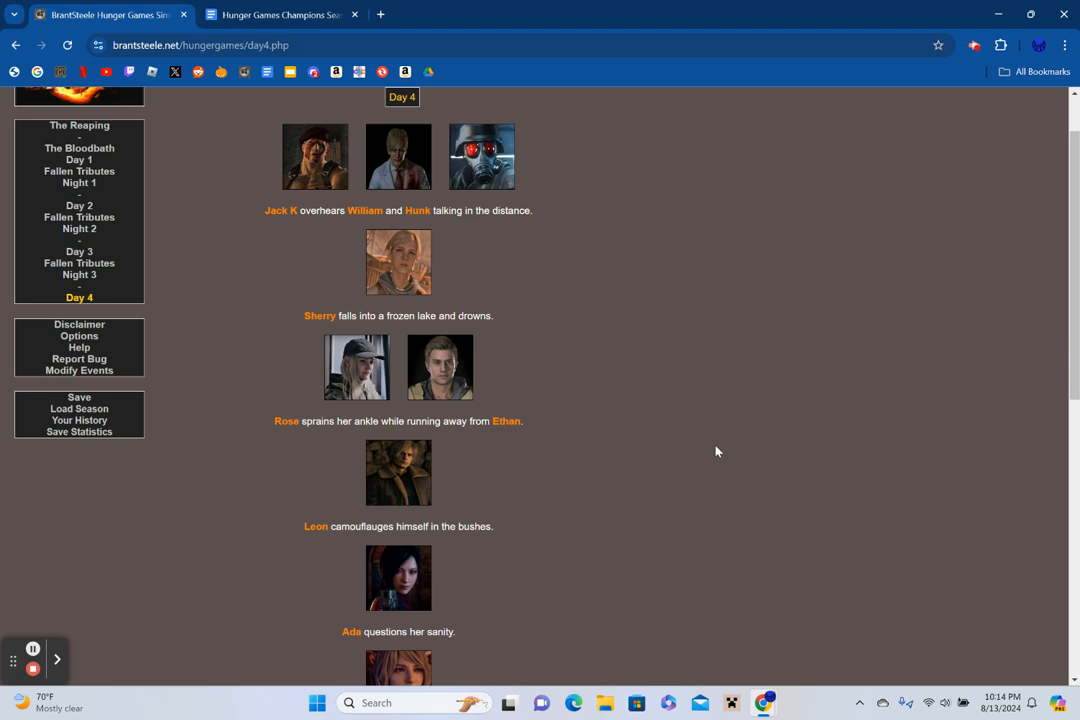
scroll("down", 3)
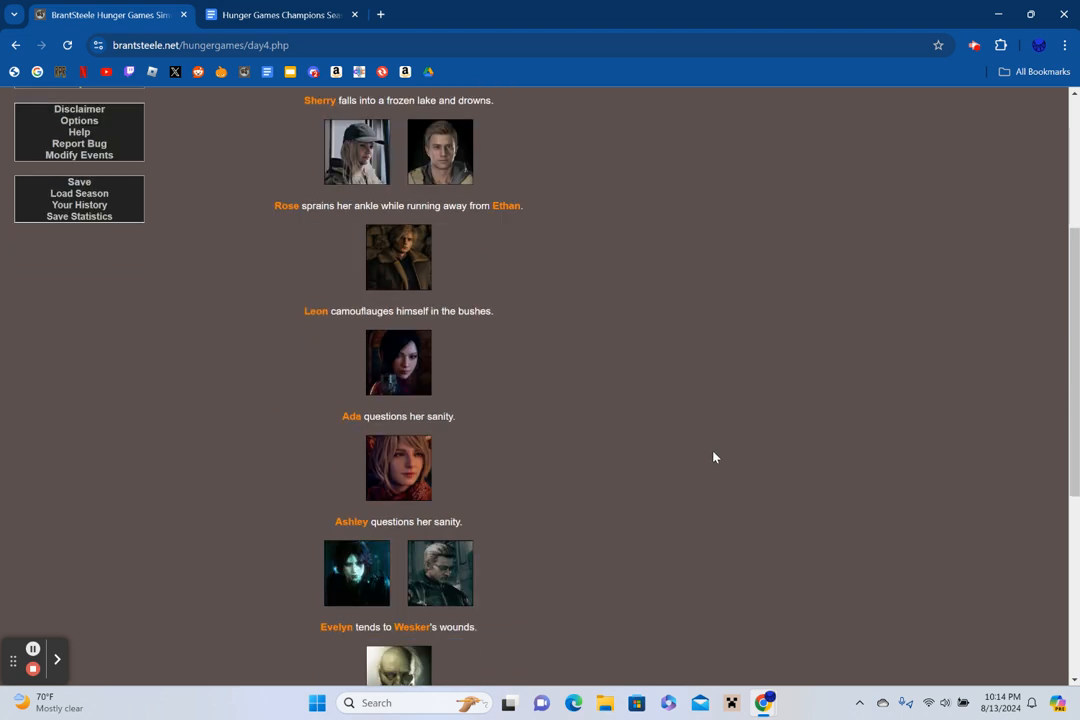
scroll("down", 3)
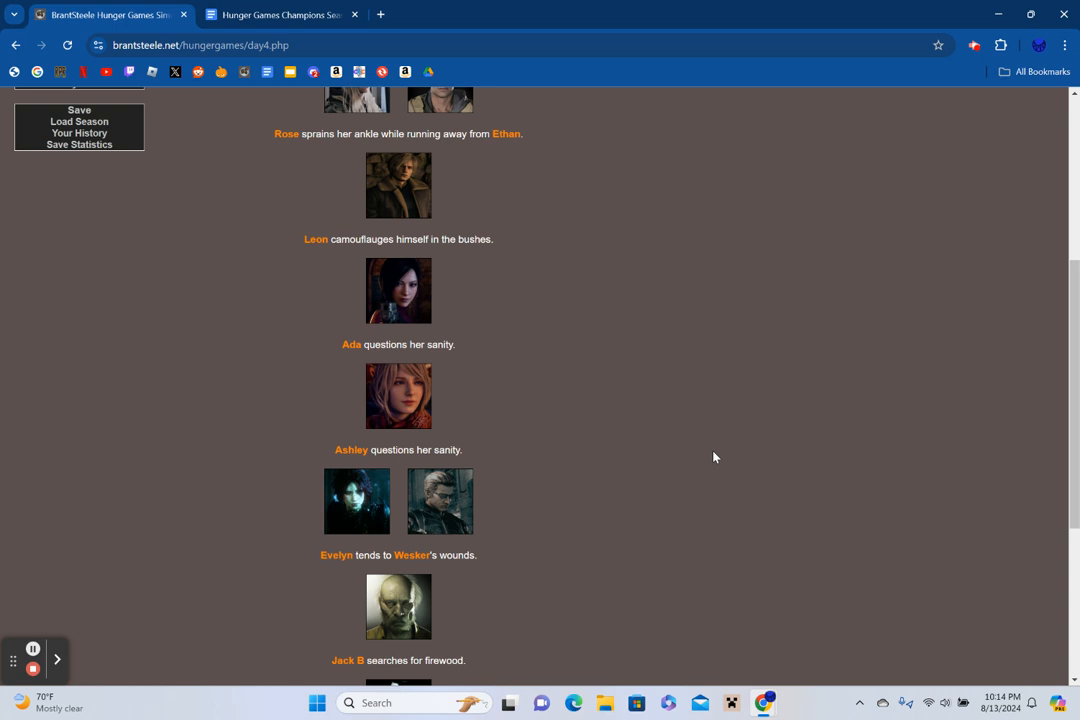
scroll("down", 3)
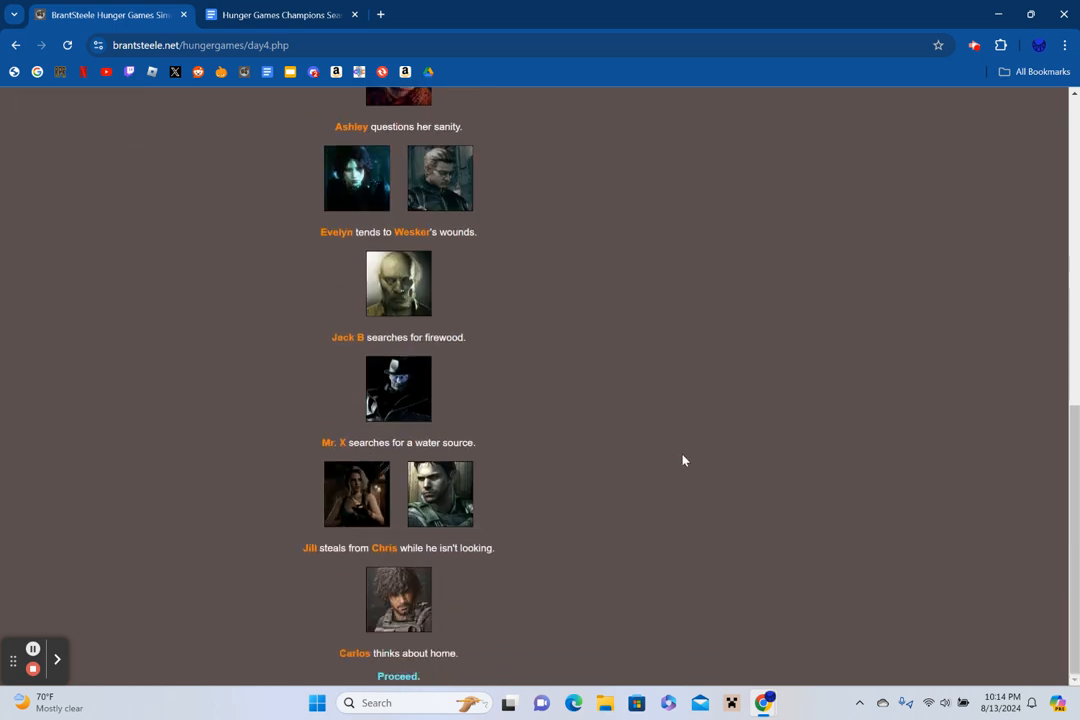
mouse_move(668, 494)
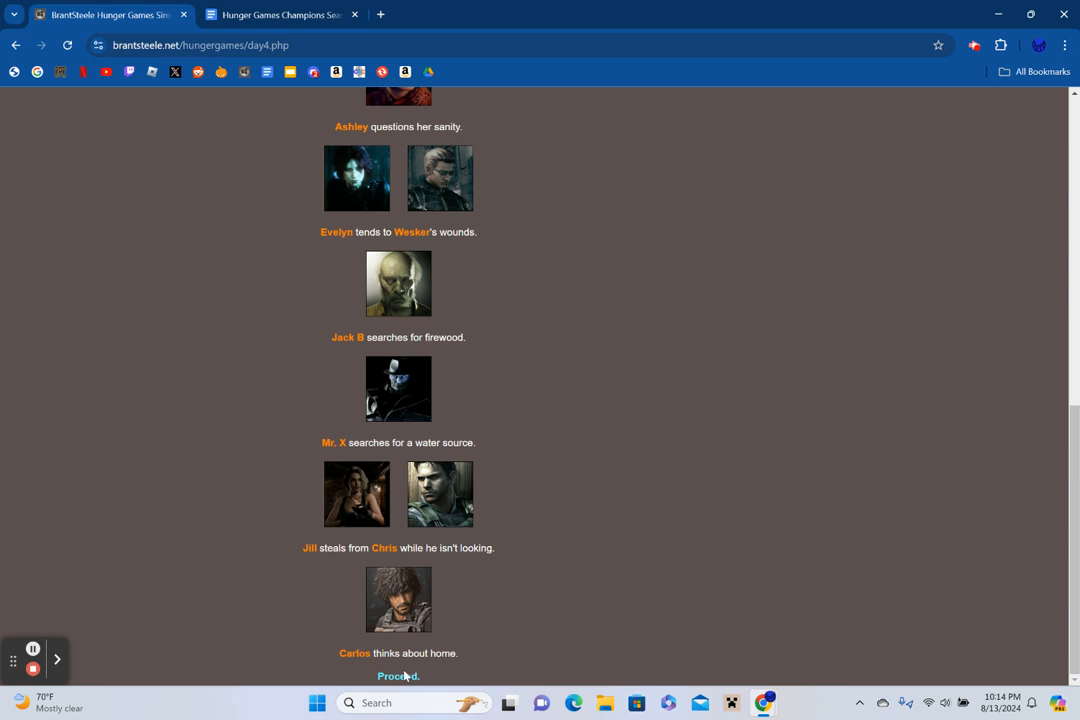
left_click(396, 676)
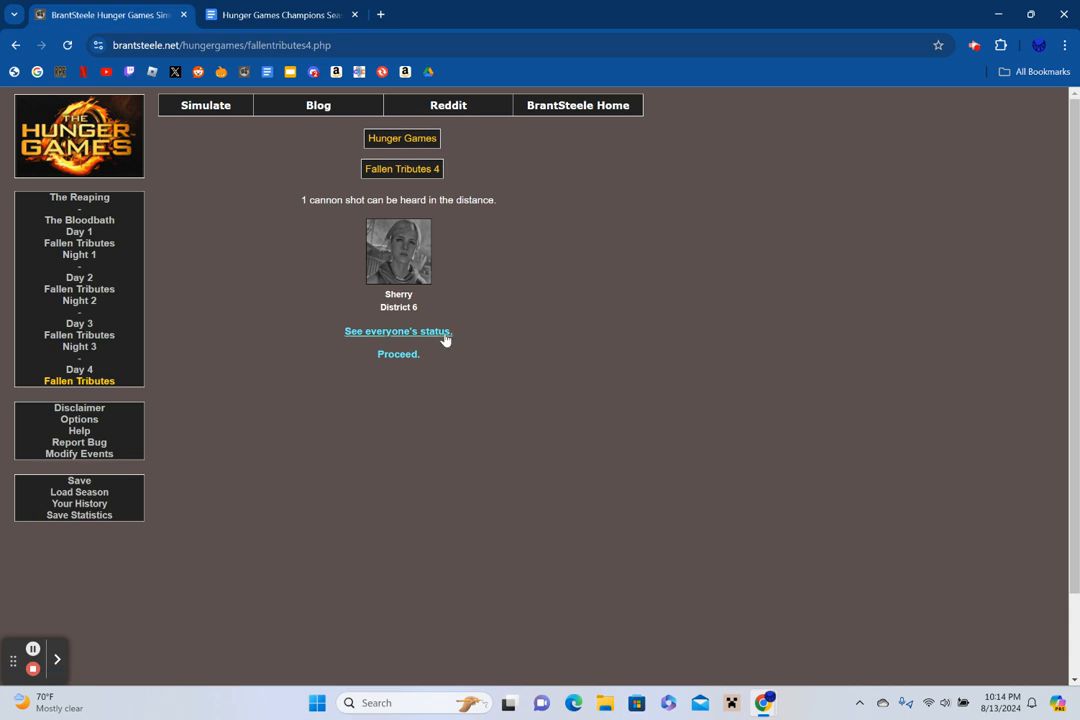
left_click(398, 332)
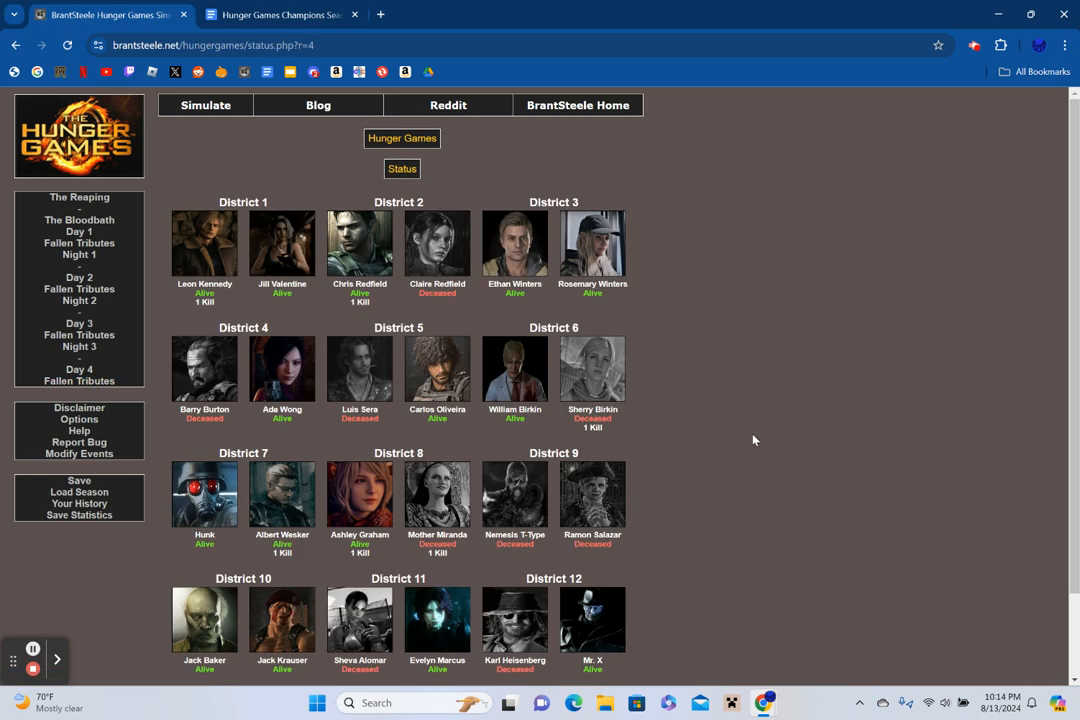
mouse_move(752, 434)
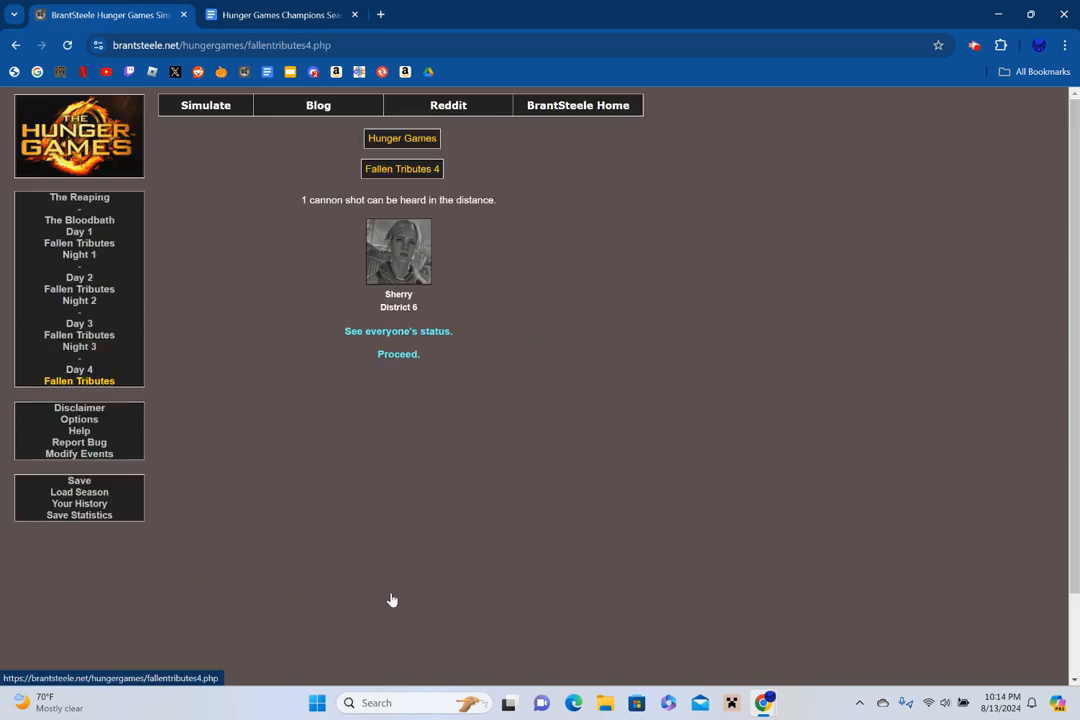
Proceed to Night 4 and review its events, from Ashley strangling Evelyn to Ethan and Leon huddling.
left_click(398, 354)
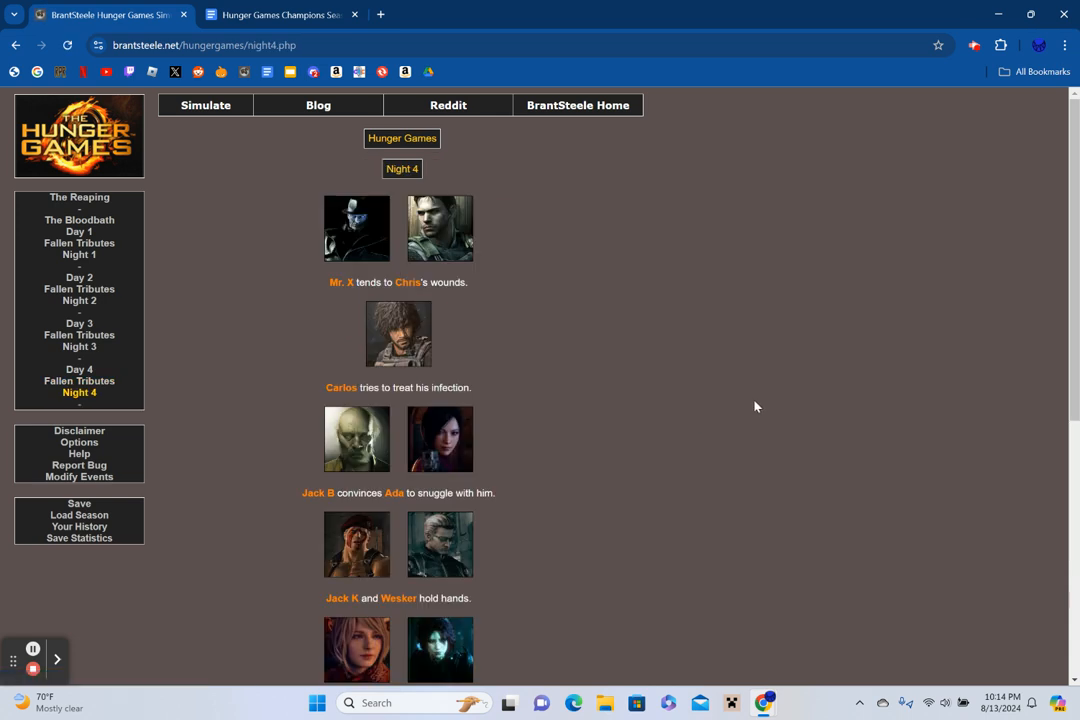
mouse_move(772, 412)
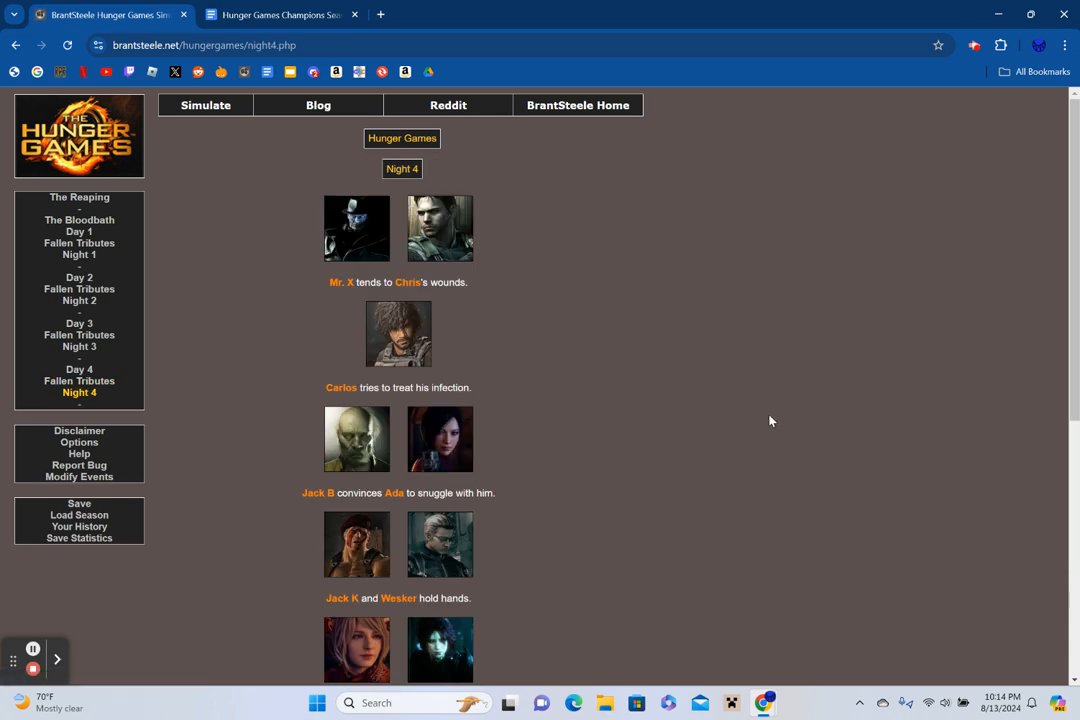
scroll("down", 3)
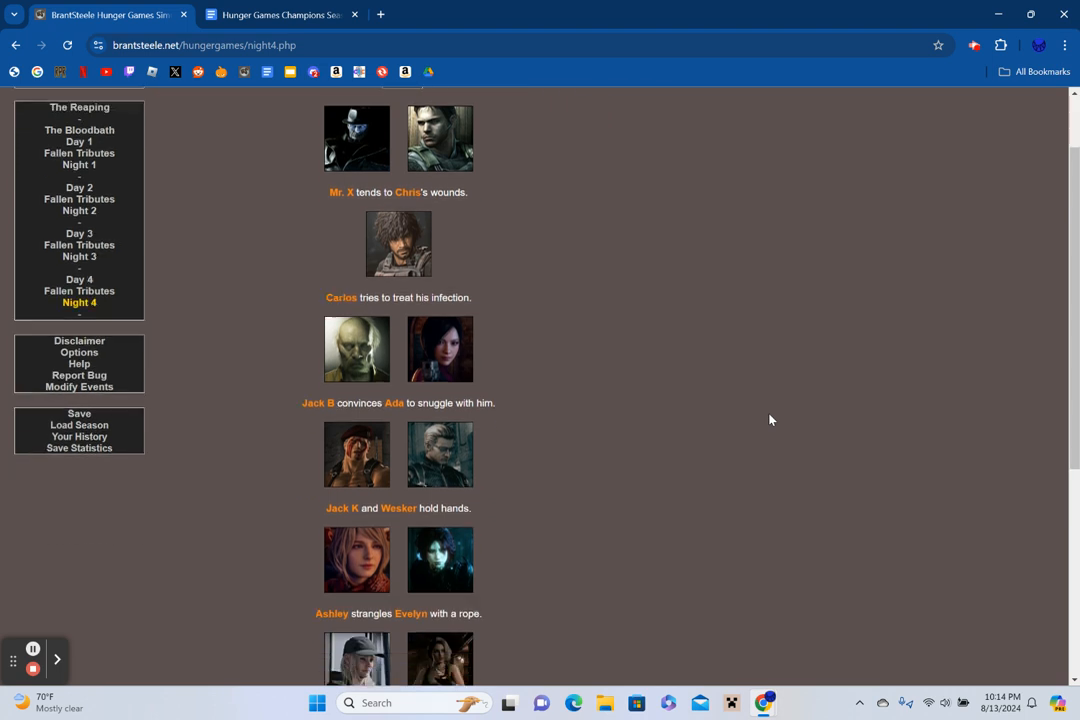
scroll("down", 3)
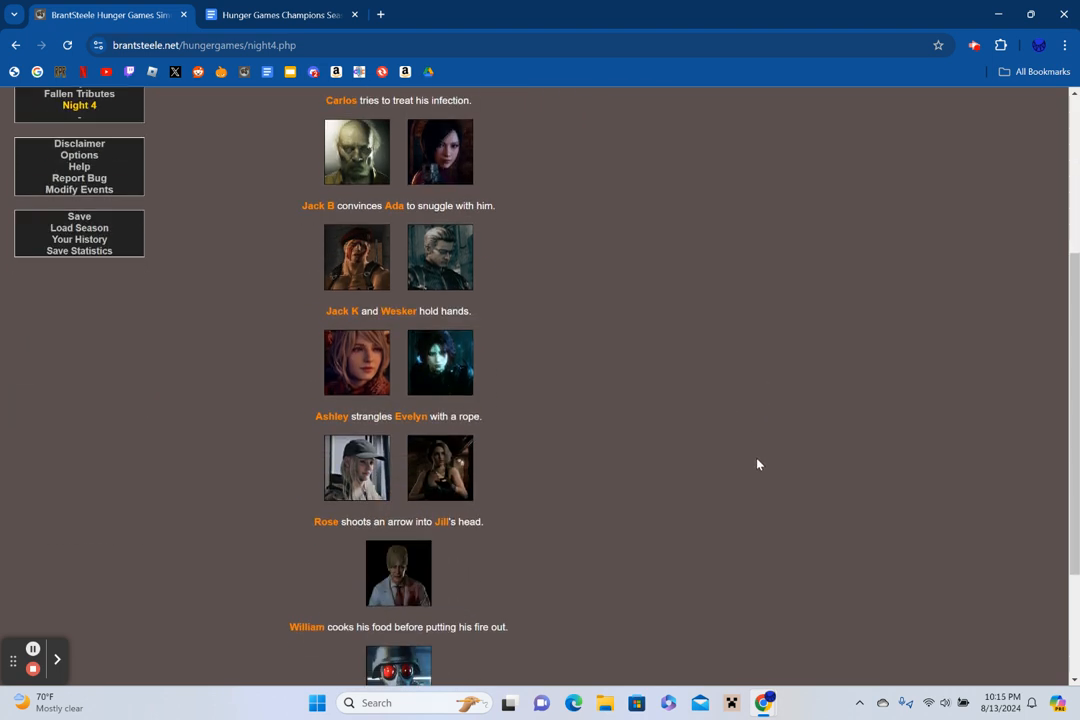
scroll("down", 3)
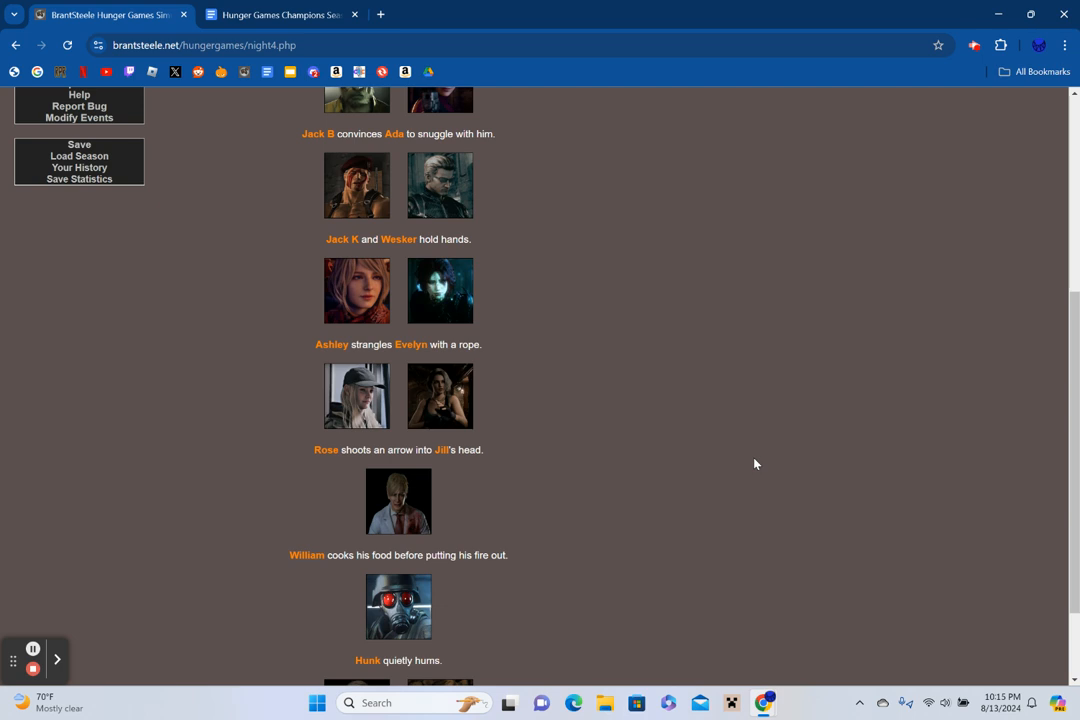
scroll("down", 3)
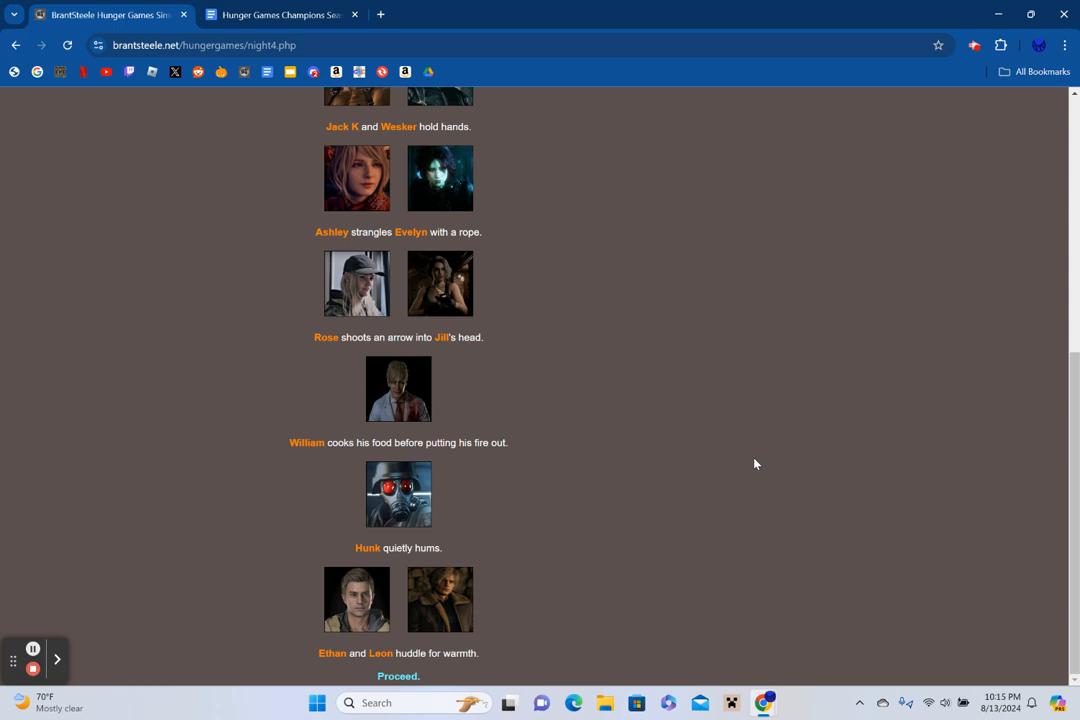
mouse_move(680, 536)
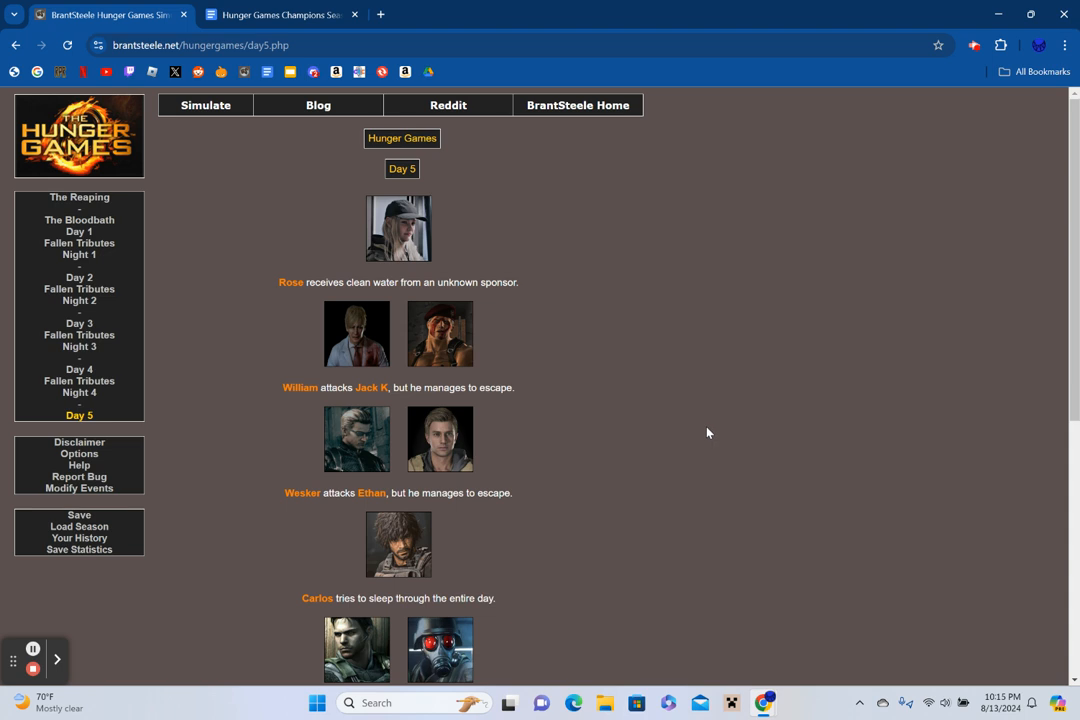
Review Day 5's events down to Ashley chasing Ada and Leon fishing.
scroll("down", 3)
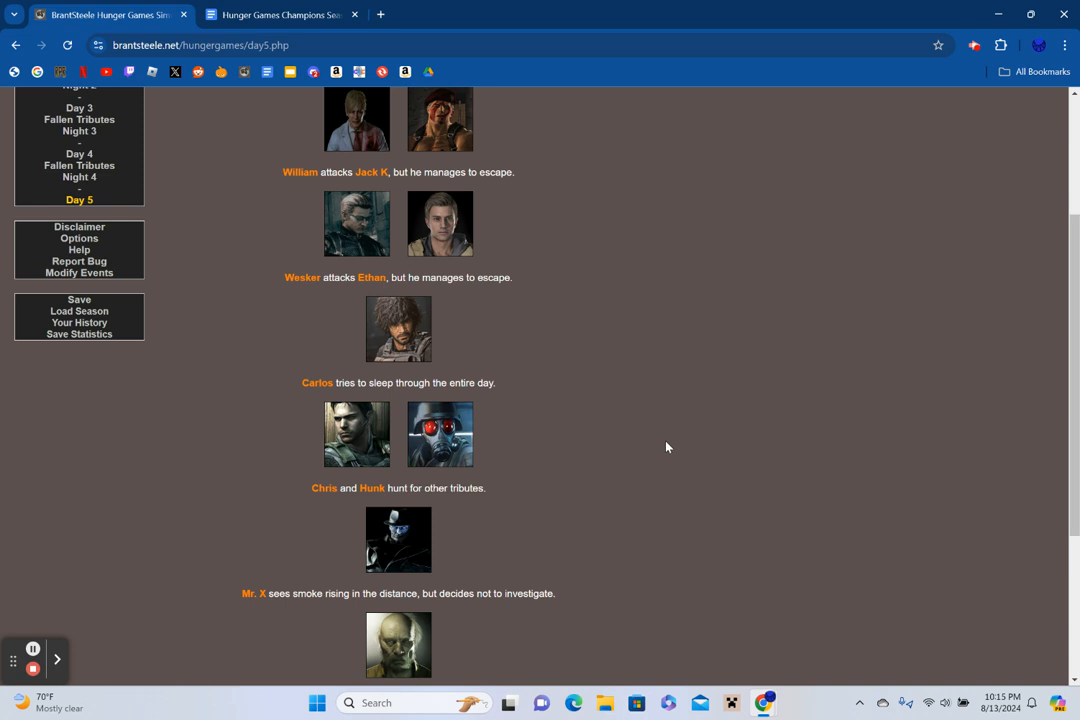
scroll("down", 3)
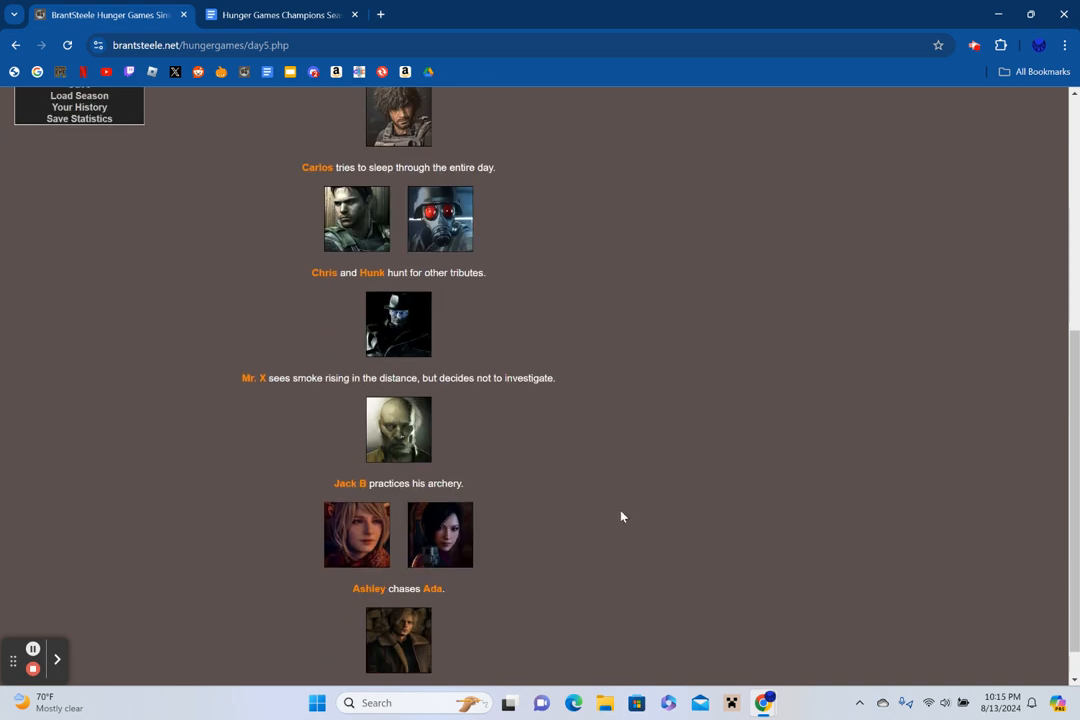
mouse_move(636, 476)
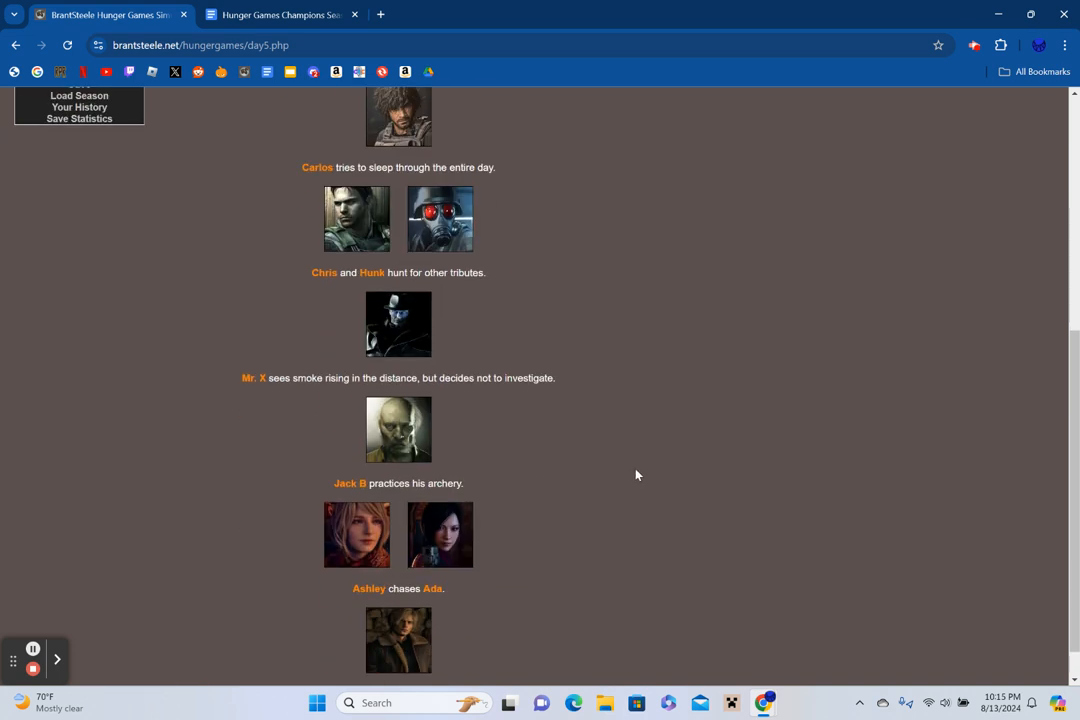
scroll("down", 3)
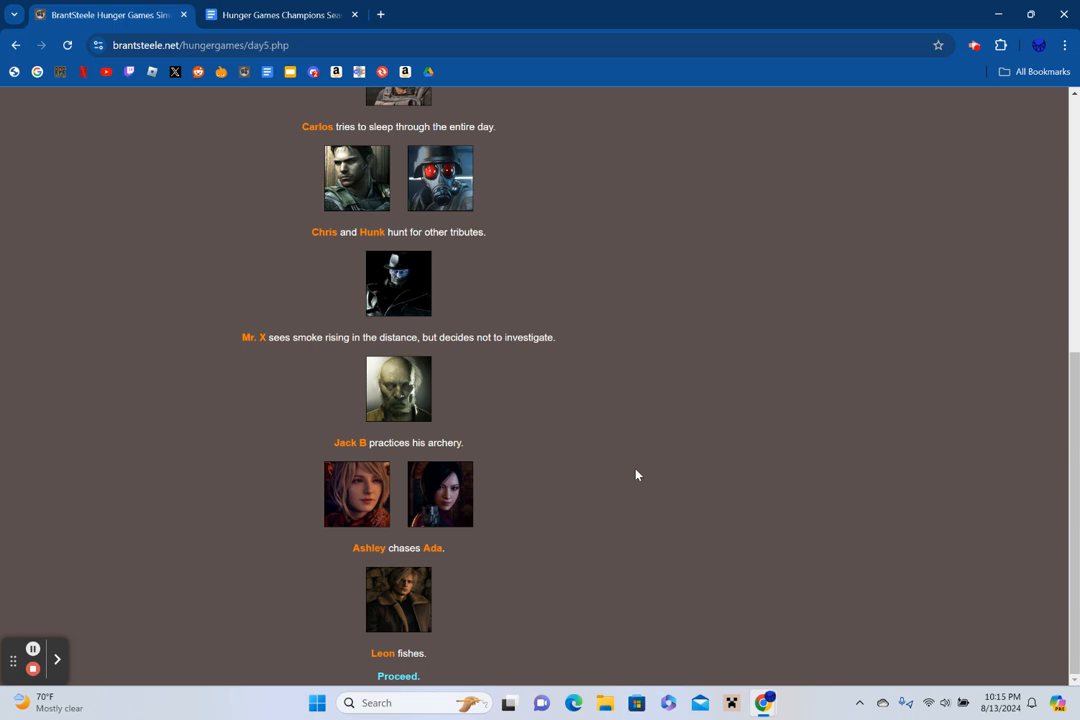
mouse_move(440, 616)
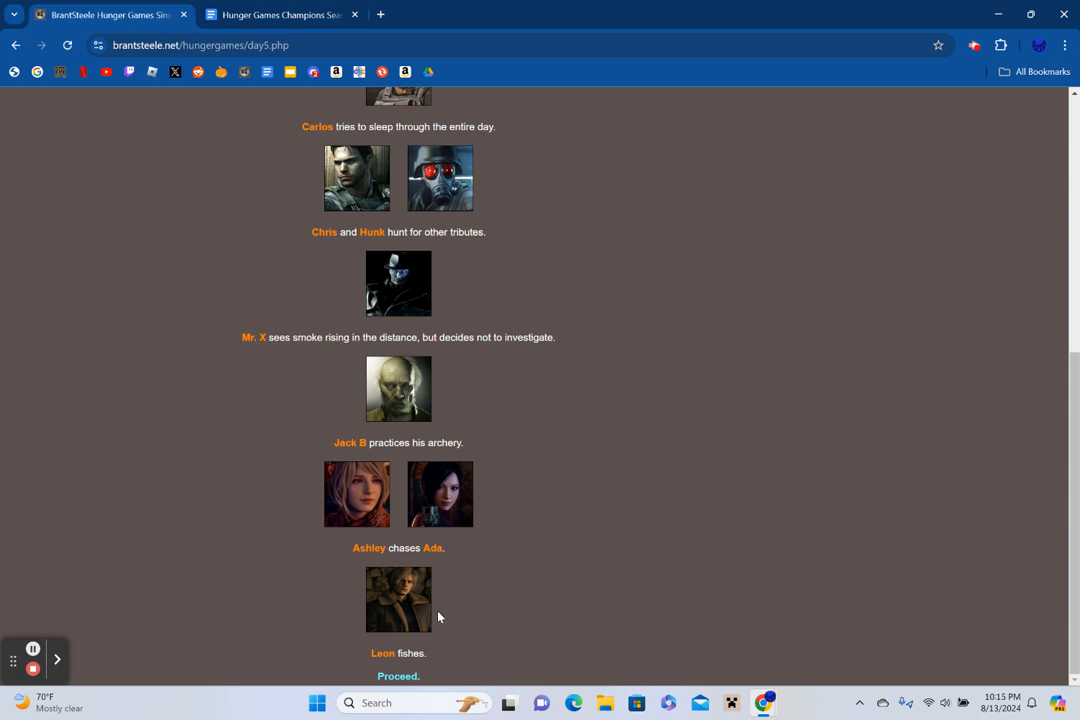
View Day 5's fallen tributes, Evelyn and Jill, then check every tribute's status.
left_click(404, 676)
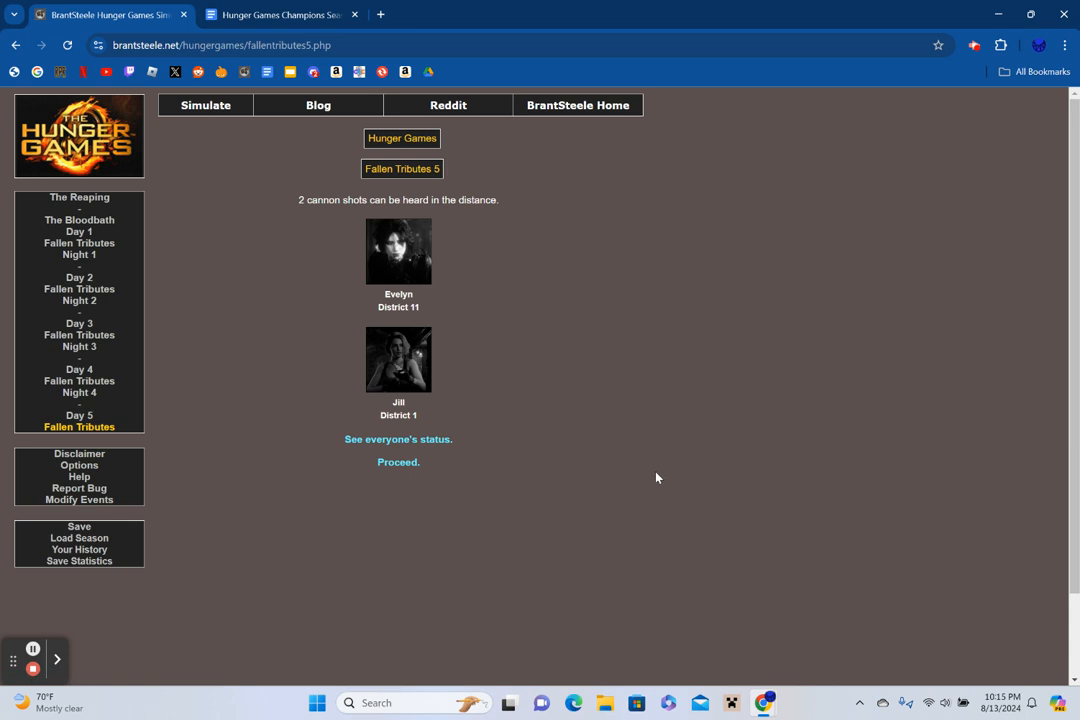
mouse_move(660, 480)
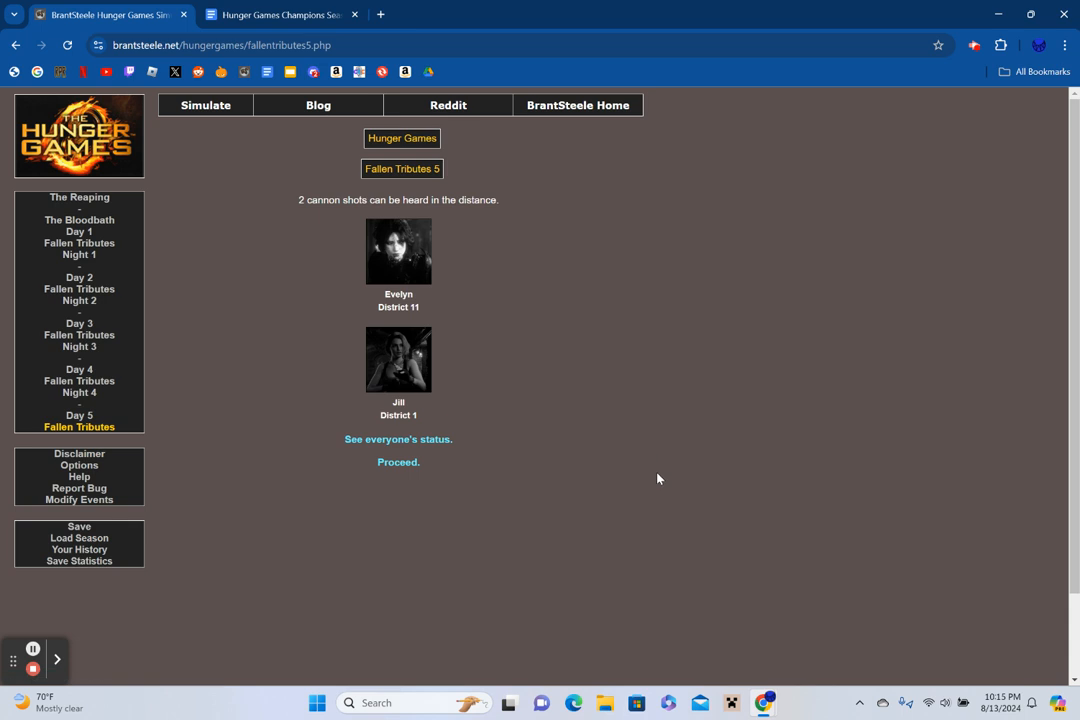
left_click(398, 440)
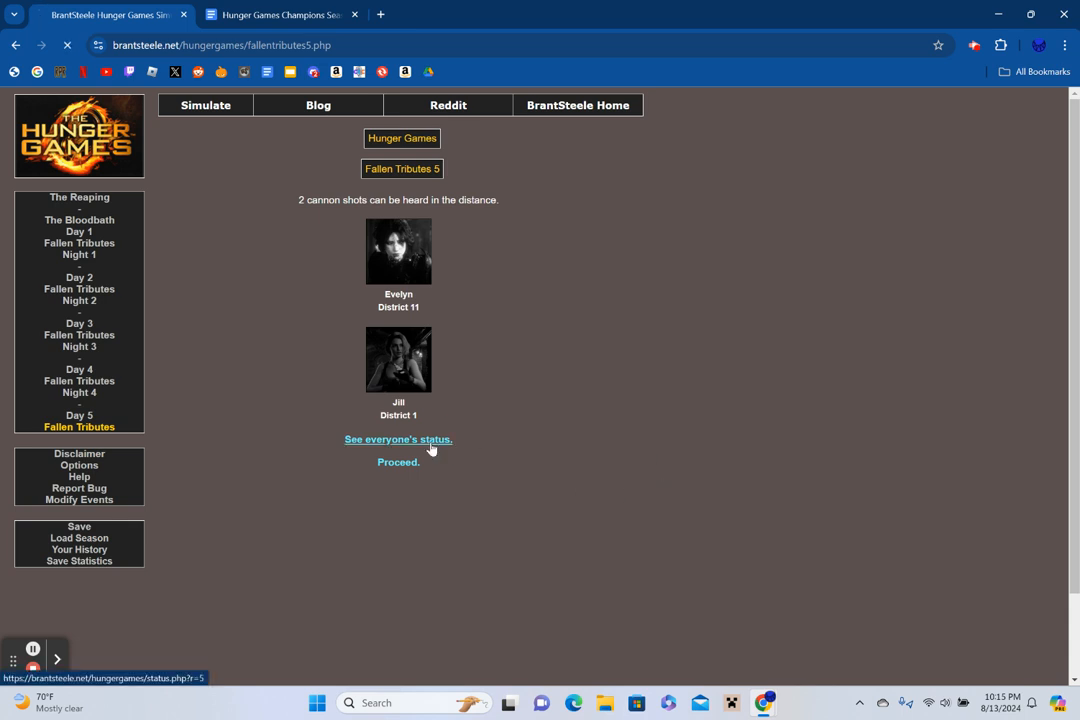
left_click(396, 440)
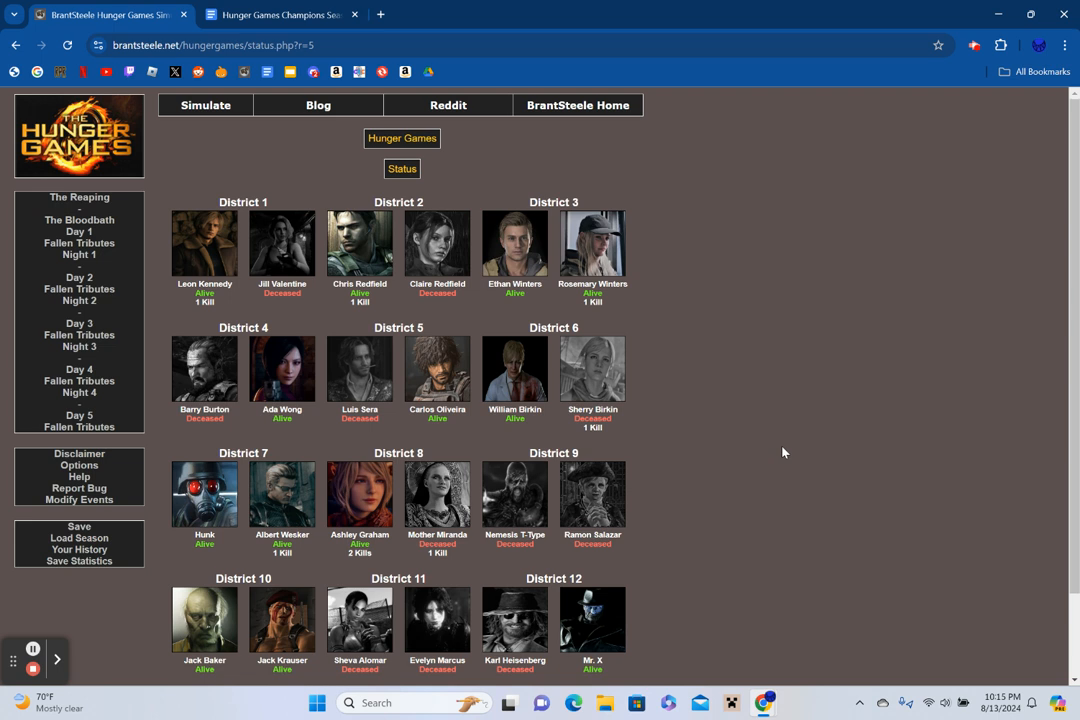
scroll("down", 3)
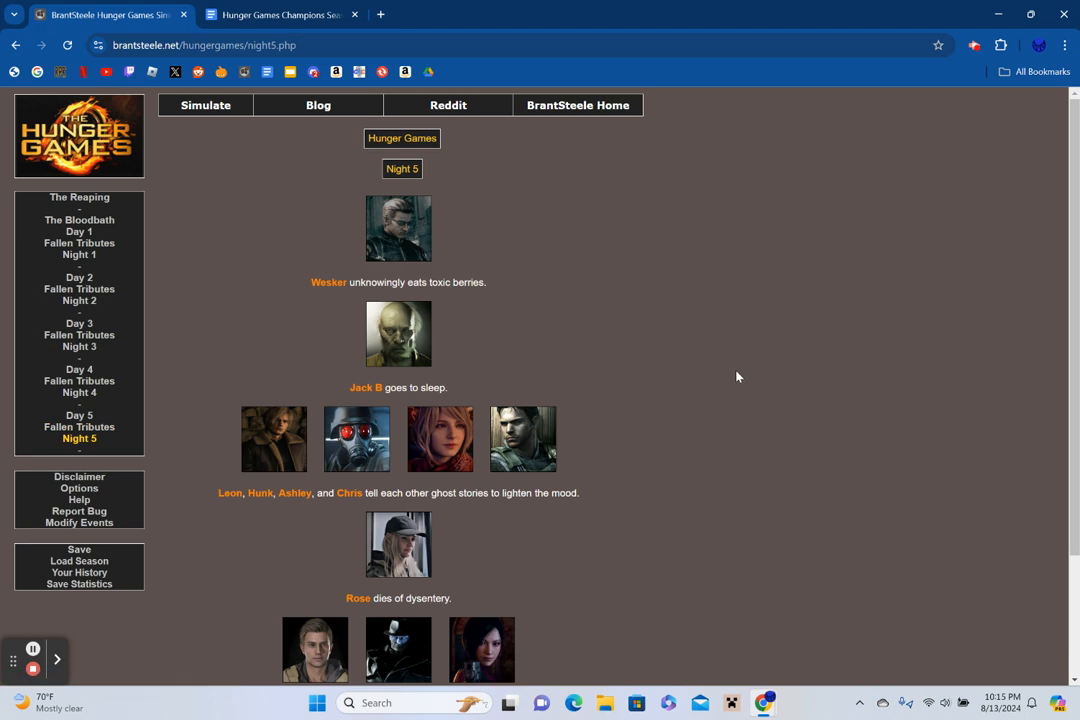
mouse_move(748, 452)
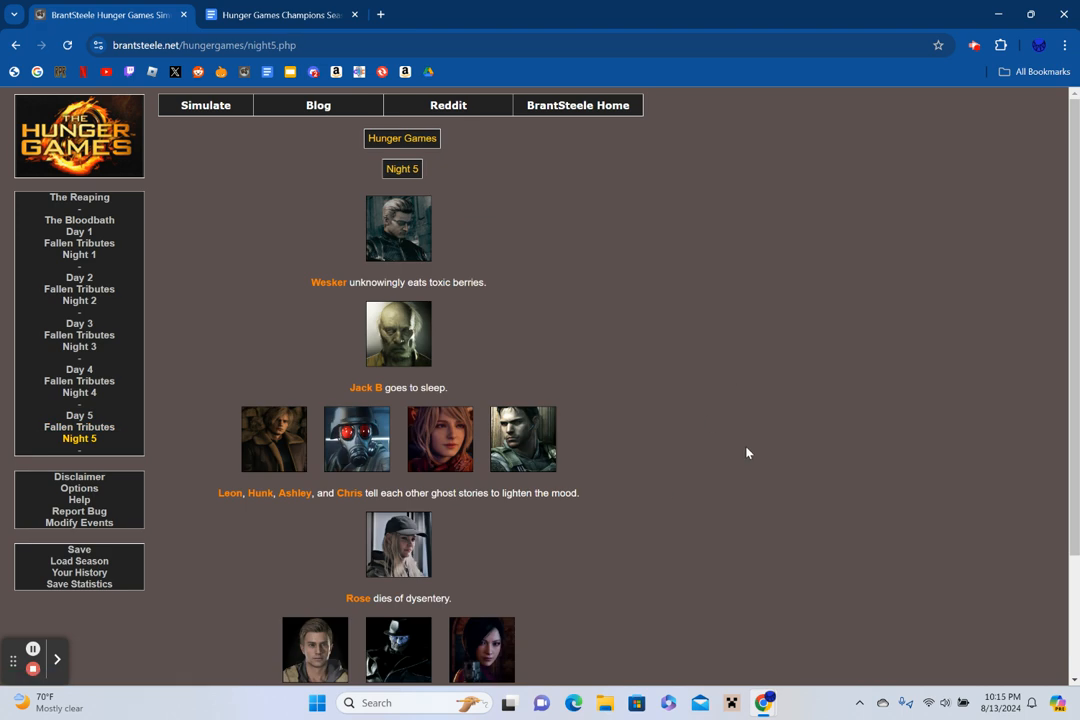
mouse_move(748, 446)
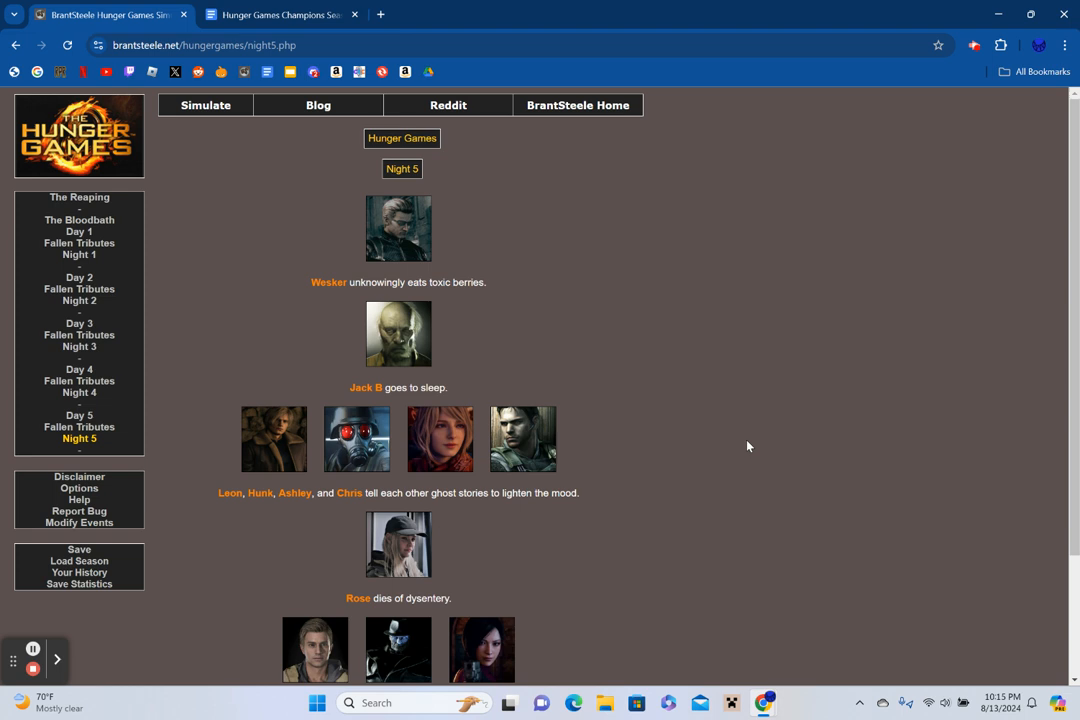
Review Night 5's events down to Ada killing Ethan and Mr. X.
scroll("down", 3)
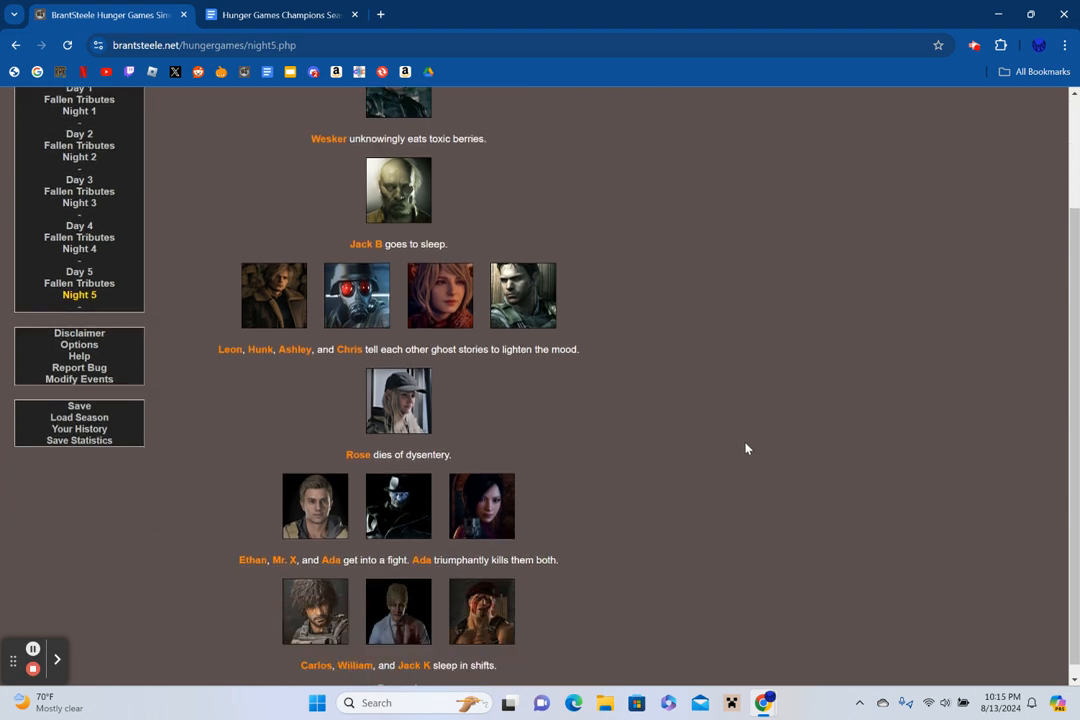
scroll("down", 3)
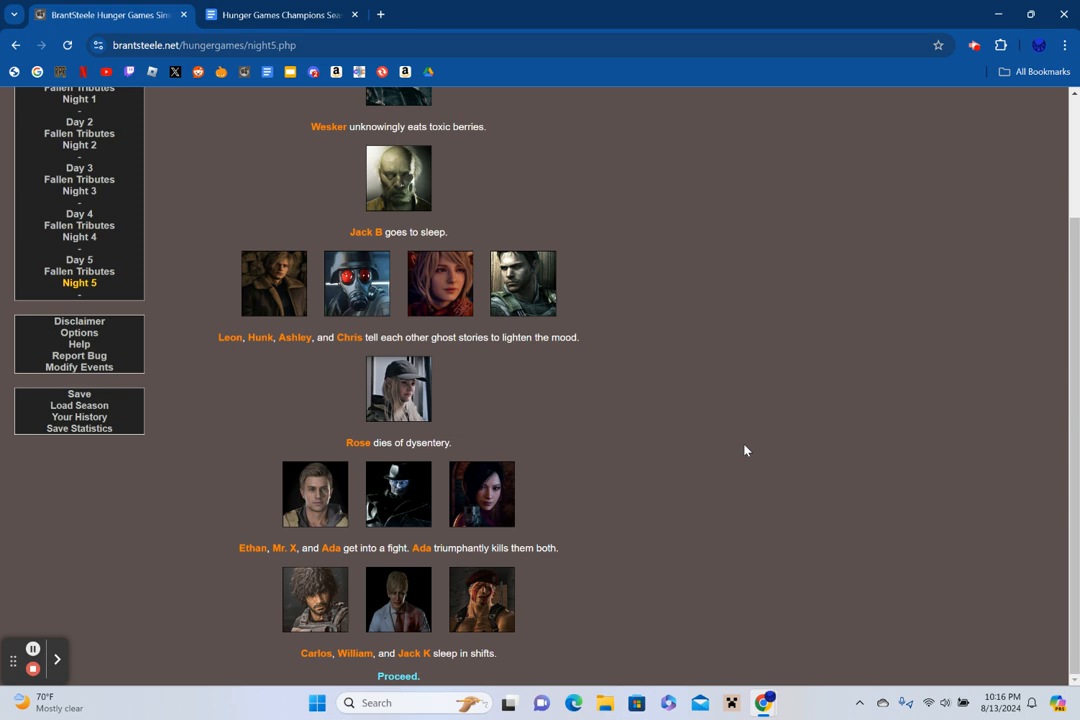
mouse_move(404, 676)
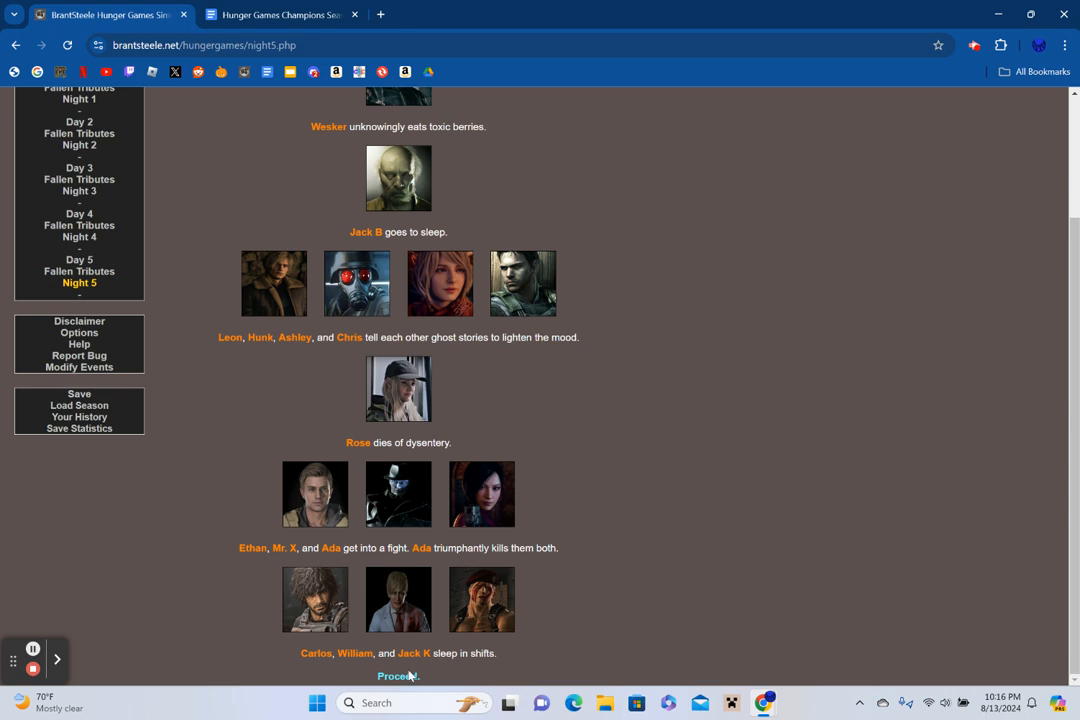
Advance to The Feast and review its events, including Leon stabbing Ashley with a trident.
left_click(398, 676)
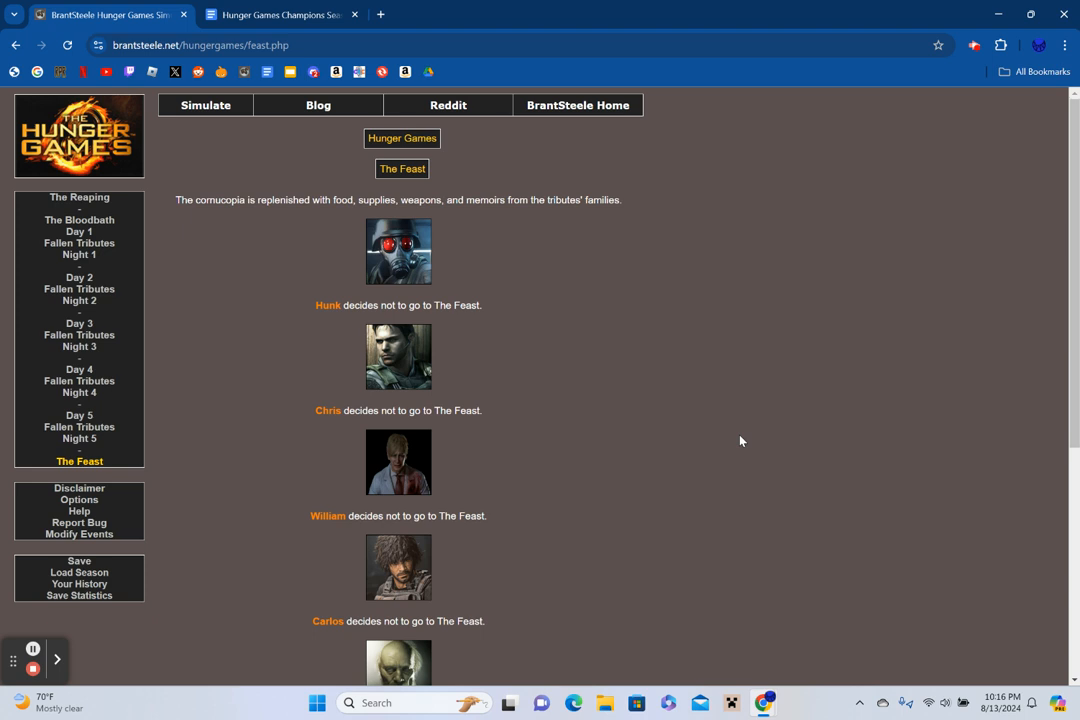
scroll("down", 3)
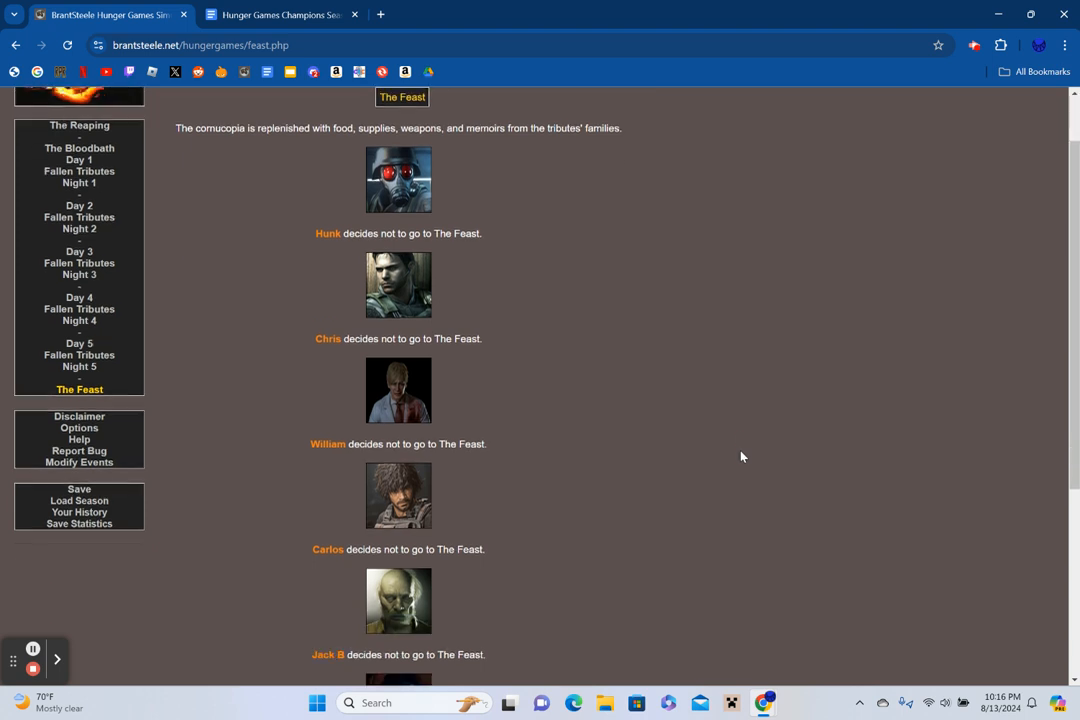
scroll("down", 3)
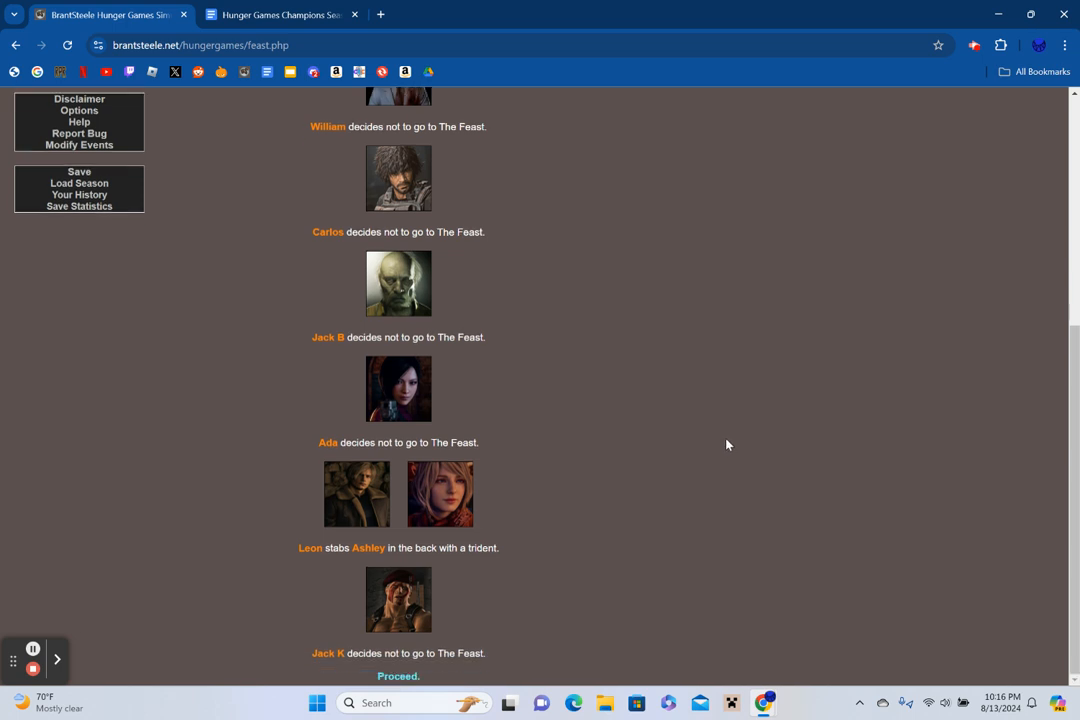
mouse_move(704, 512)
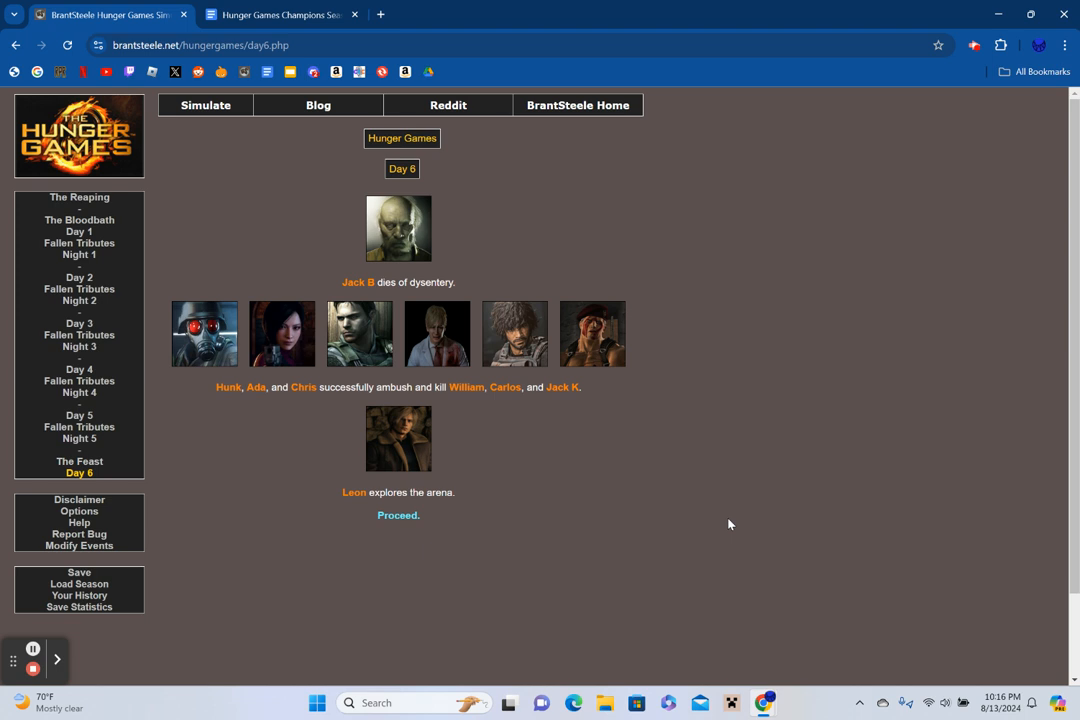
mouse_move(398, 516)
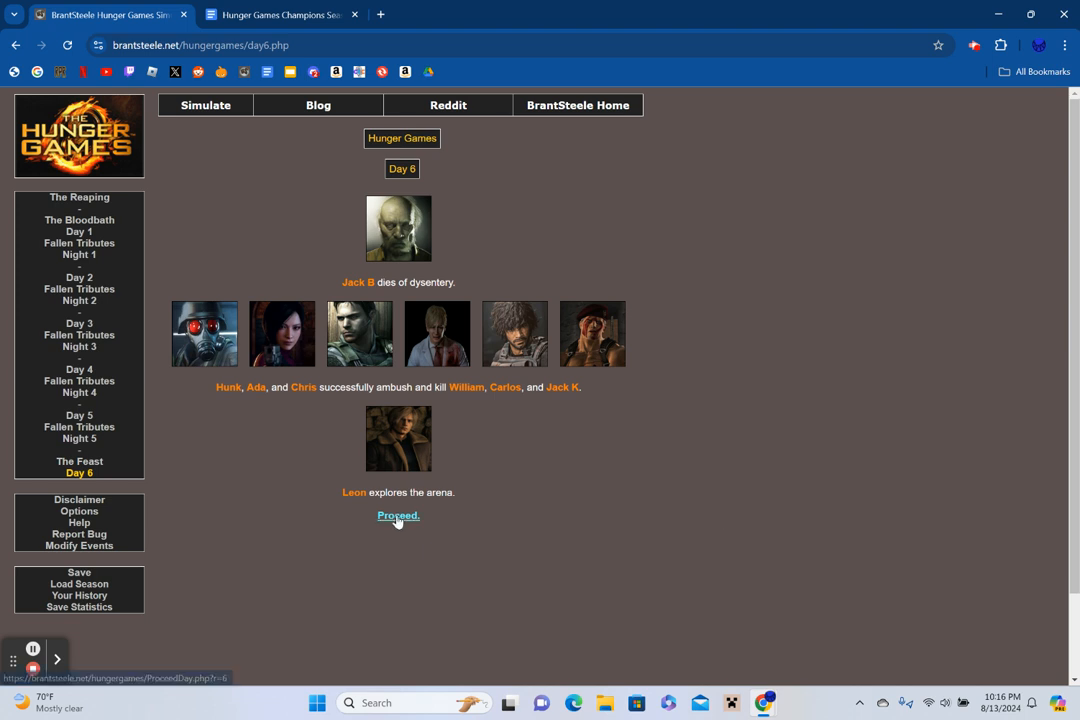
View Fallen Tributes 6, all eight dead from Wesker down to Carlos and Jack K.
left_click(396, 516)
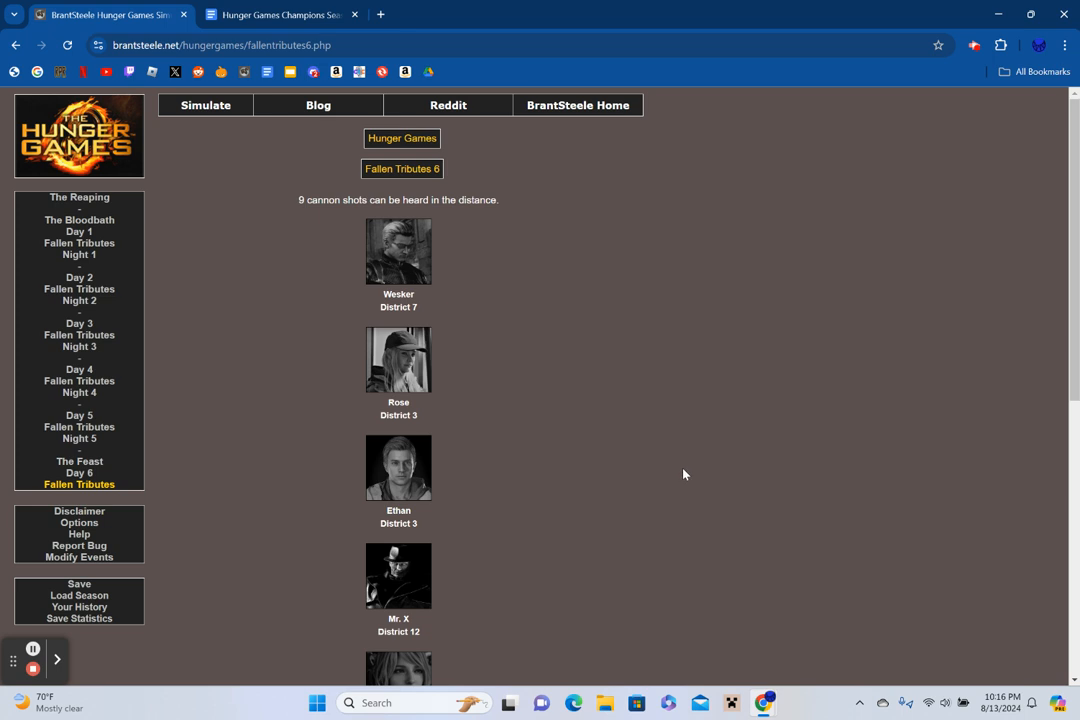
scroll("down", 3)
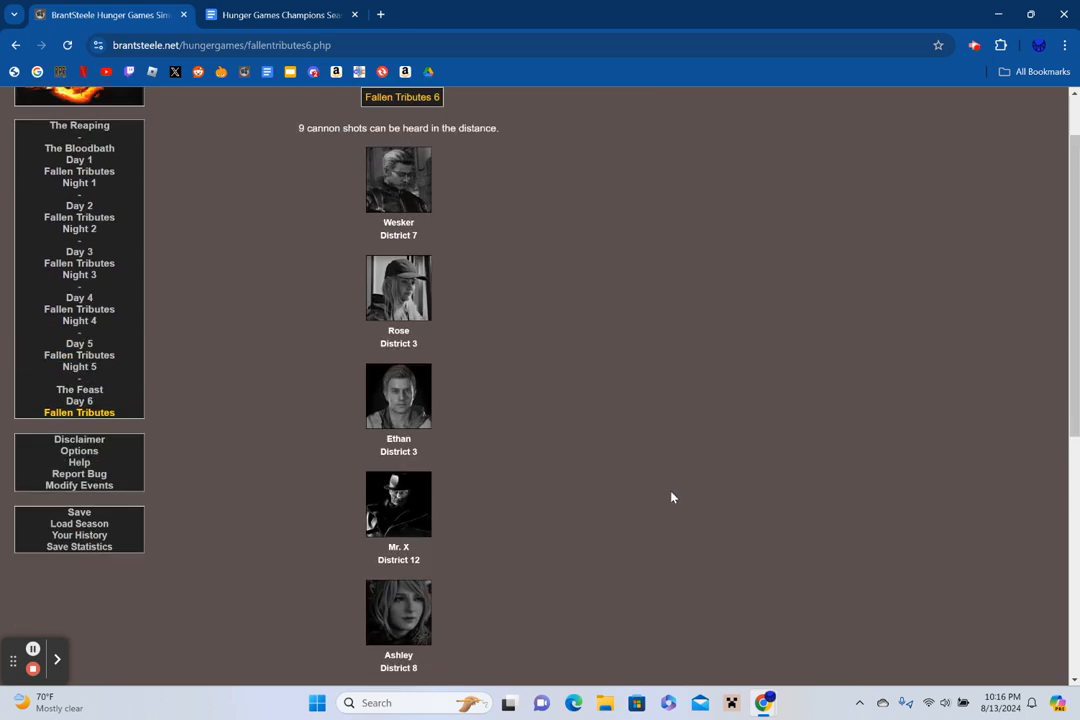
scroll("down", 3)
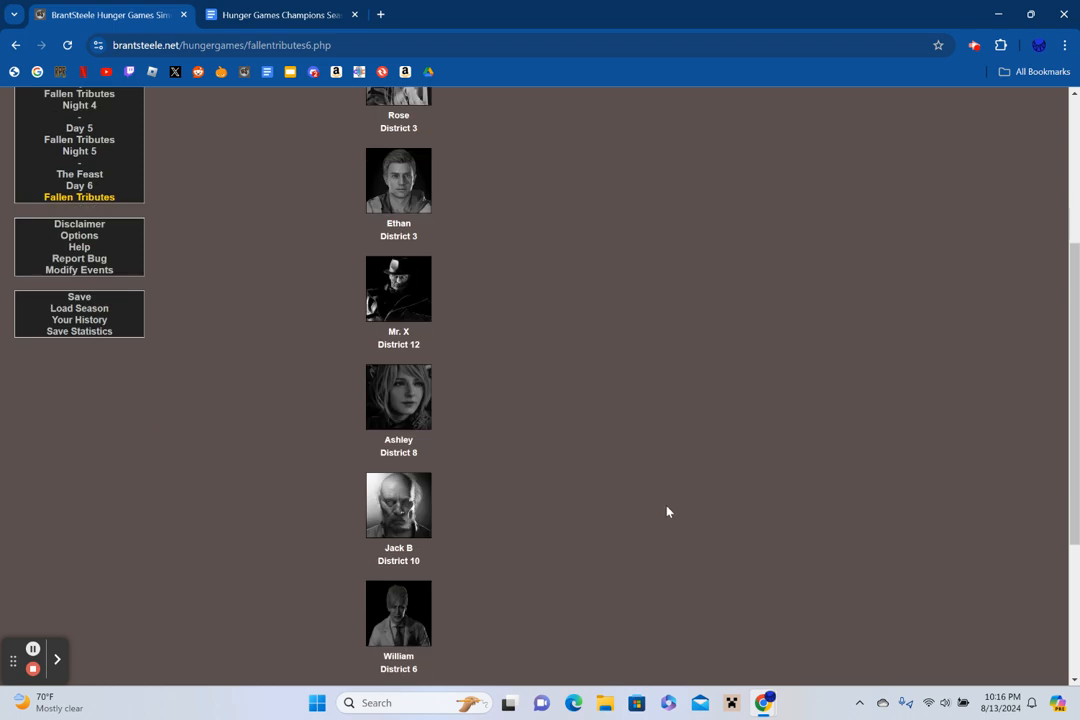
scroll("down", 3)
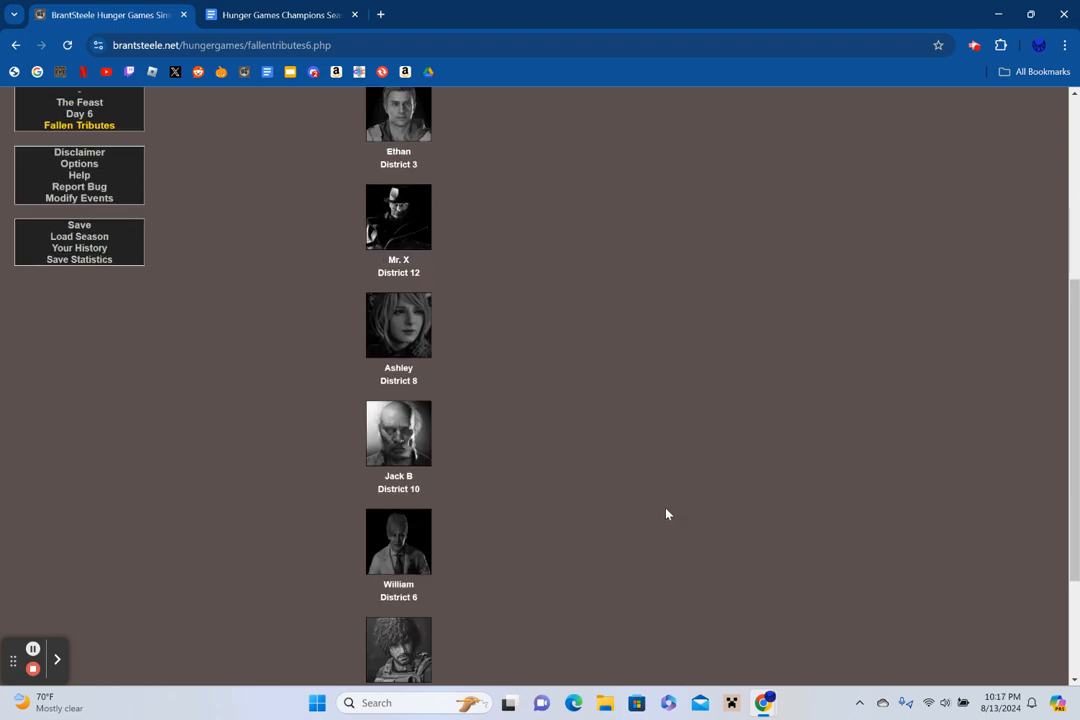
scroll("down", 3)
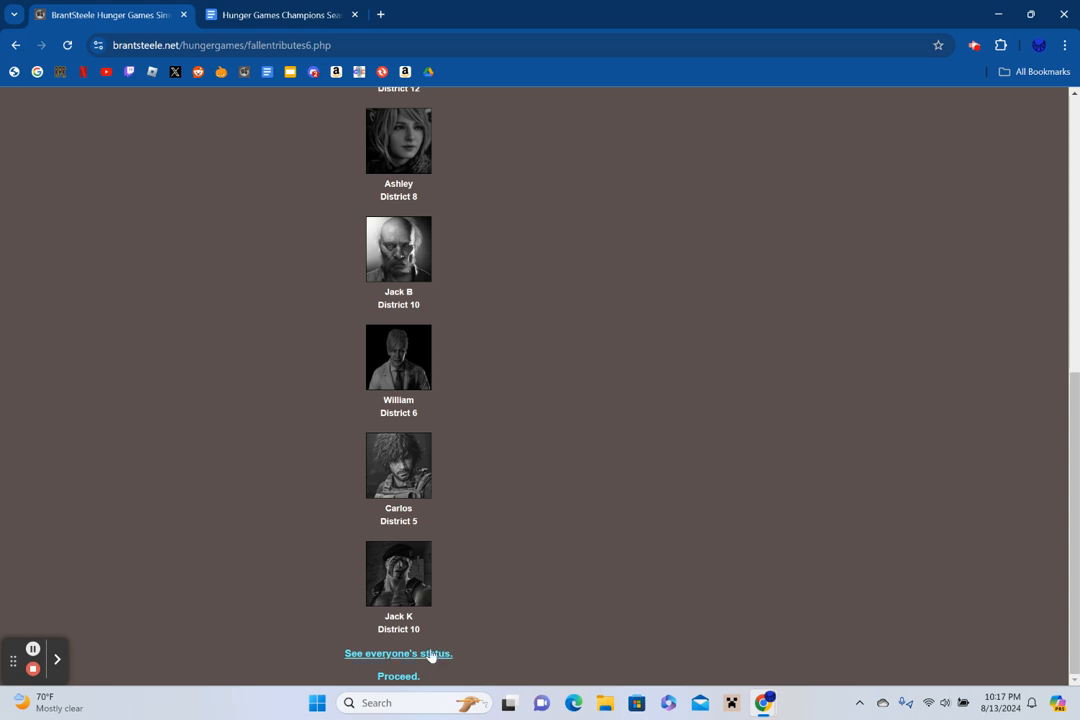
Check every tribute's status after Day 6 and return to the fallen tributes.
left_click(400, 654)
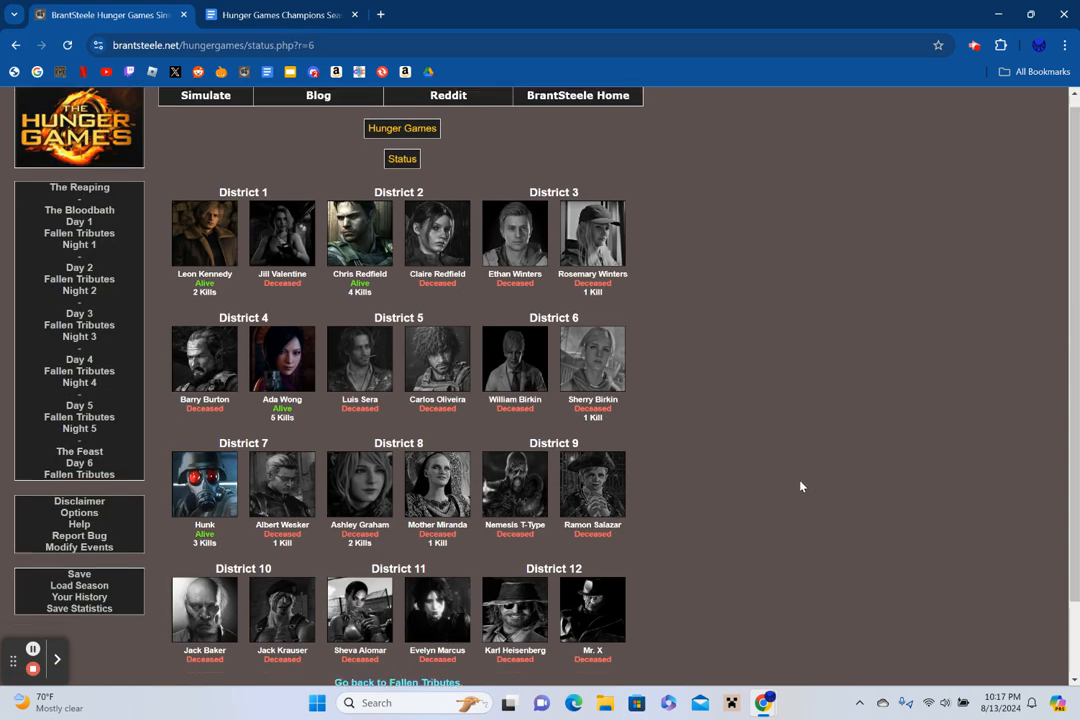
scroll("down", 3)
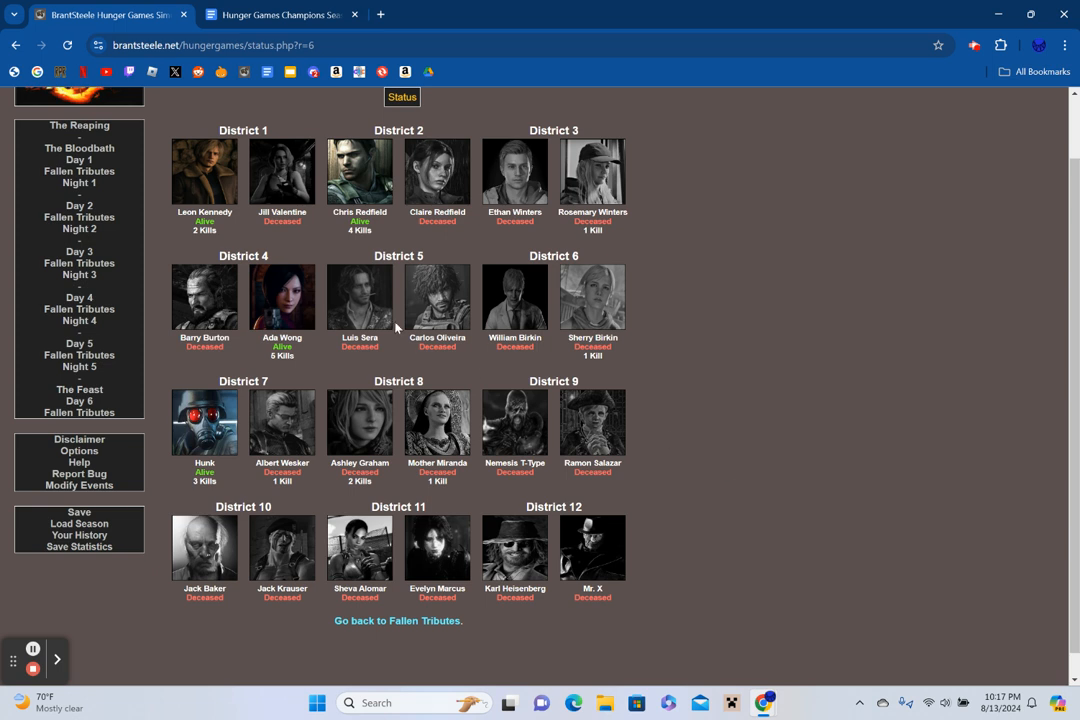
mouse_move(658, 396)
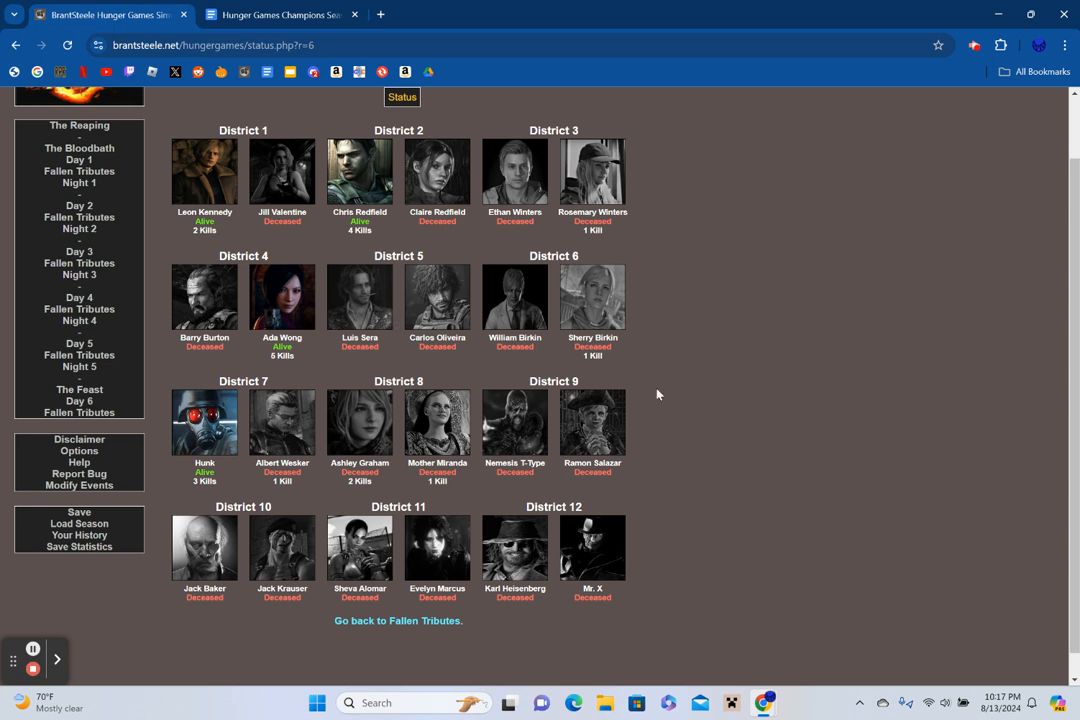
mouse_move(992, 402)
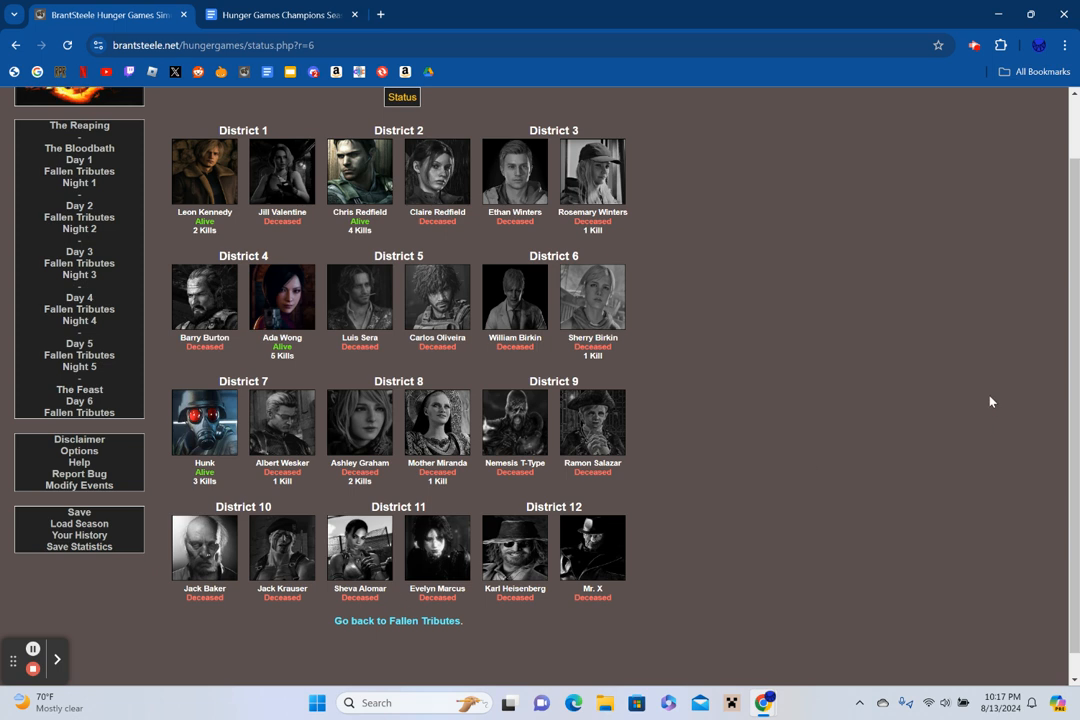
mouse_move(816, 472)
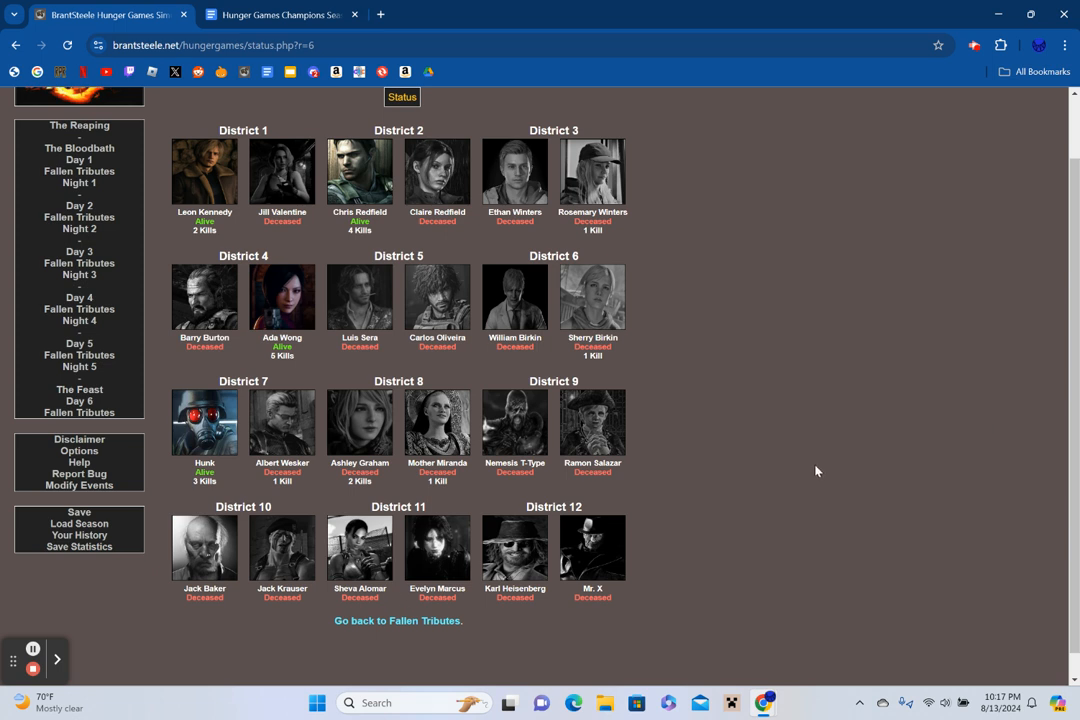
mouse_move(812, 472)
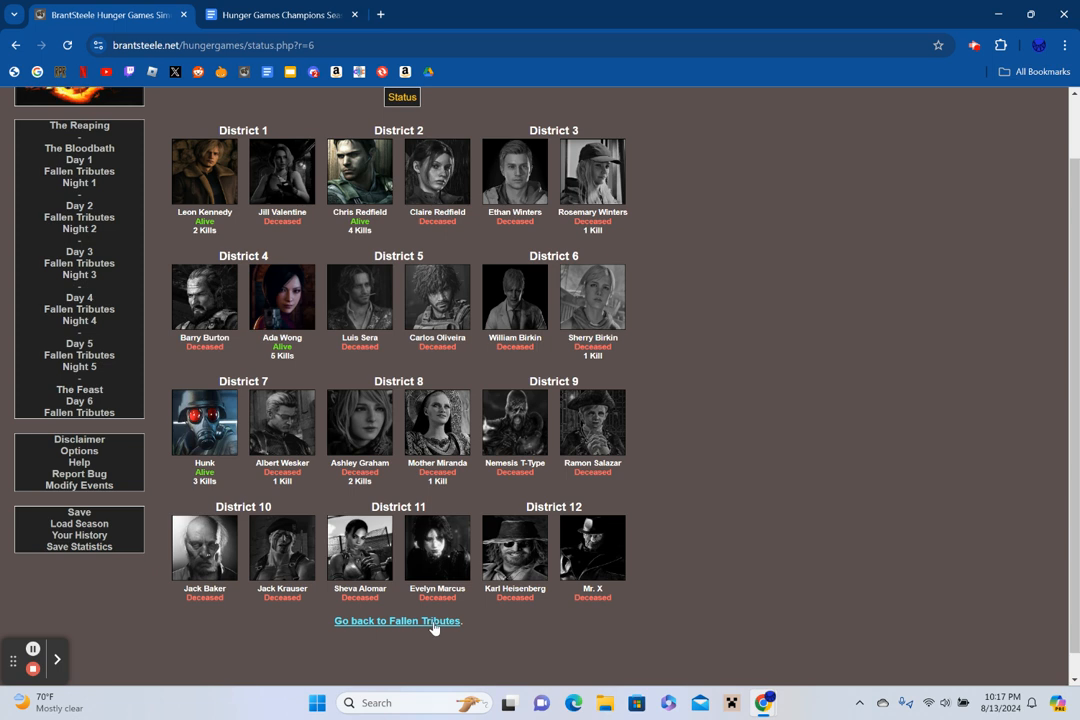
left_click(398, 620)
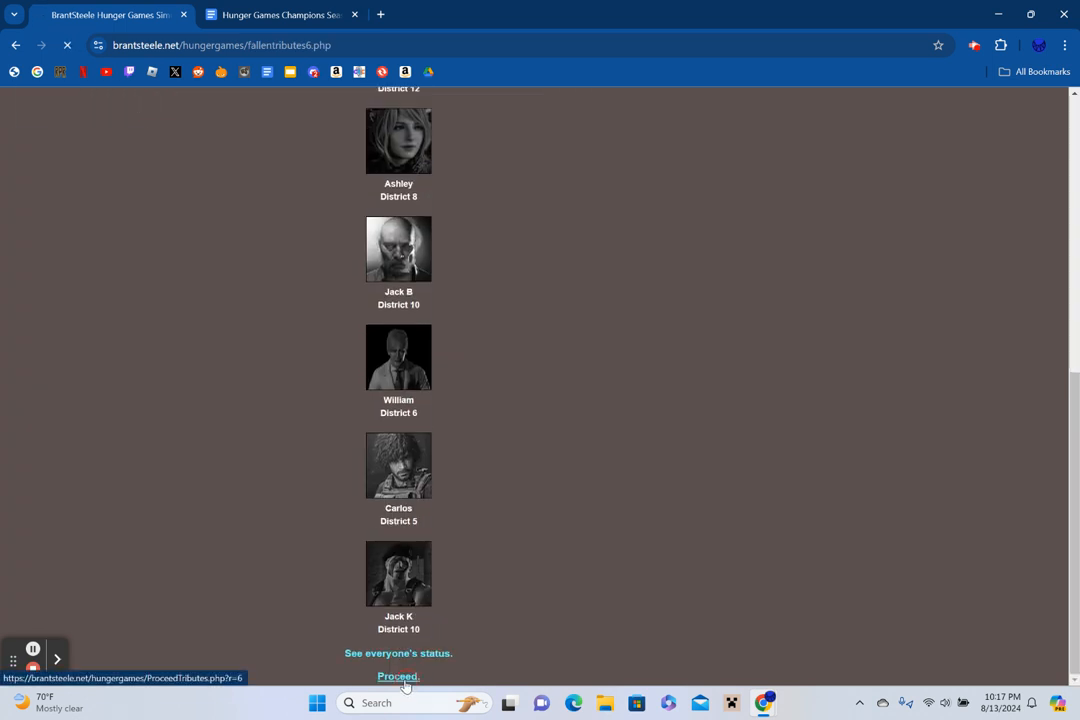
Advance through Night 6, Day 7, Night 7 and Day 8 to Fallen Tributes 8, where Leon dies.
left_click(396, 676)
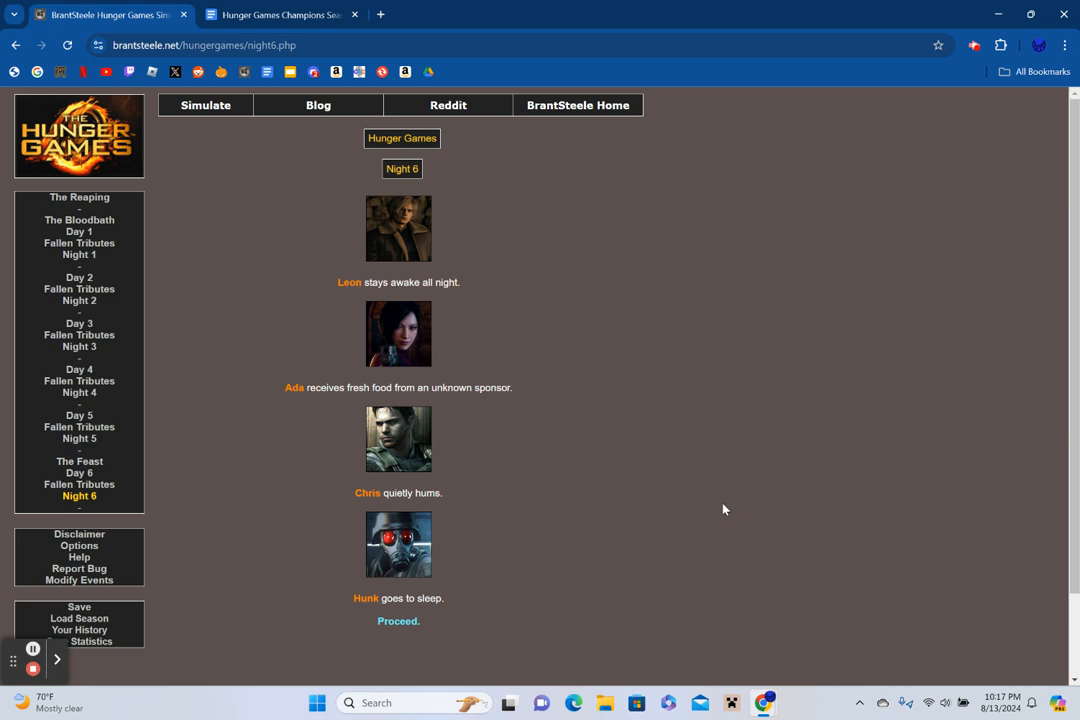
mouse_move(728, 504)
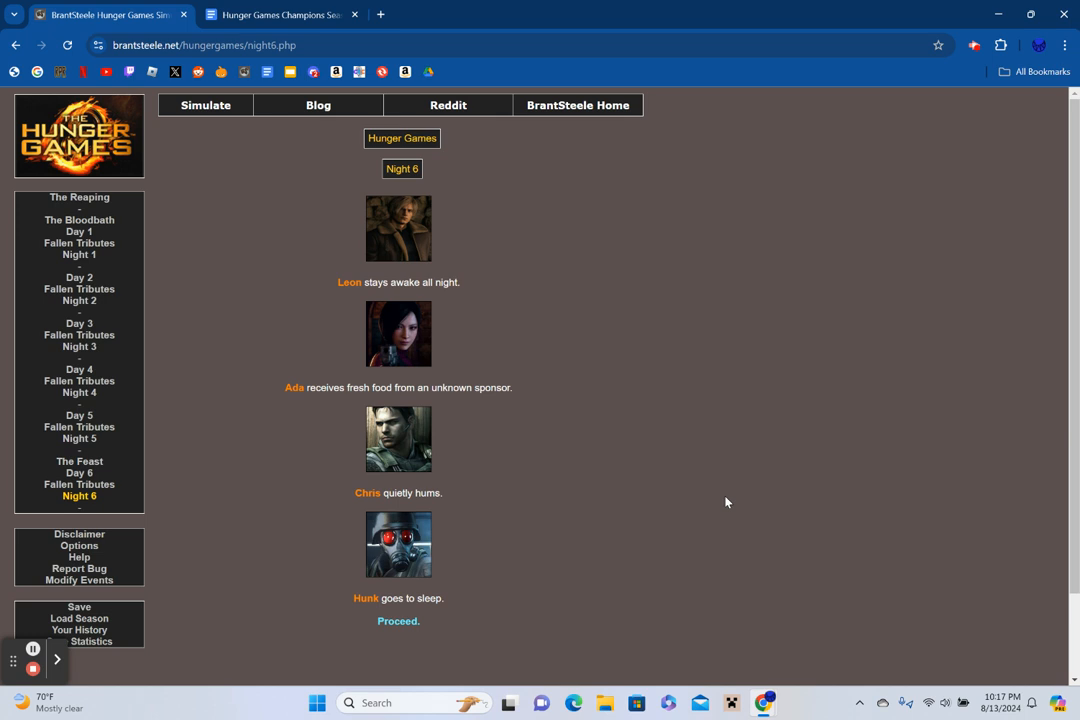
mouse_move(396, 620)
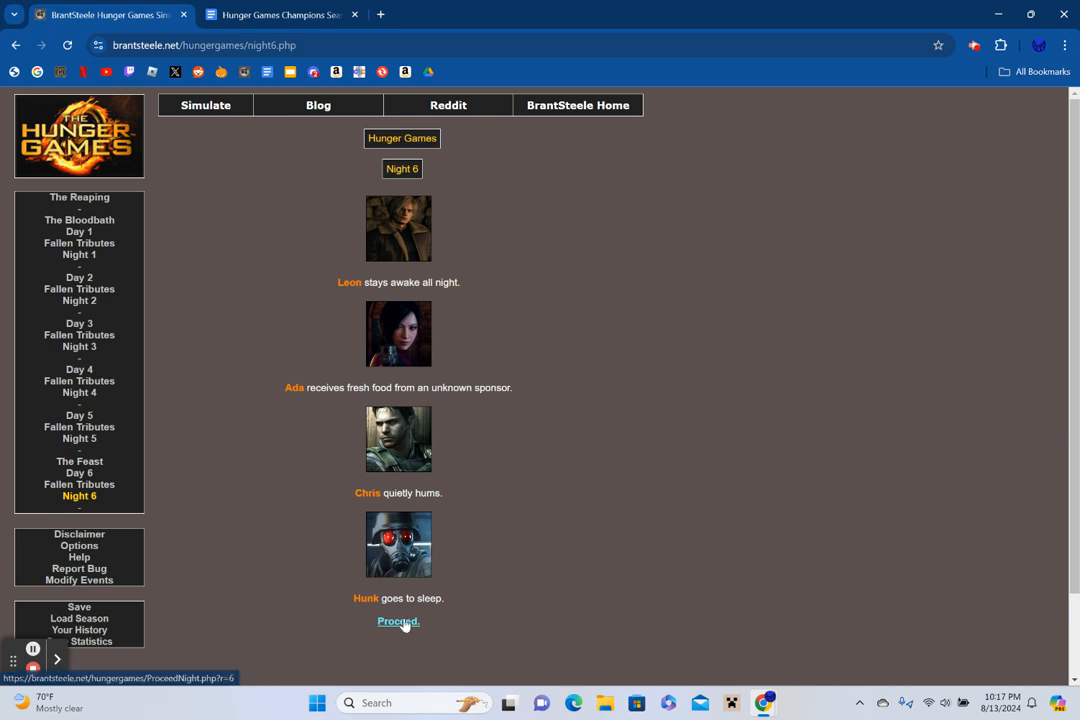
left_click(396, 622)
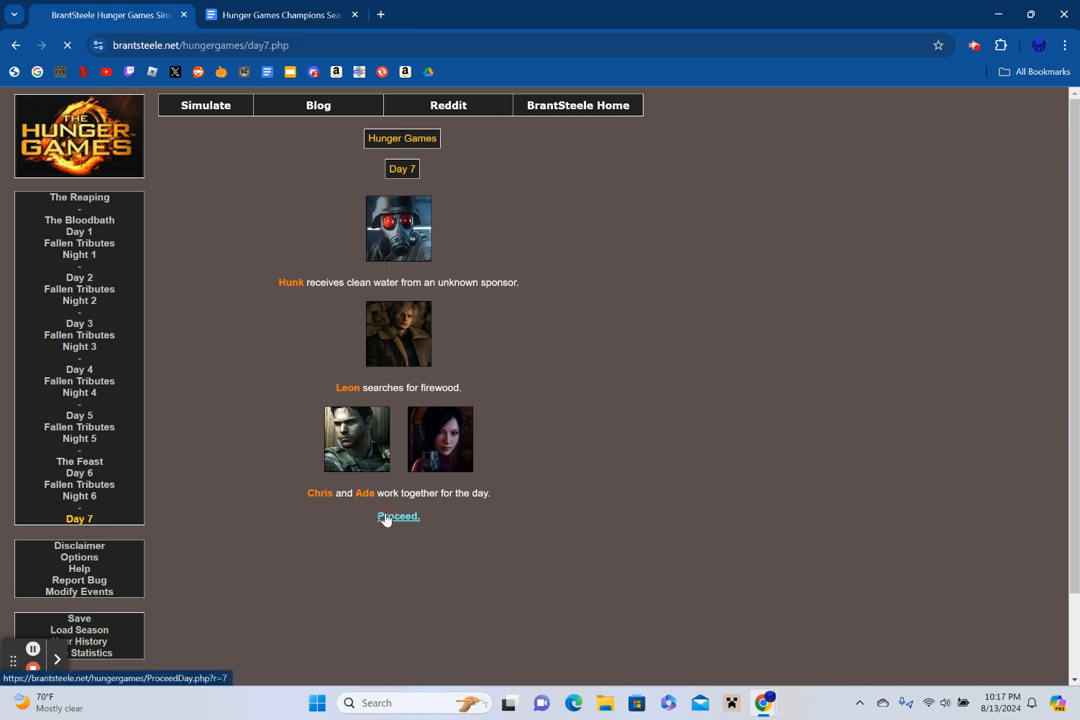
left_click(398, 516)
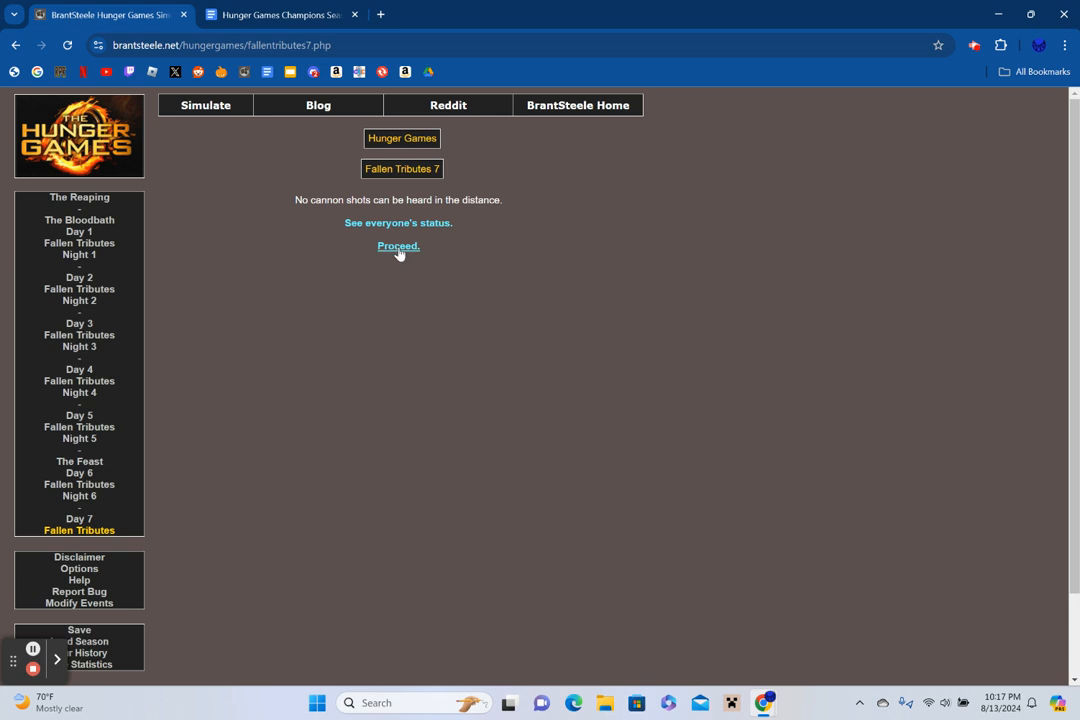
left_click(398, 246)
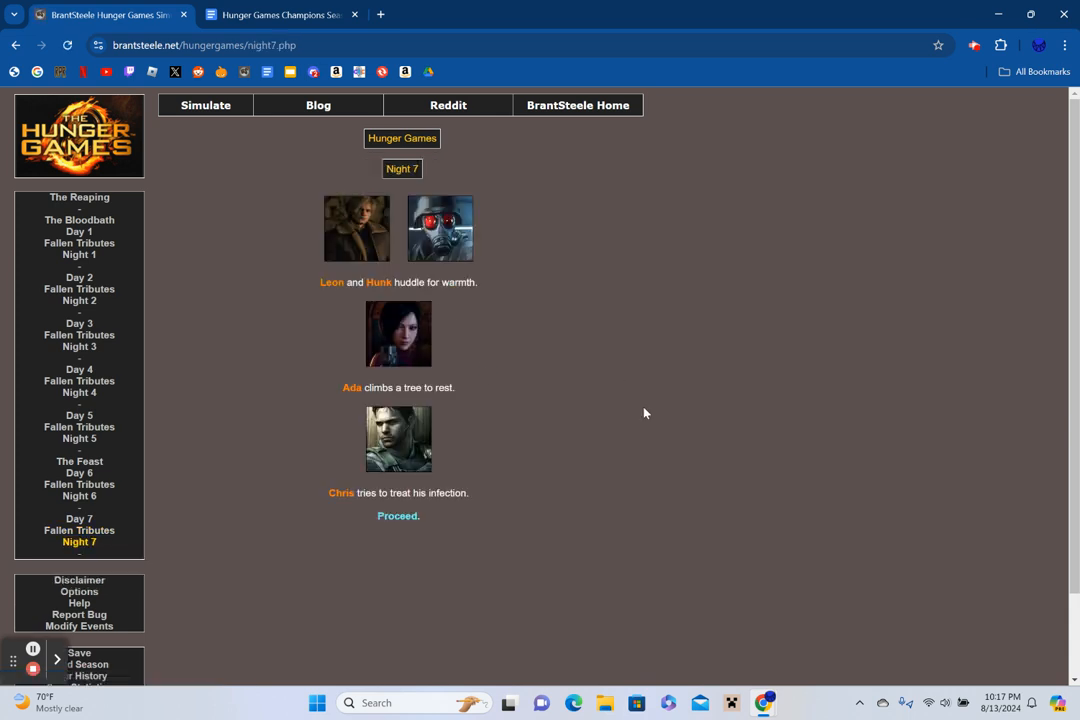
mouse_move(664, 454)
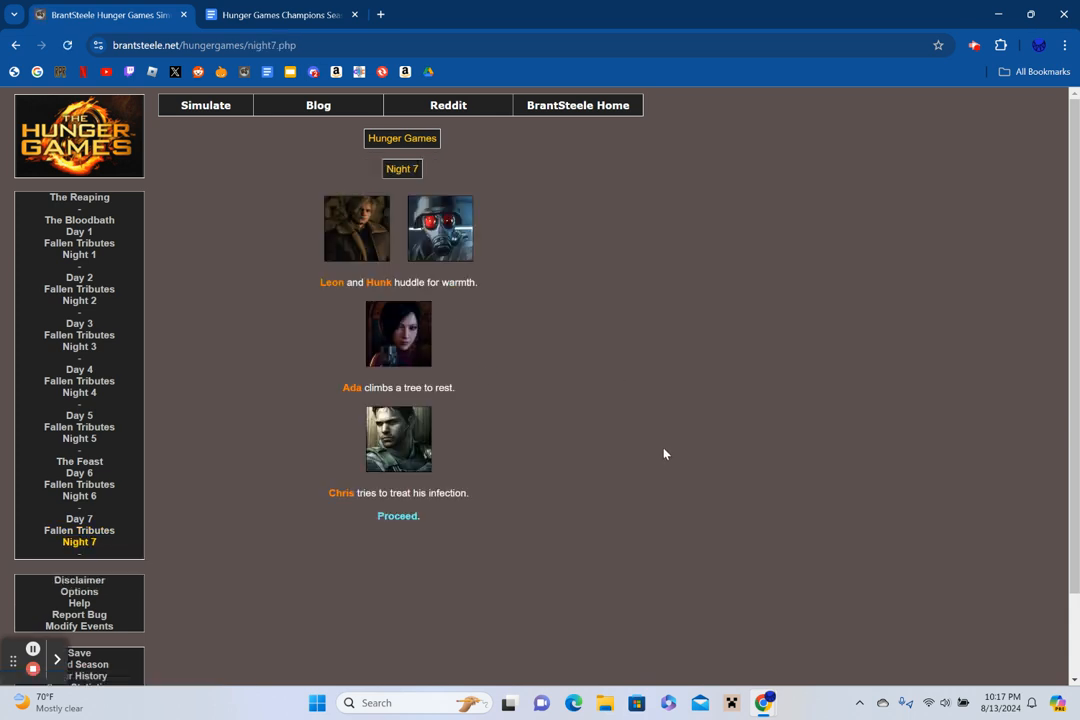
left_click(396, 516)
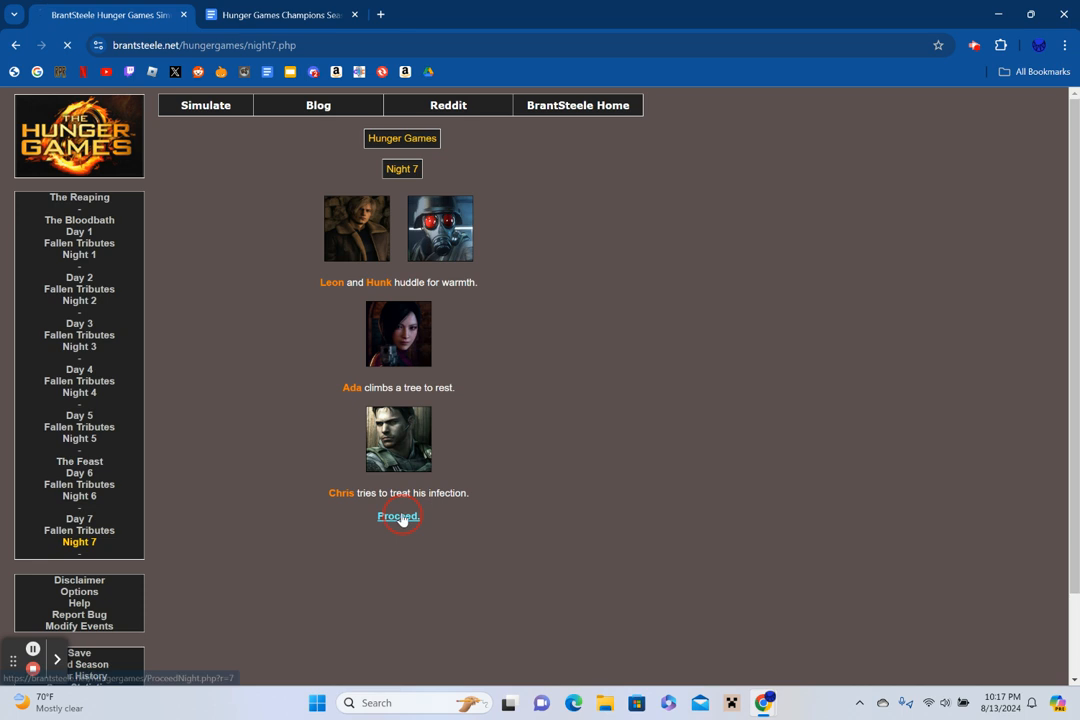
left_click(396, 516)
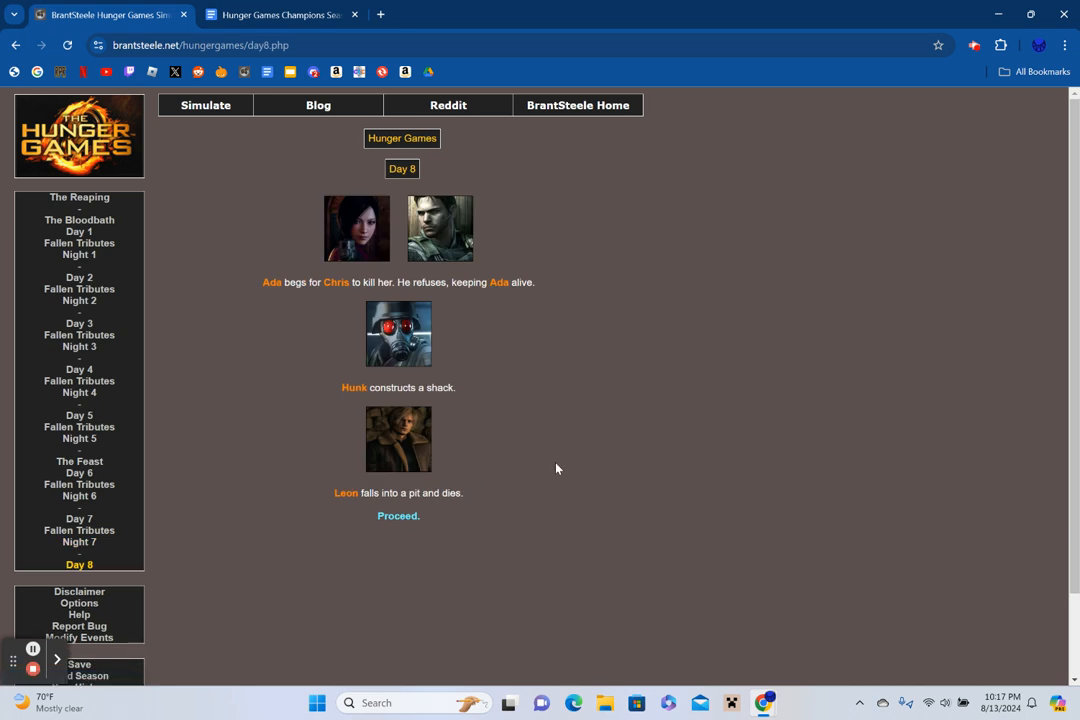
mouse_move(620, 494)
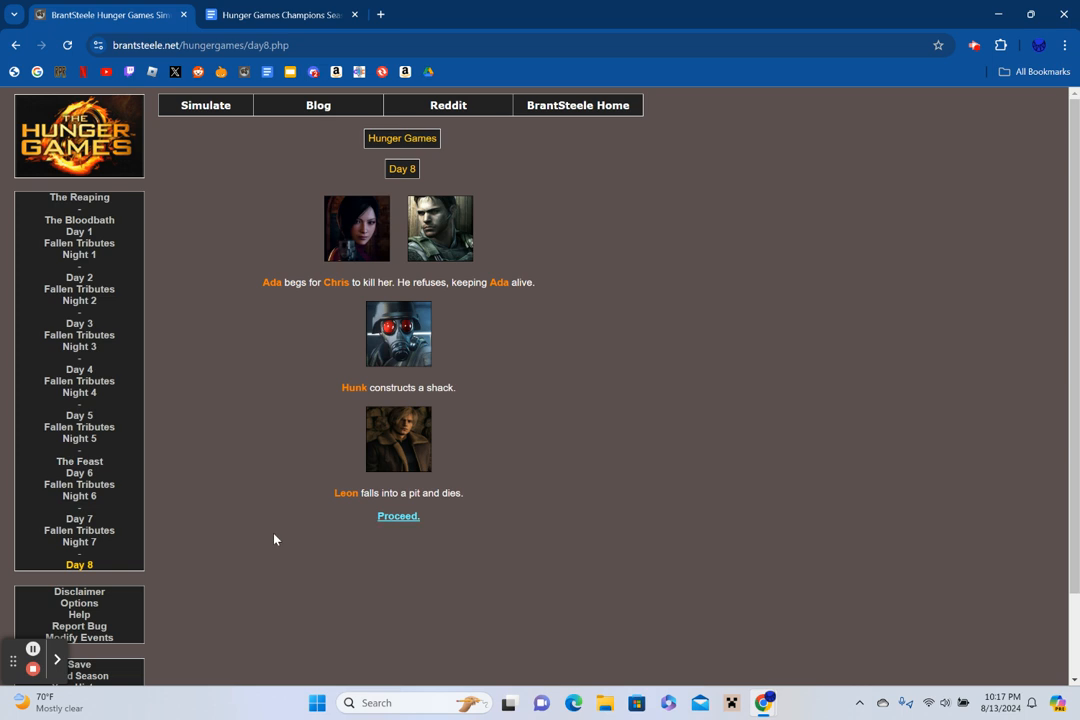
left_click(398, 516)
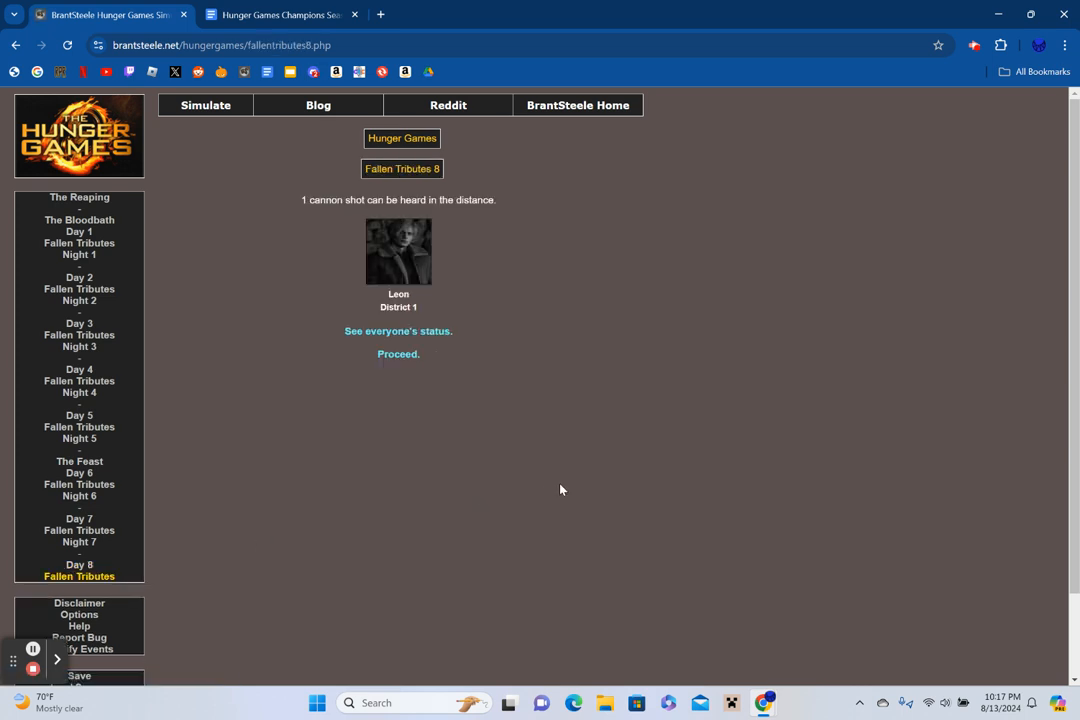
mouse_move(436, 340)
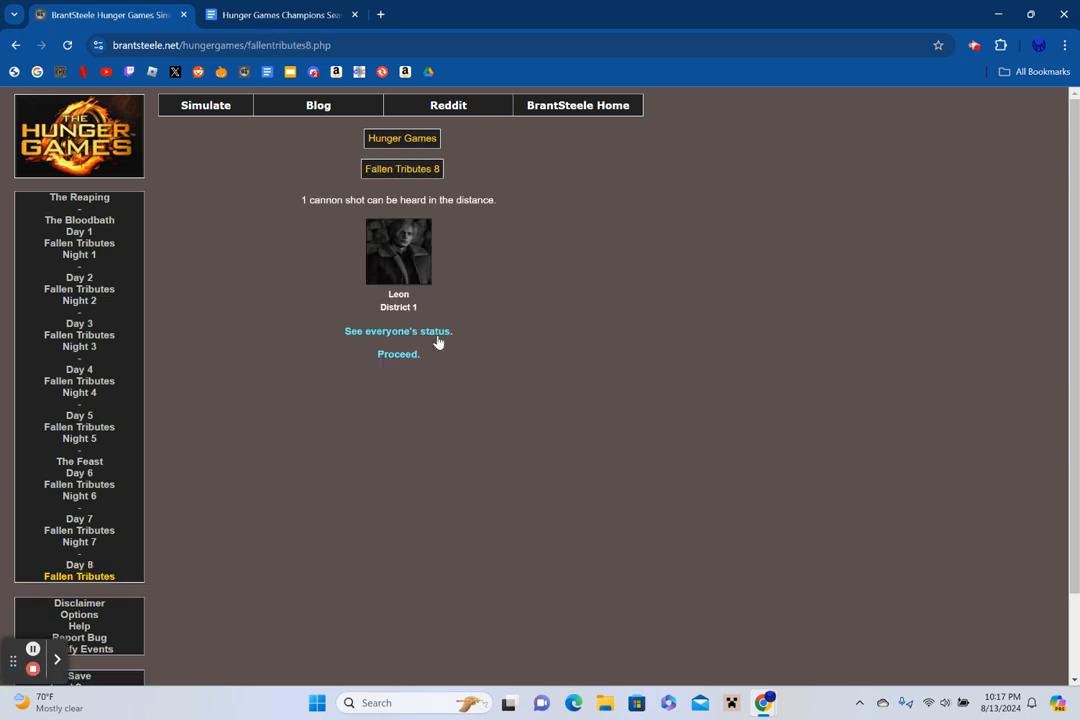
Check statuses after Day 8, then advance through Night 8 and Day 9 to its fallen tributes.
left_click(396, 332)
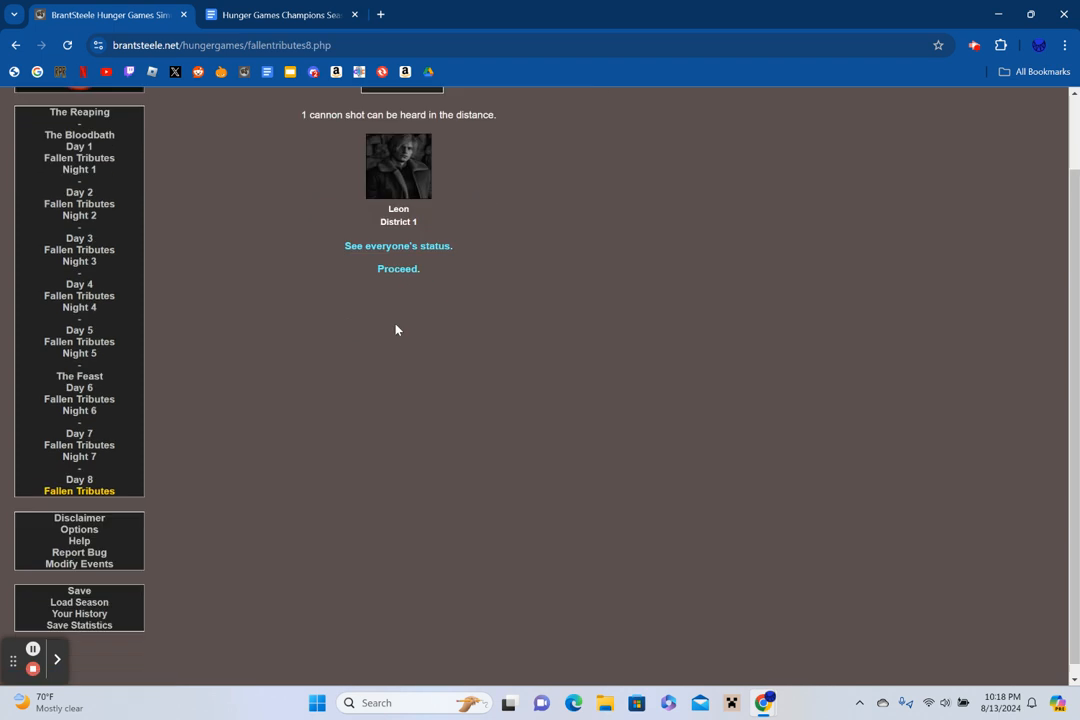
left_click(398, 268)
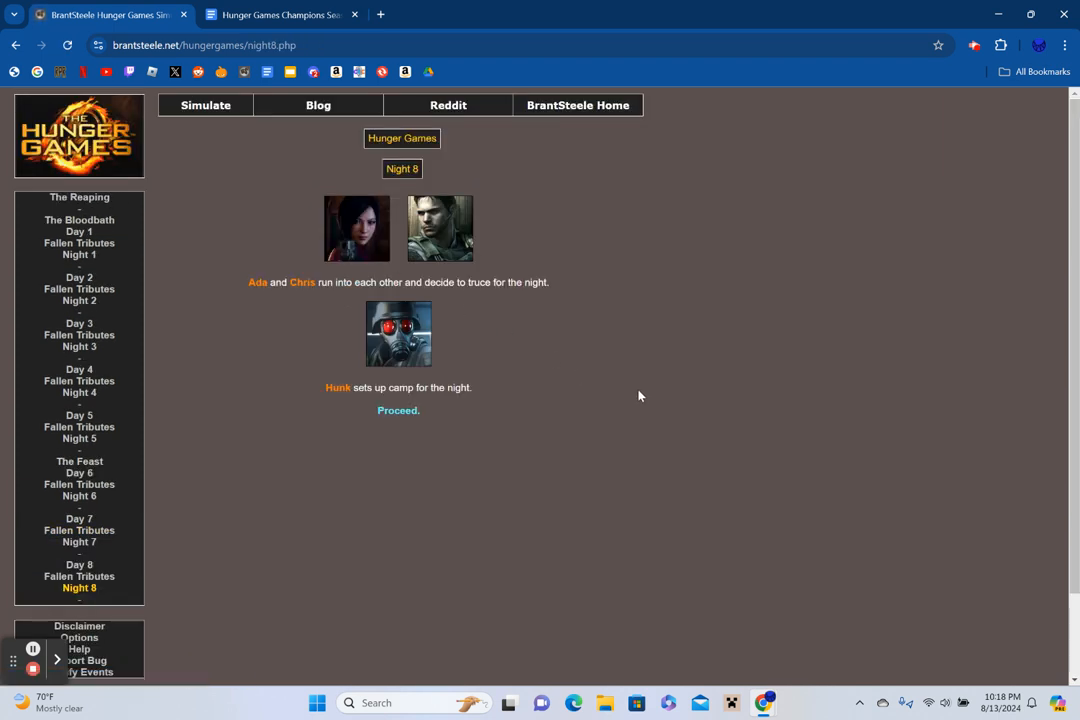
mouse_move(398, 410)
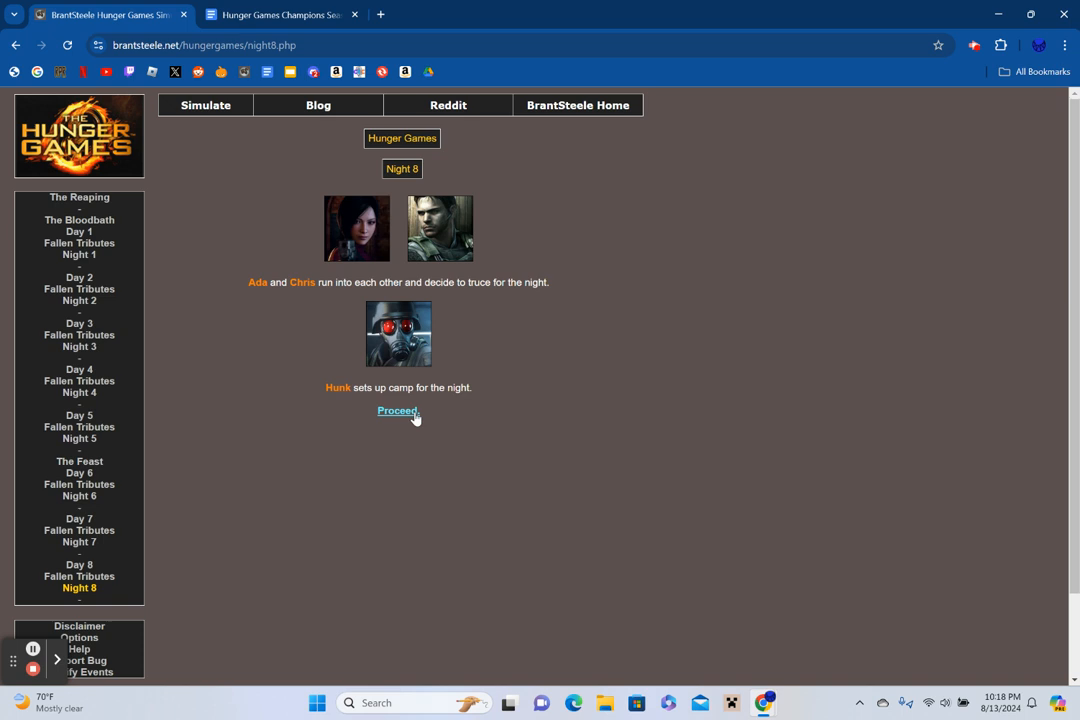
left_click(398, 410)
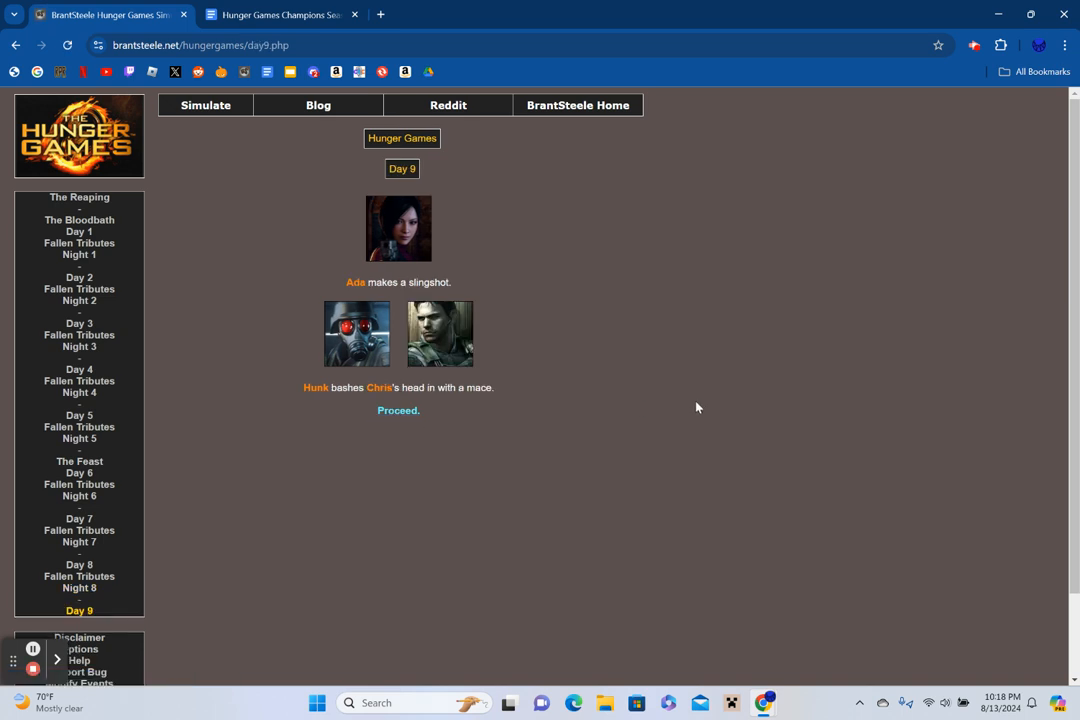
mouse_move(594, 396)
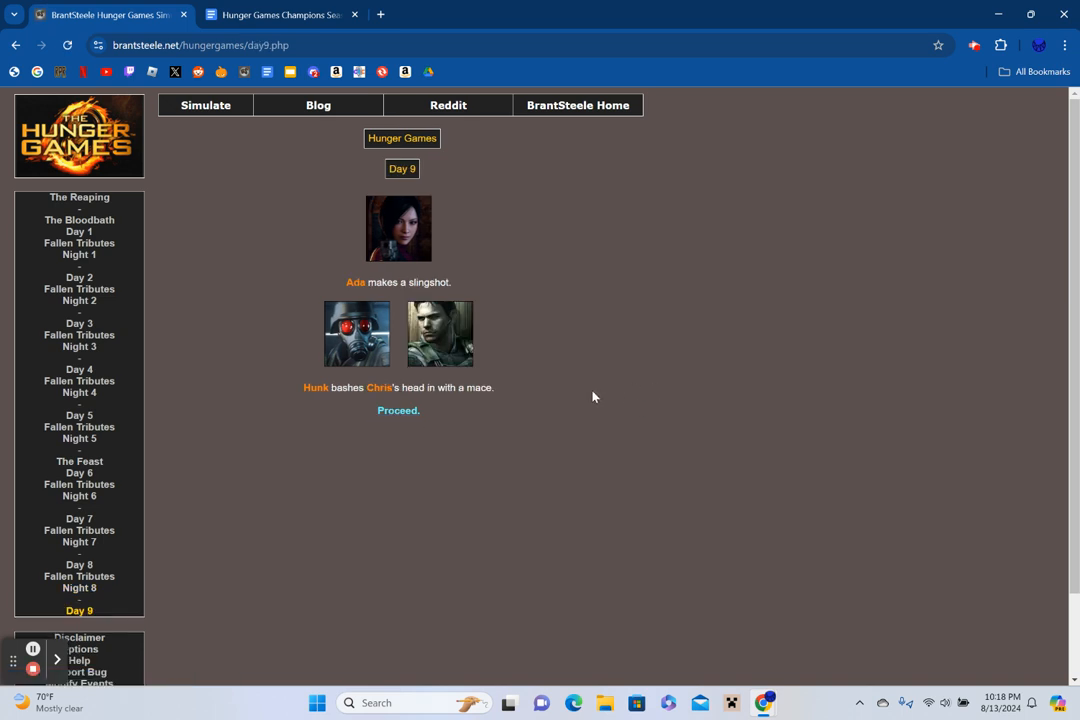
left_click(398, 410)
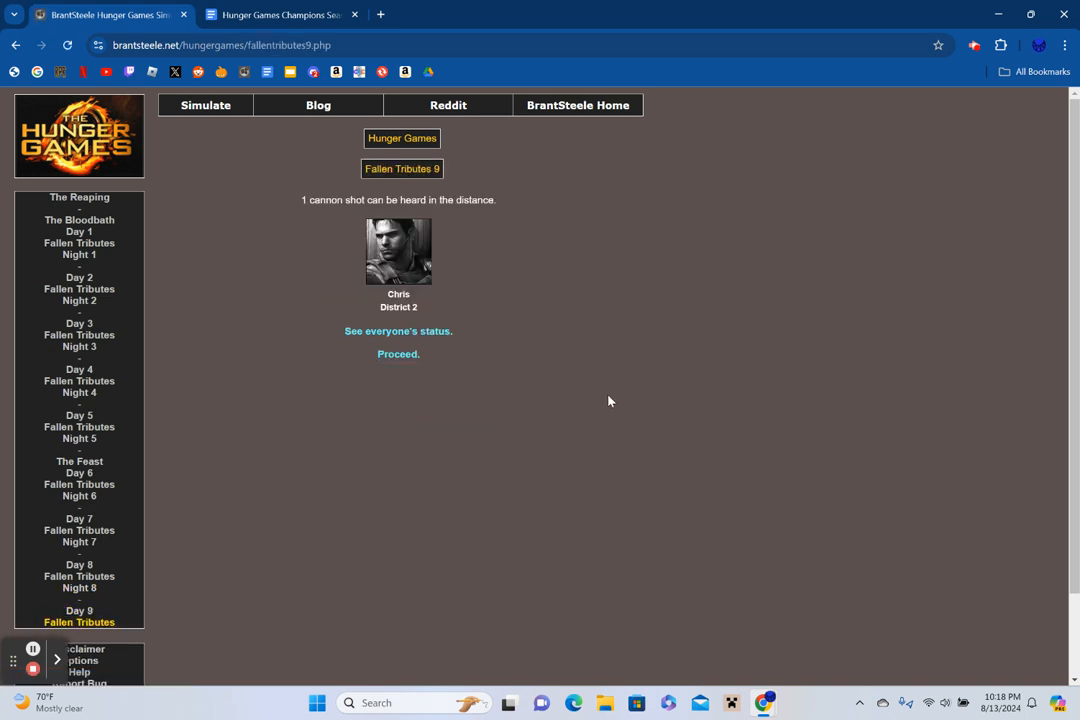
mouse_move(602, 436)
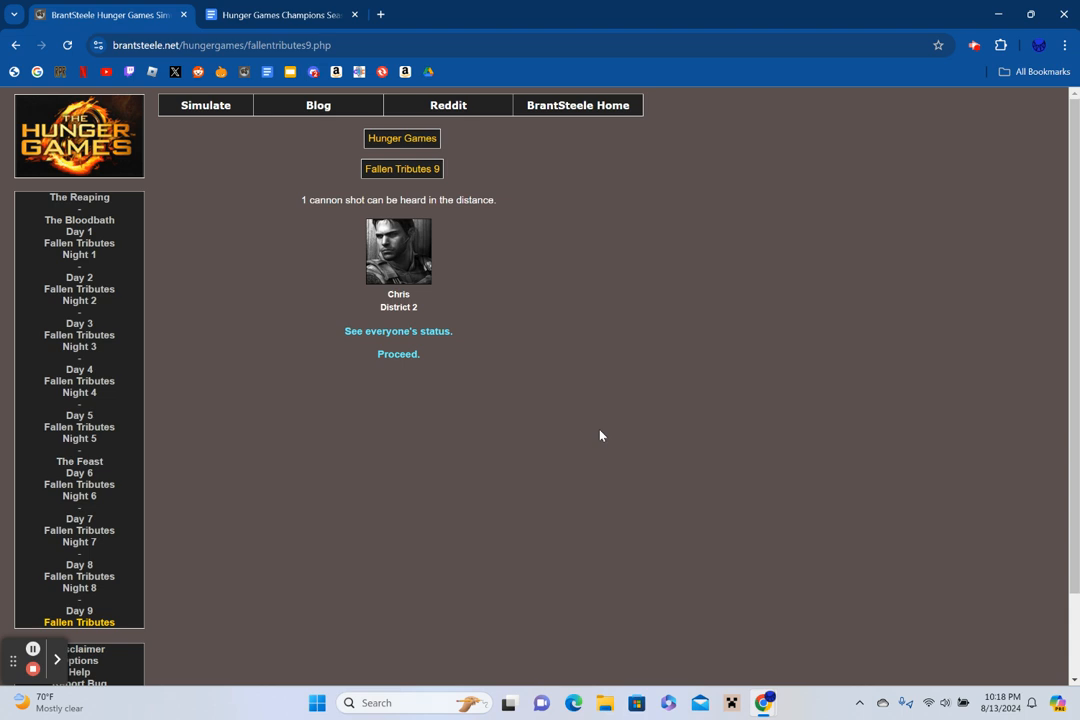
Check statuses after Day 9, advance through Night 9 and reveal Hunk of District 7 as winner.
left_click(398, 332)
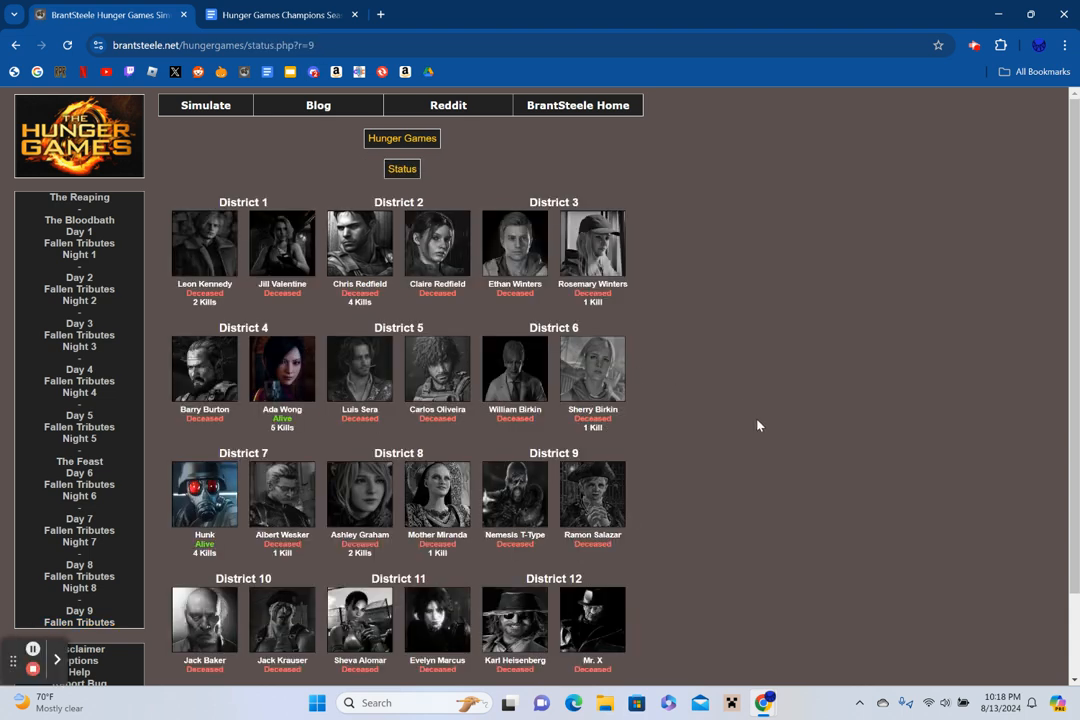
scroll("down", 3)
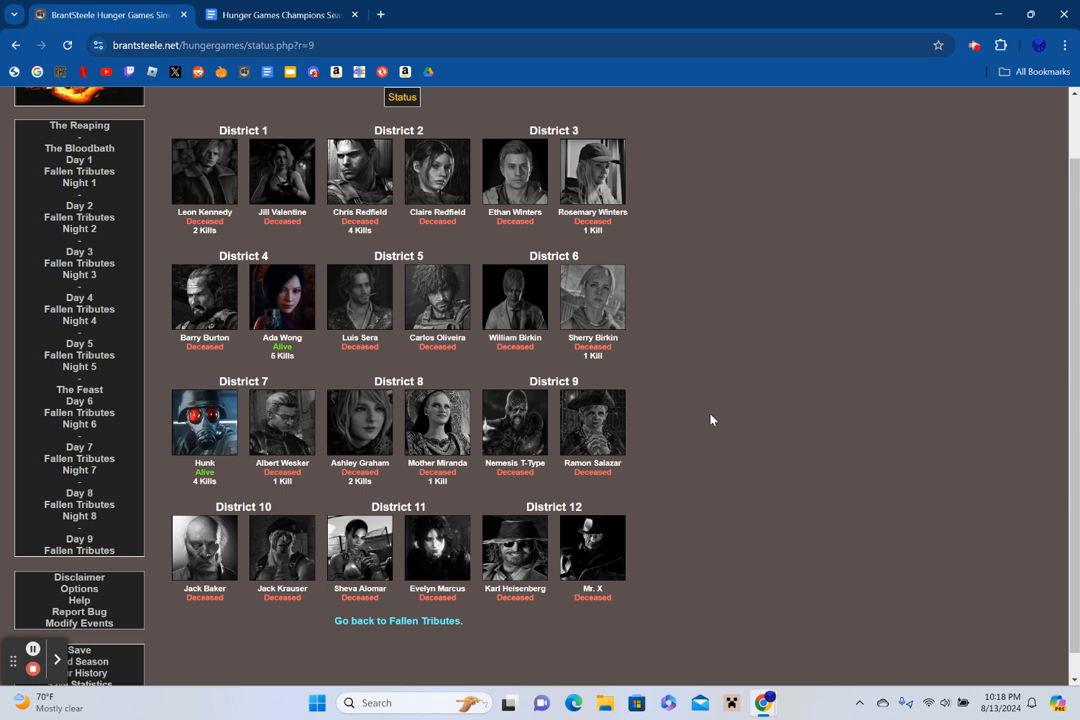
left_click(396, 620)
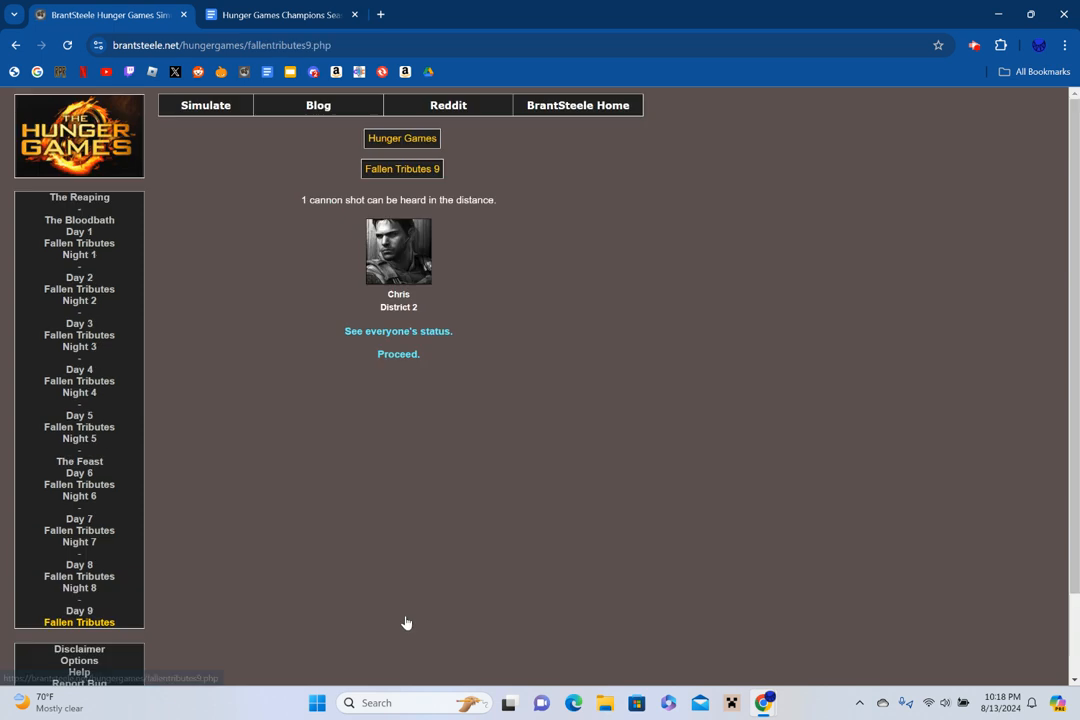
left_click(398, 352)
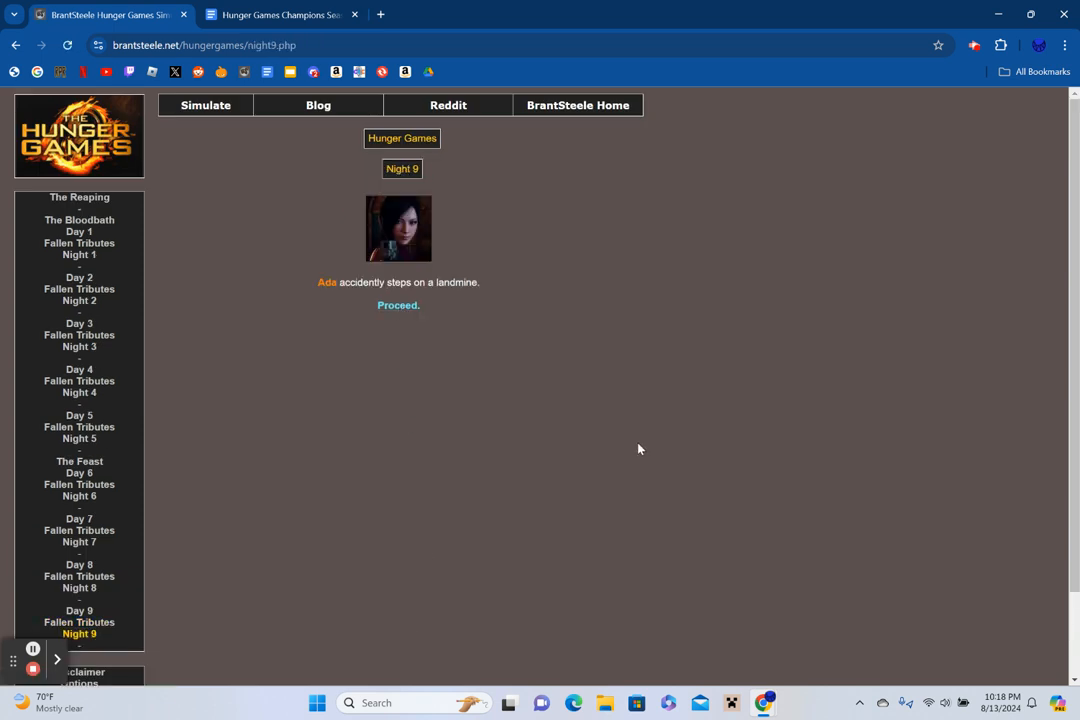
left_click(398, 304)
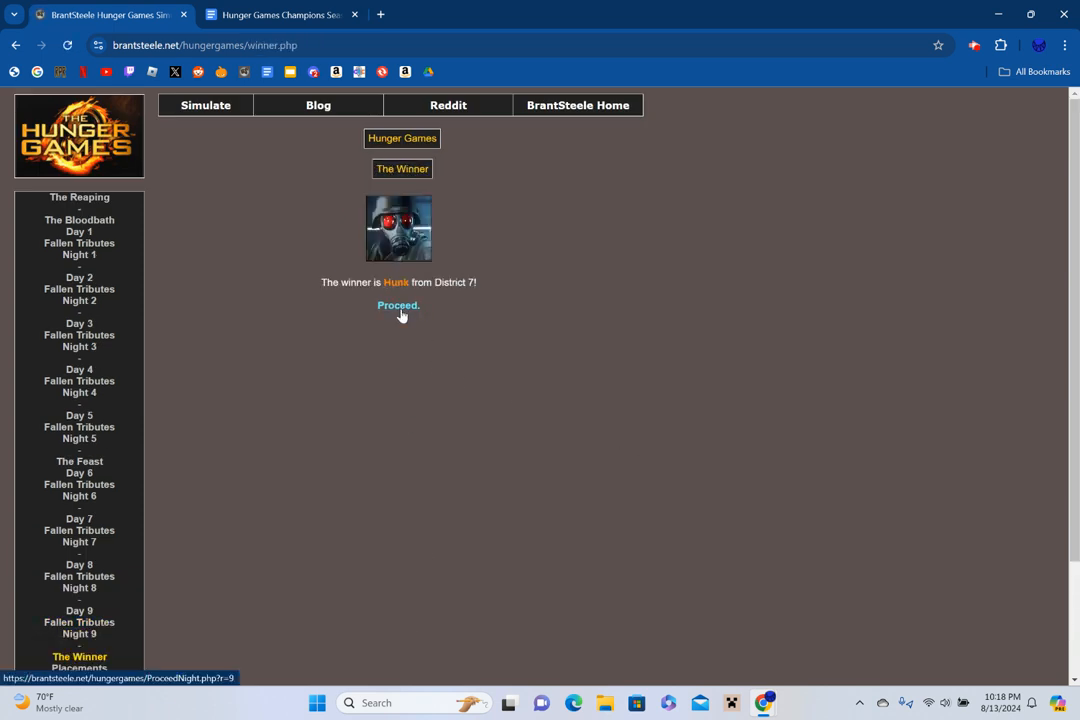
Add 'Hunk (Resident Evil)' as entry eight on the Google Docs champions list.
left_click(290, 16)
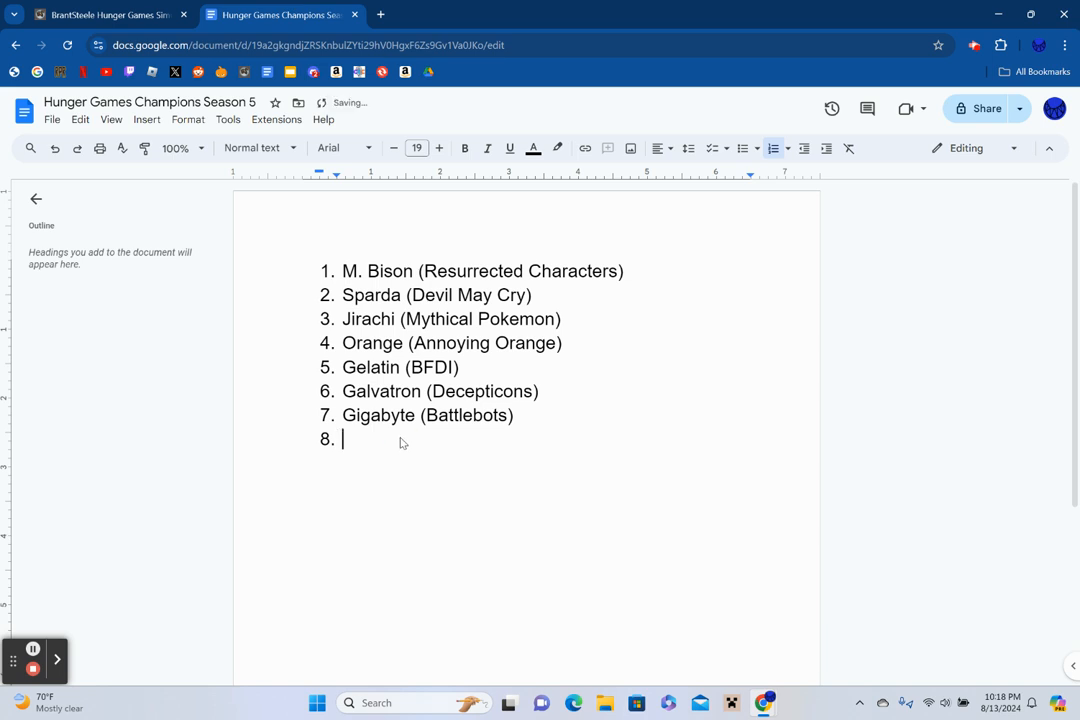
type("Hunk (R")
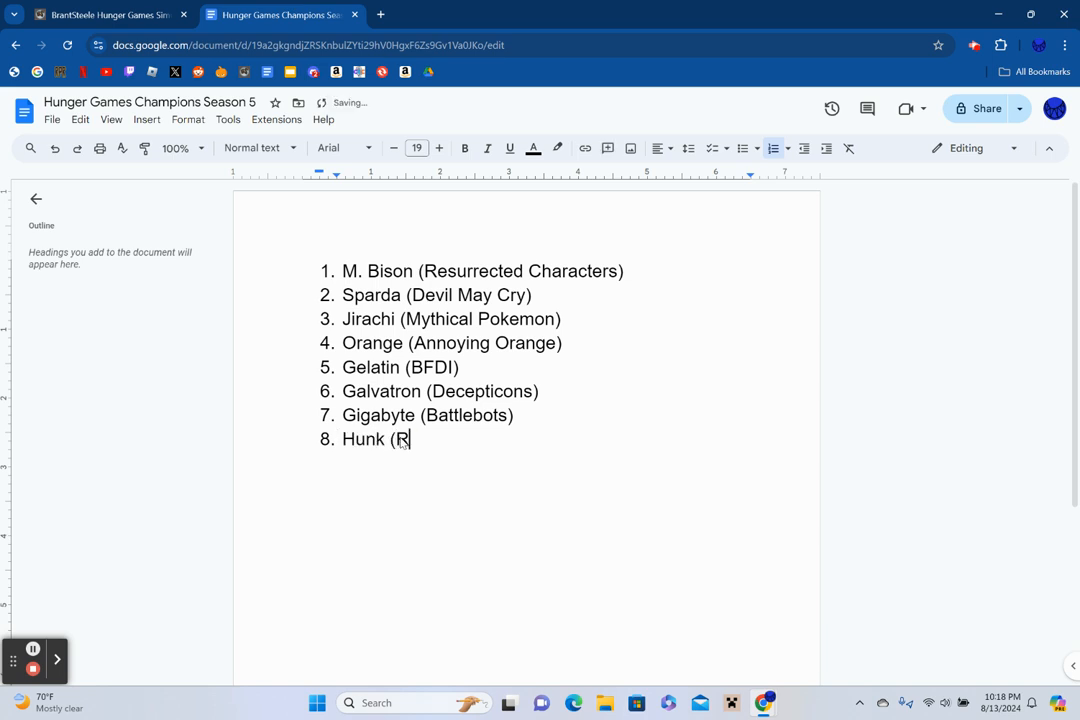
type("esident Evil")
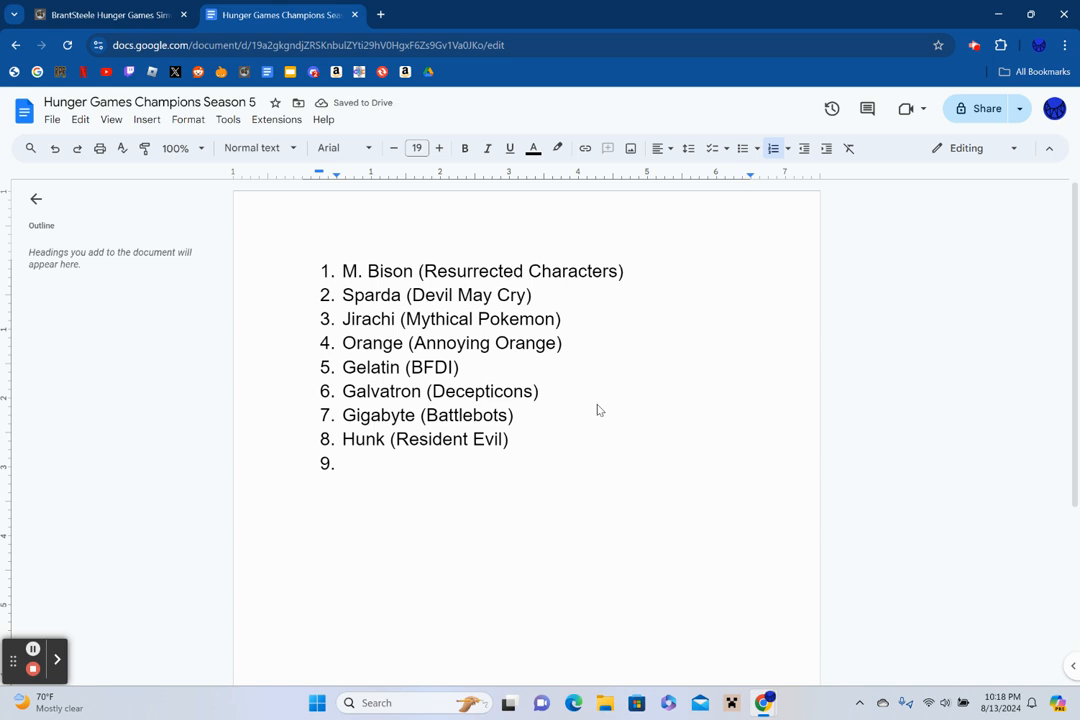
left_click(110, 18)
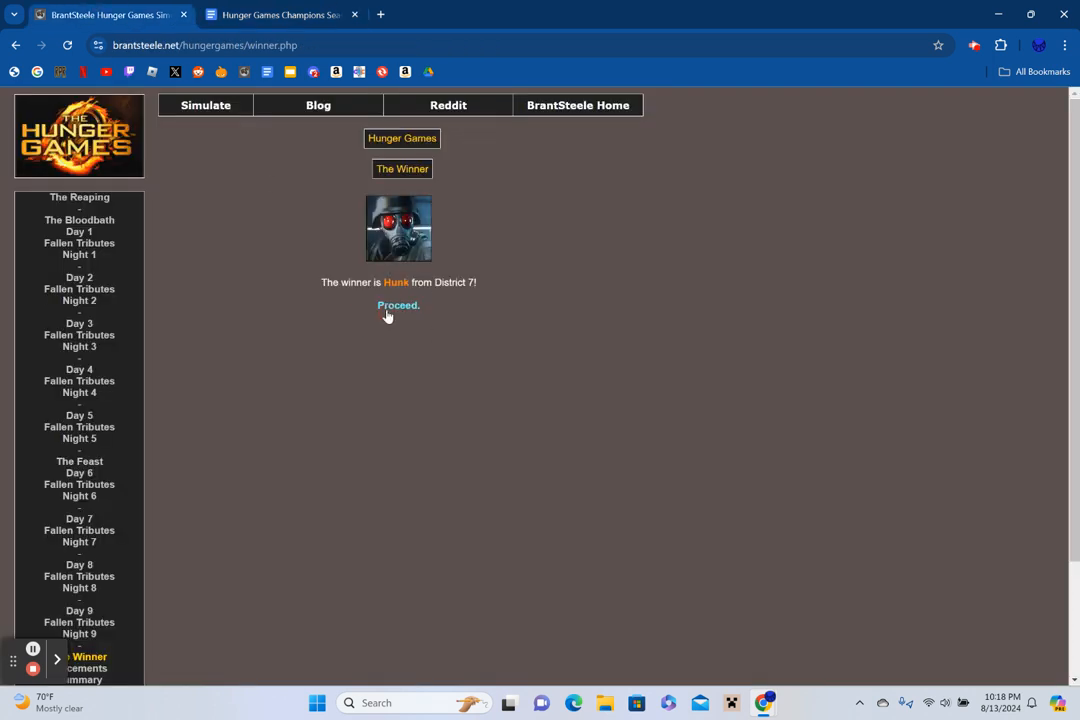
View the final placements, Hunk first and Ada Wong second, then return to the champions document.
left_click(396, 304)
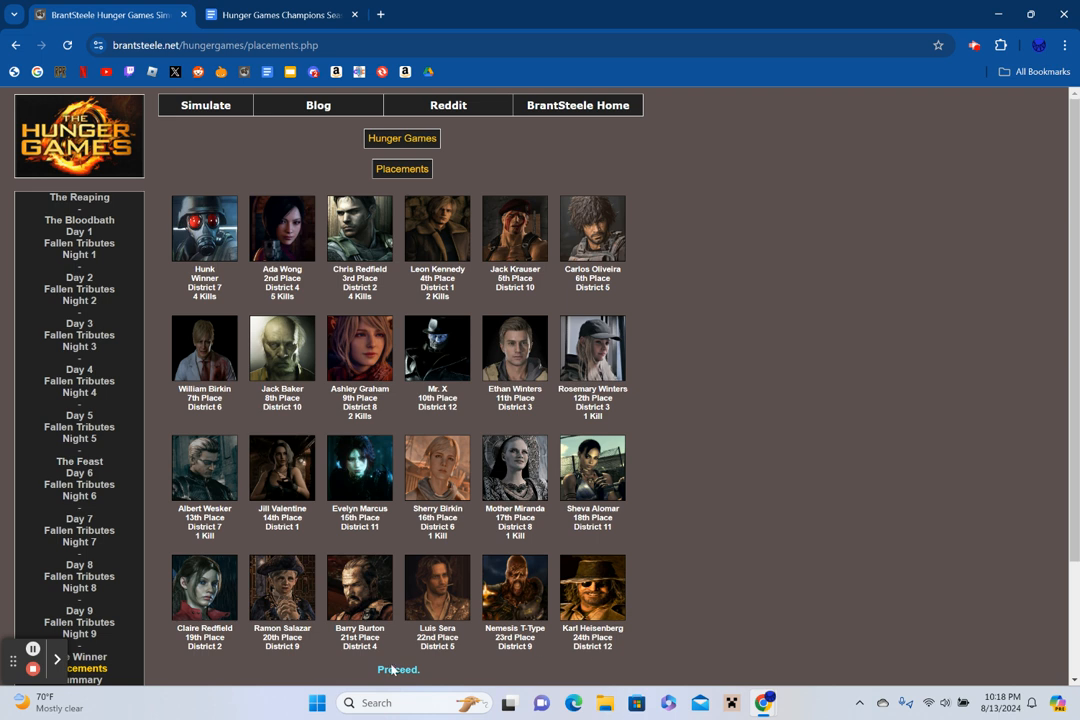
mouse_move(664, 542)
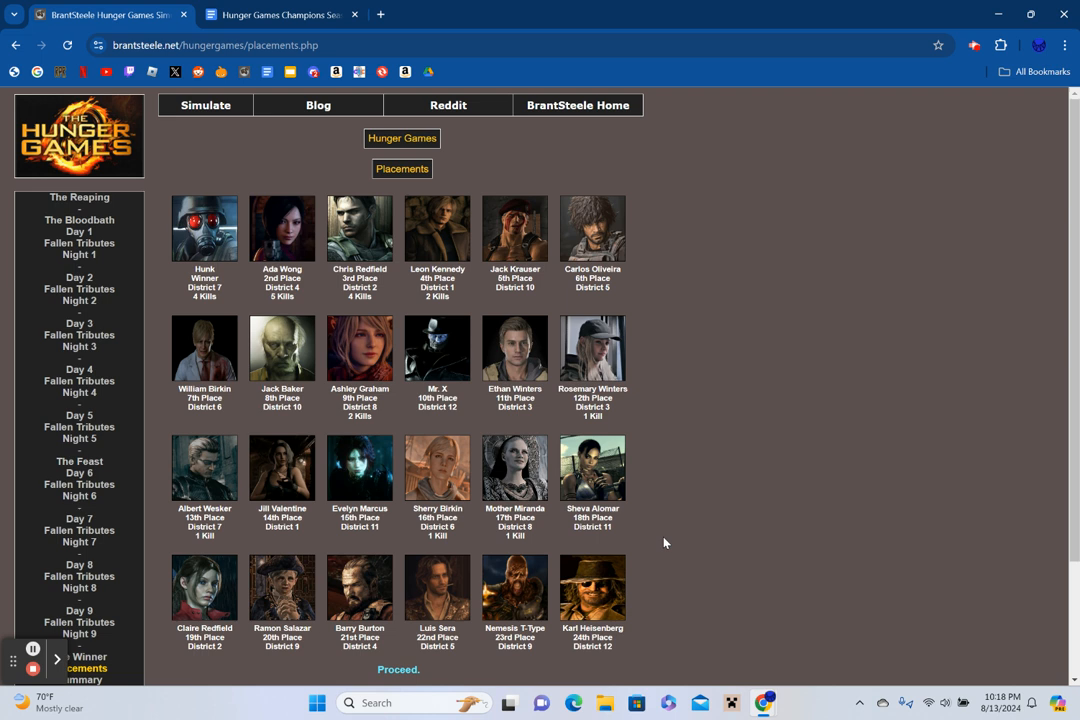
mouse_move(732, 466)
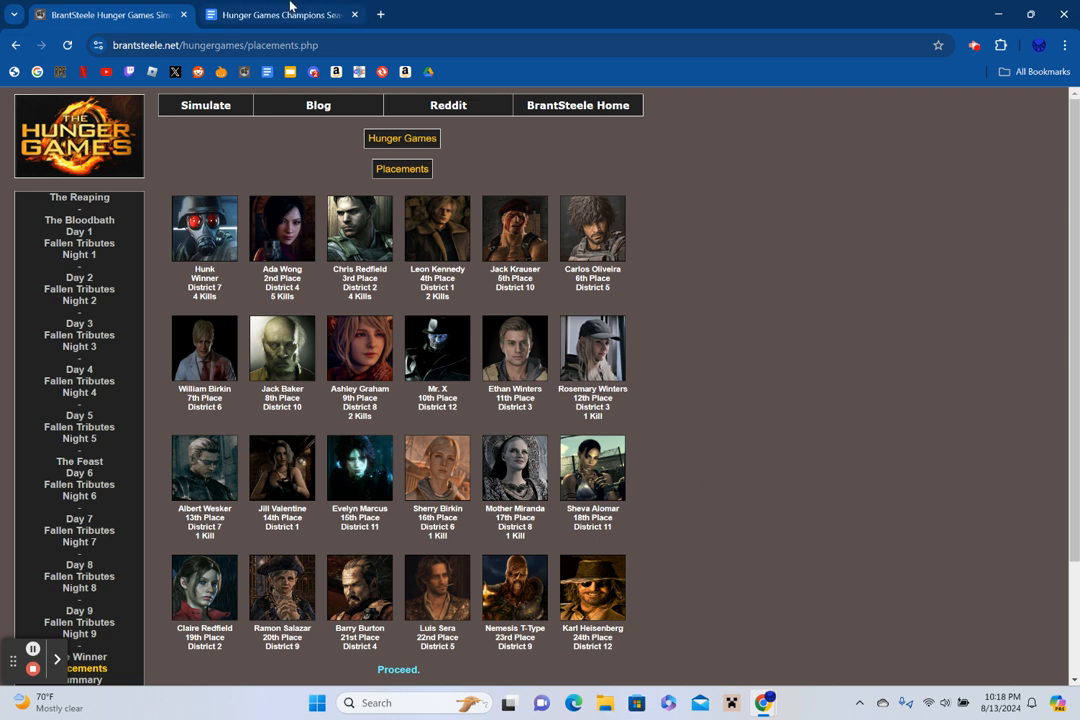
left_click(284, 16)
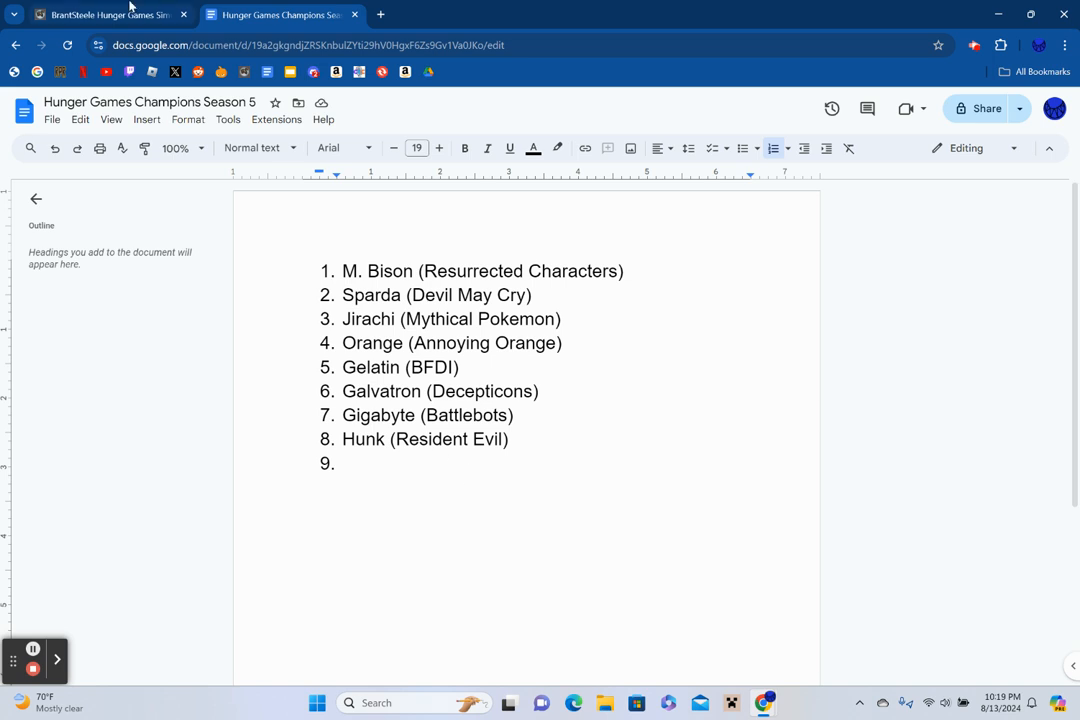
Return to the simulator and bring up the Summary page recapping every death.
left_click(110, 16)
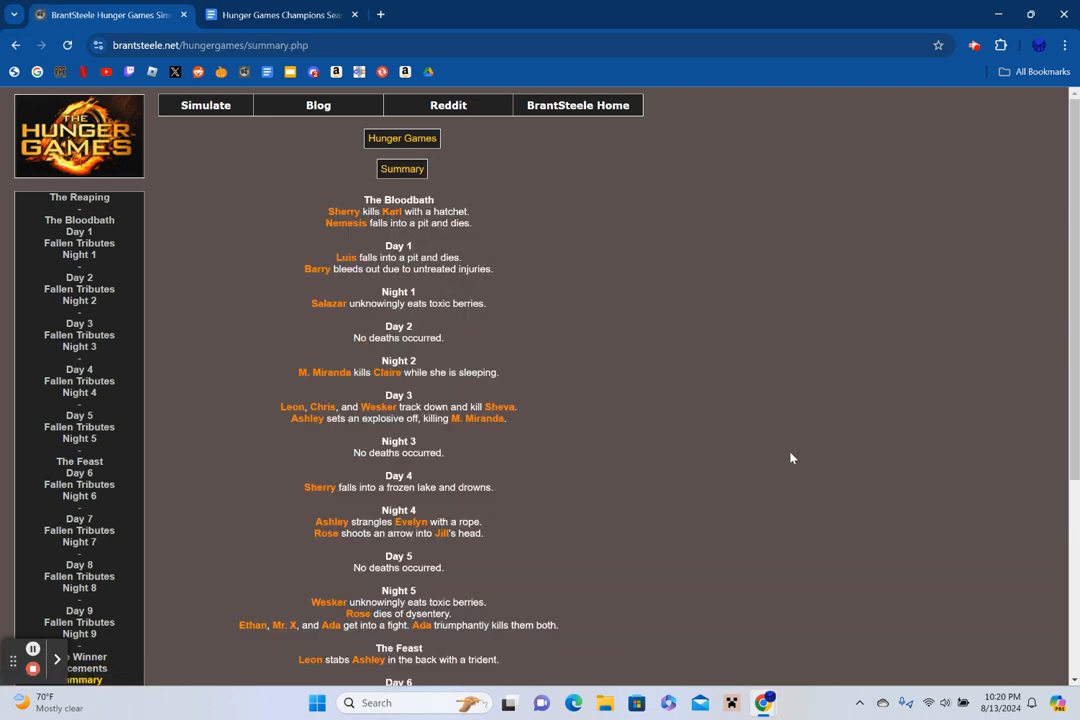
Proceed from the Summary to the Statistics page with placements and kill counts.
scroll("down", 3)
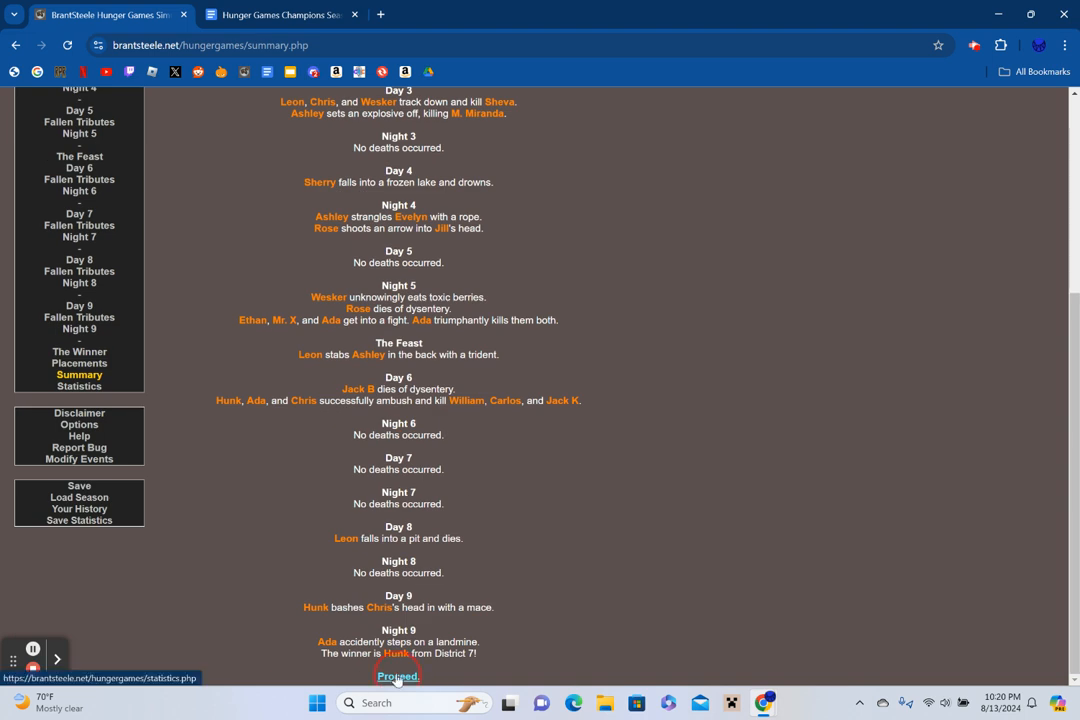
left_click(394, 678)
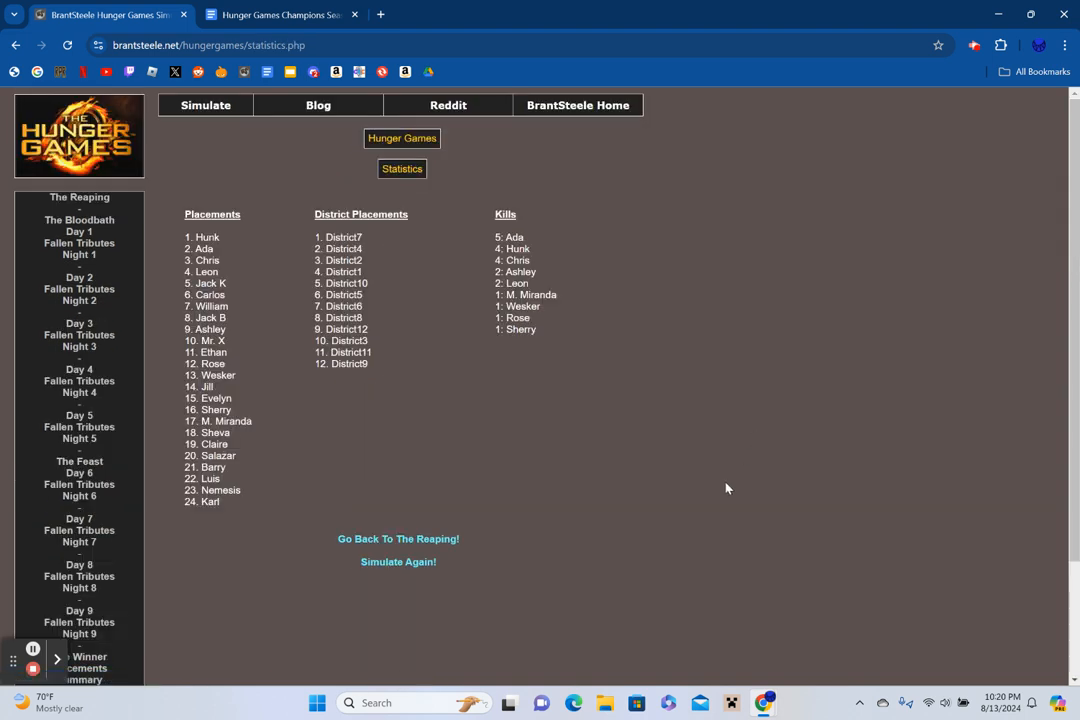
mouse_move(684, 512)
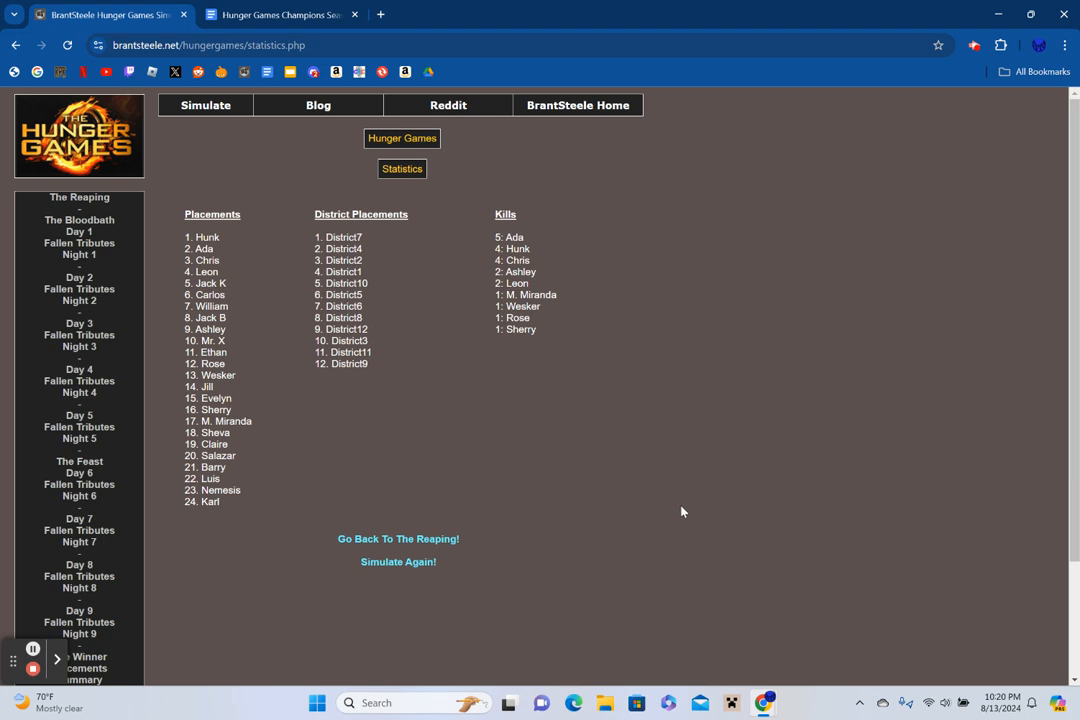
mouse_move(676, 524)
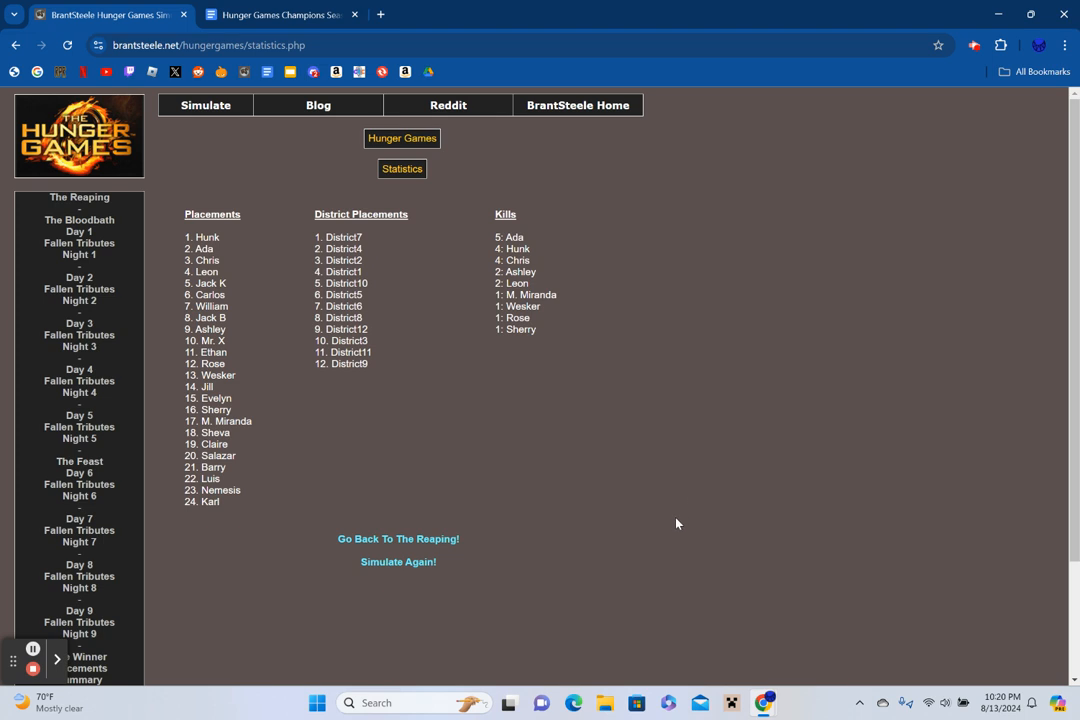
mouse_move(648, 512)
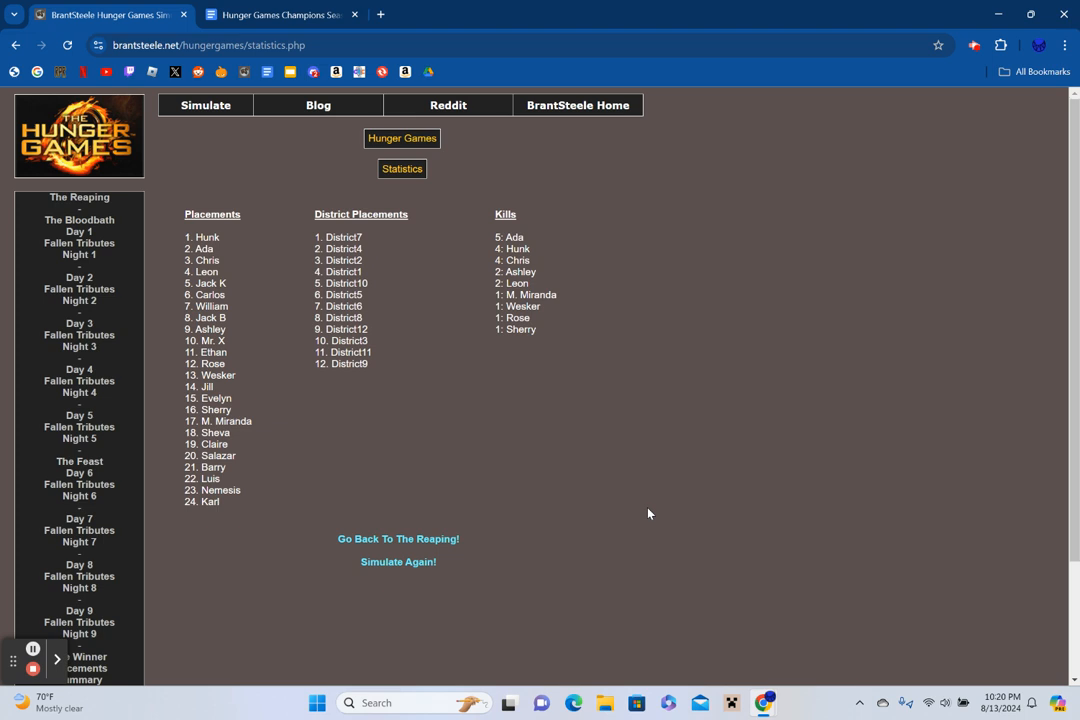
mouse_move(452, 548)
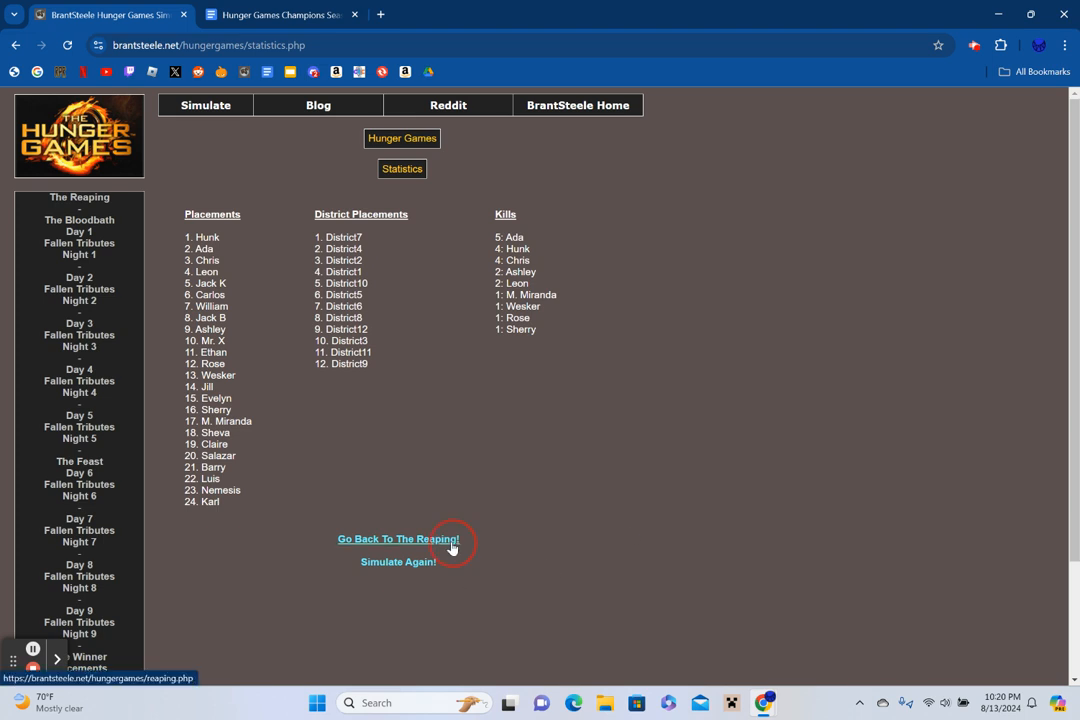
Go back to the Reaping page listing all twelve districts' tributes alive.
left_click(398, 540)
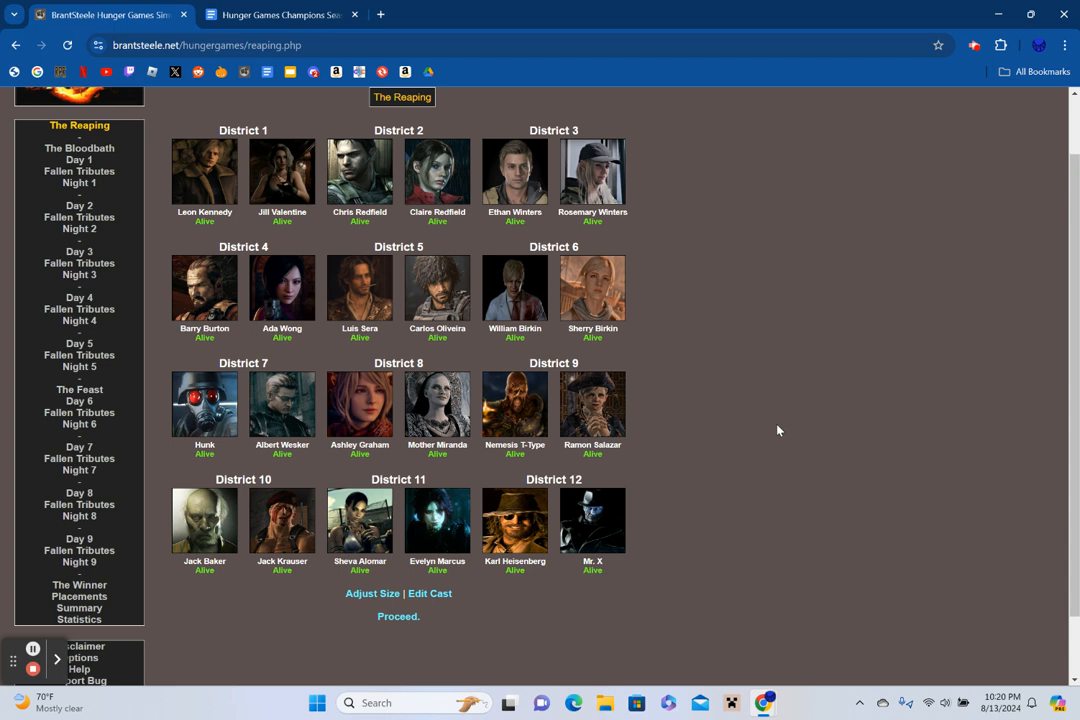
mouse_move(716, 458)
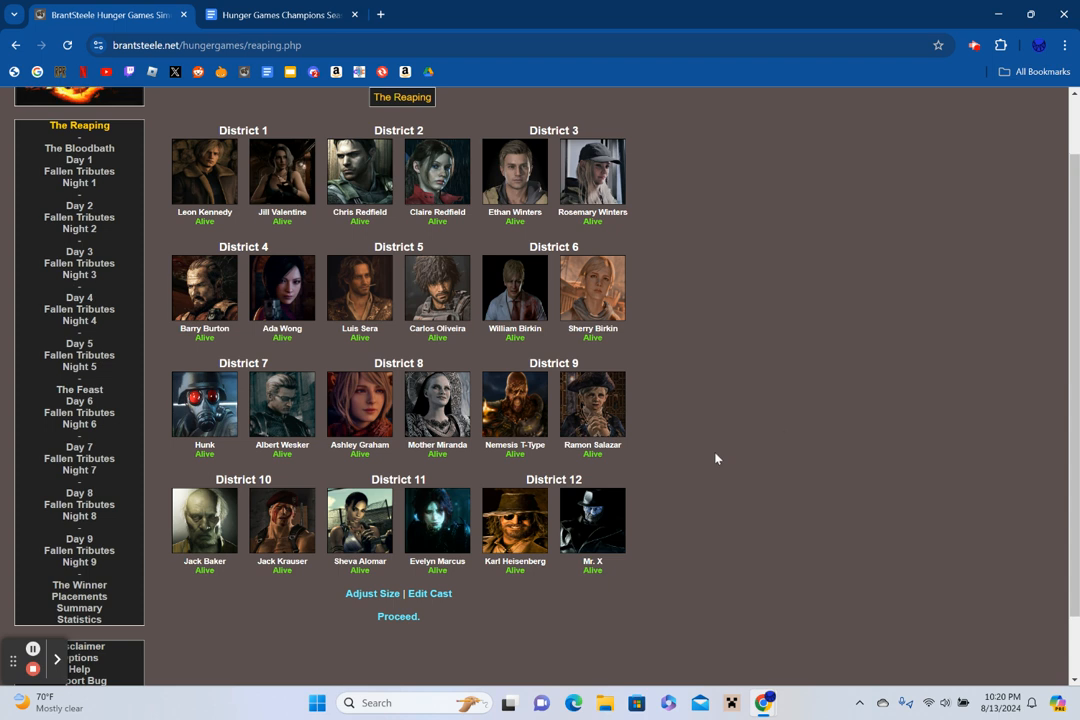